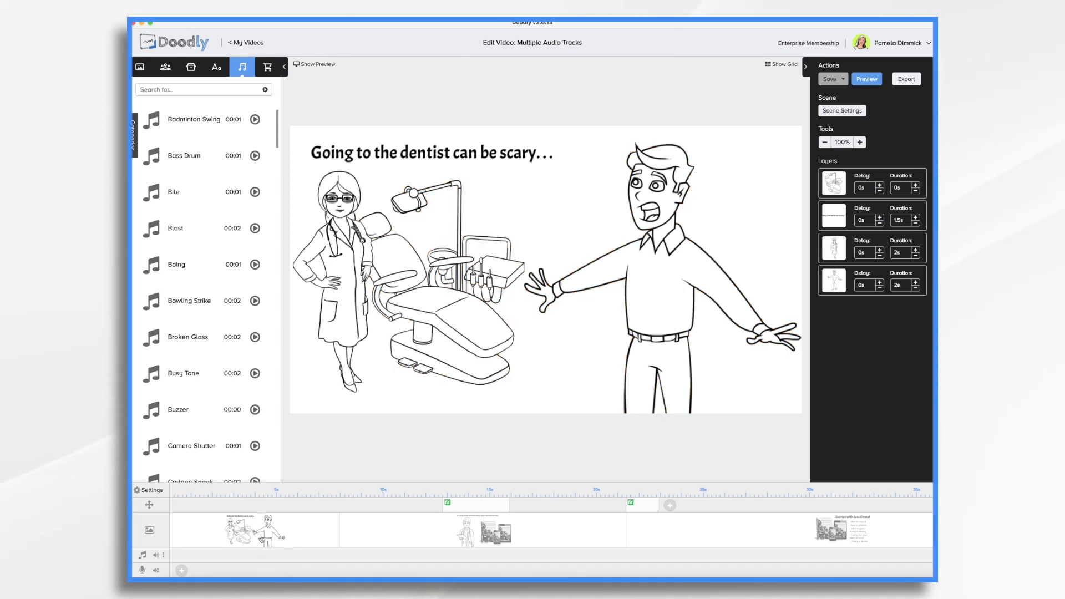
mouse_move(300, 161)
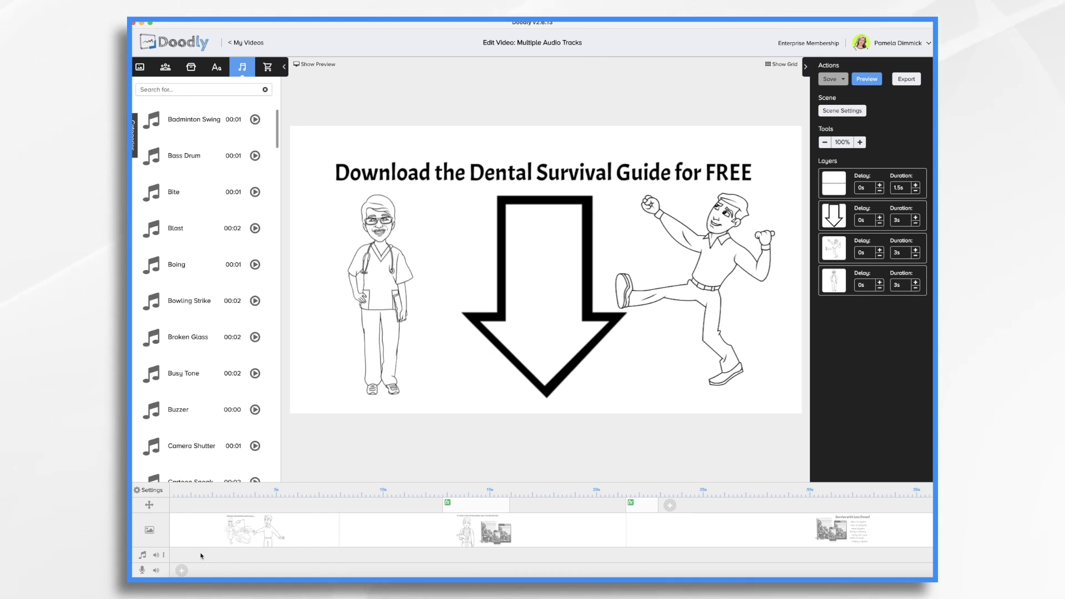
Upload the Dentist Survival Guide Voiceover from Uploads and add it to the voice track
left_click(242, 66)
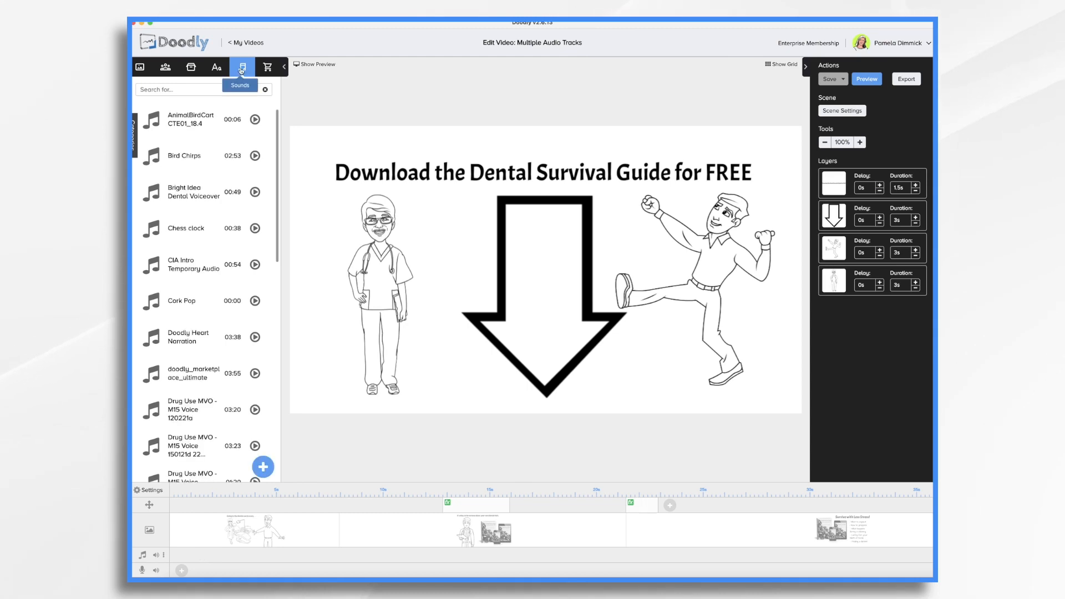
mouse_move(276, 455)
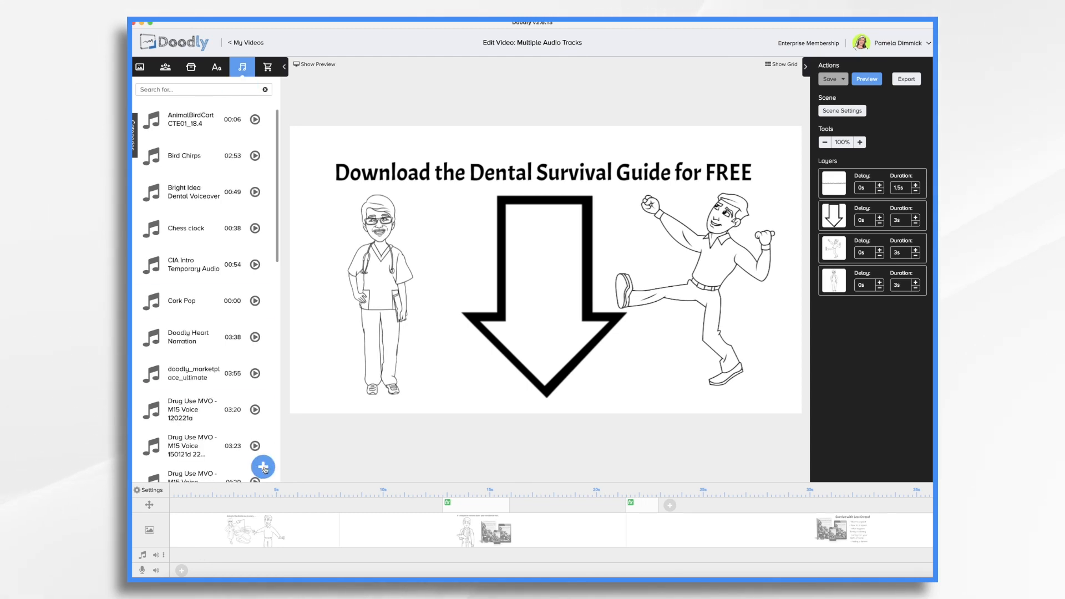
left_click(263, 466)
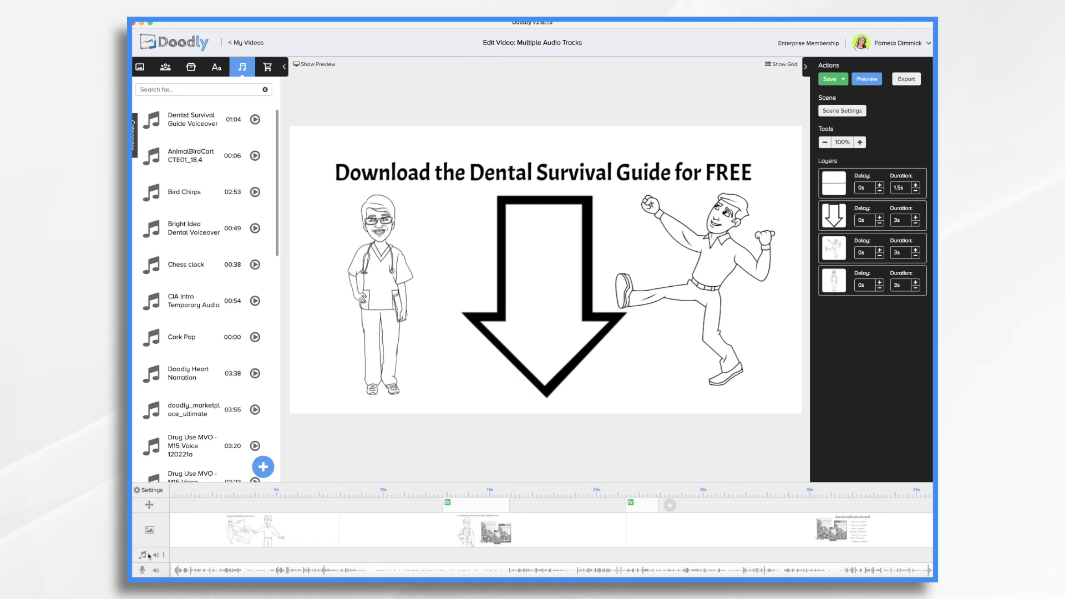
mouse_move(171, 572)
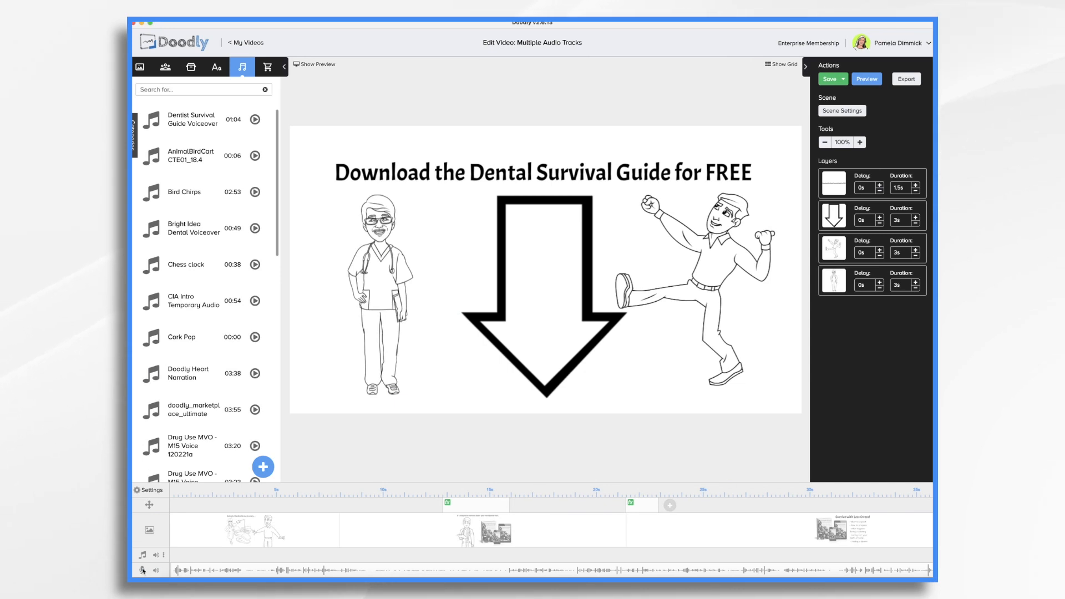
mouse_move(328, 571)
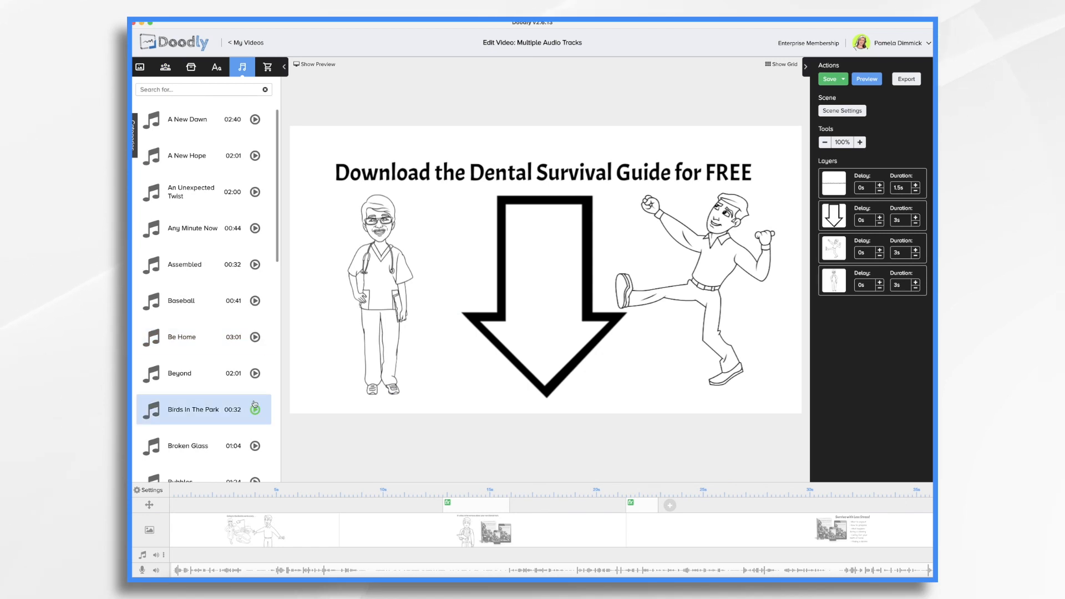
Add the stock song Epically to the music track, save, and open its volume control
scroll("down", 3)
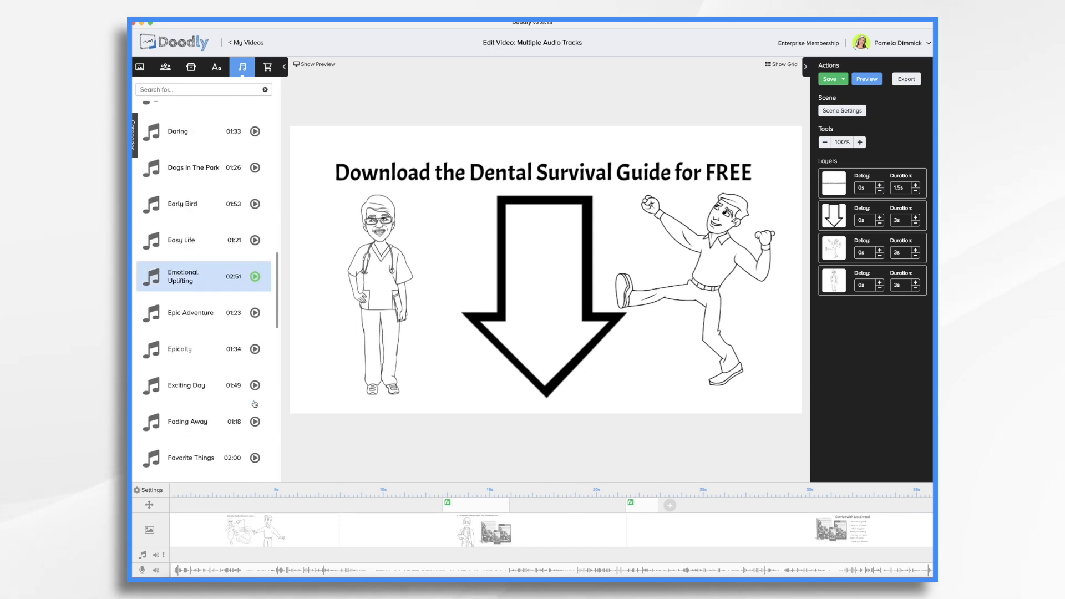
scroll("down", 3)
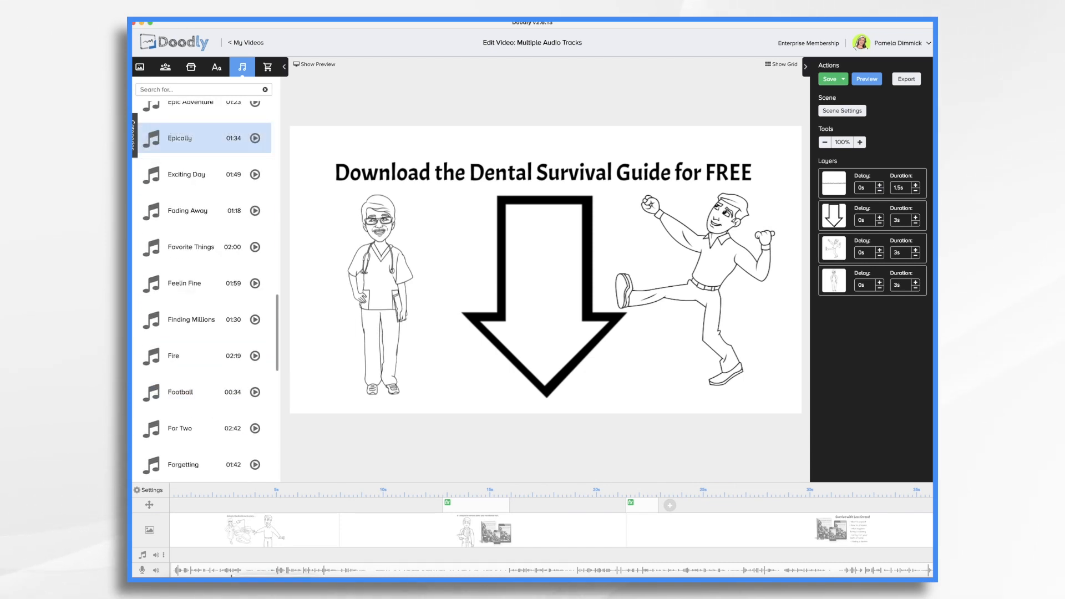
left_click(256, 139)
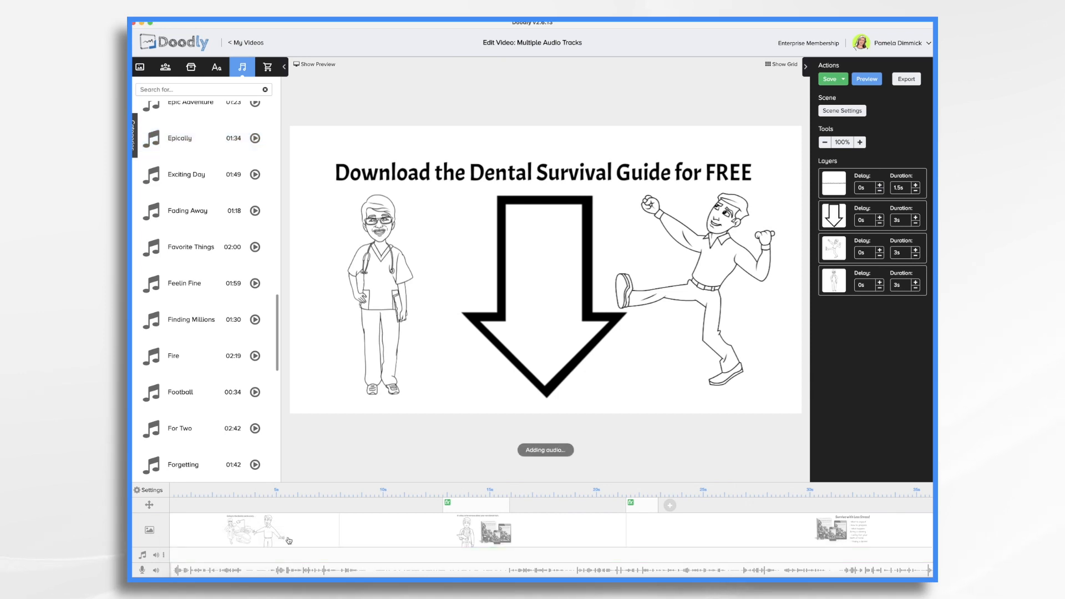
left_click(830, 79)
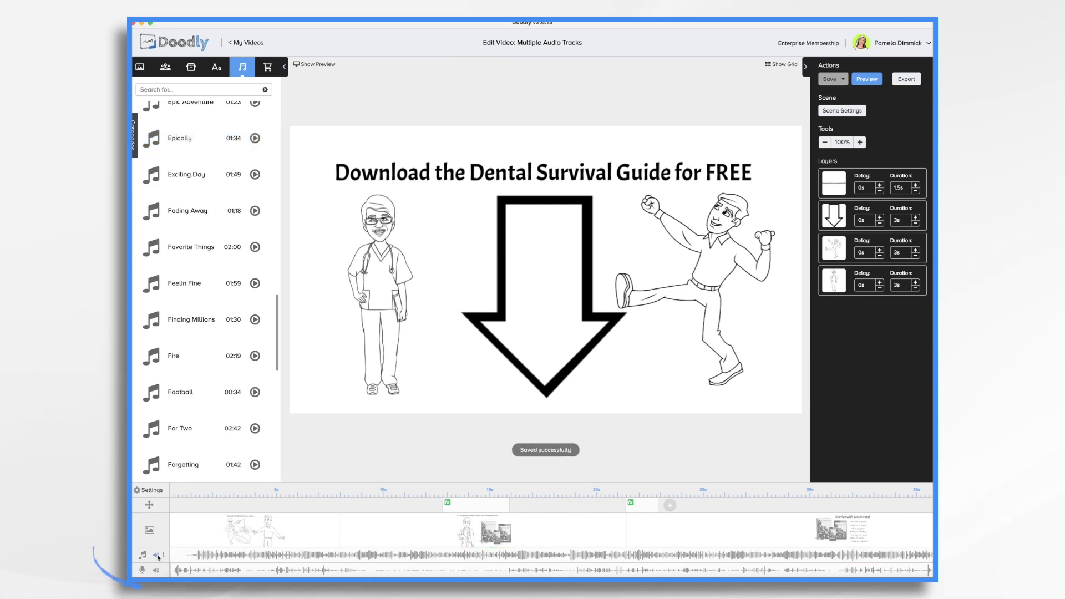
left_click(158, 569)
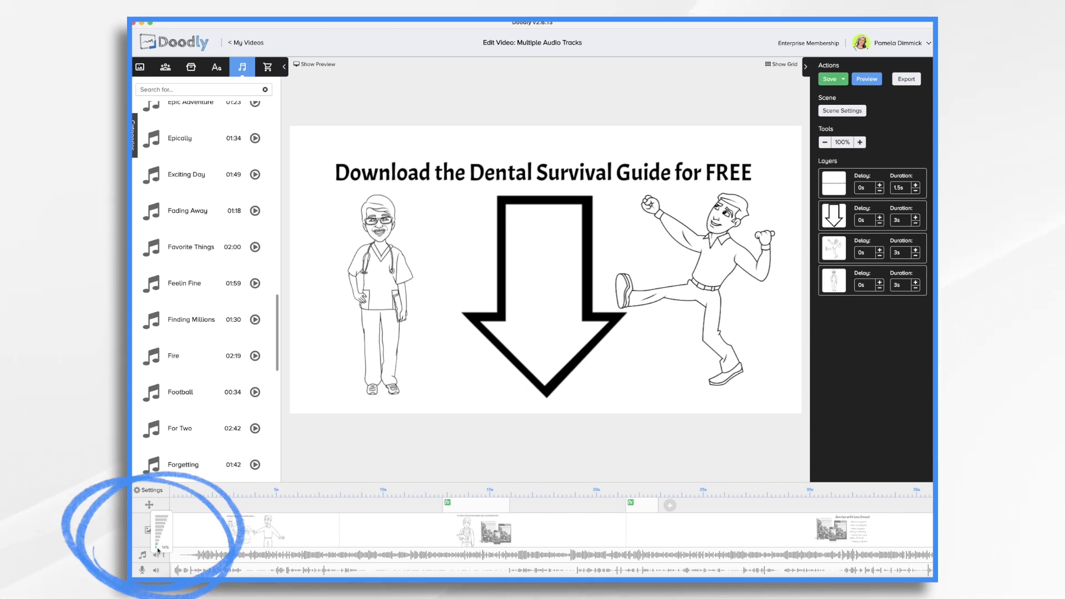
mouse_move(678, 557)
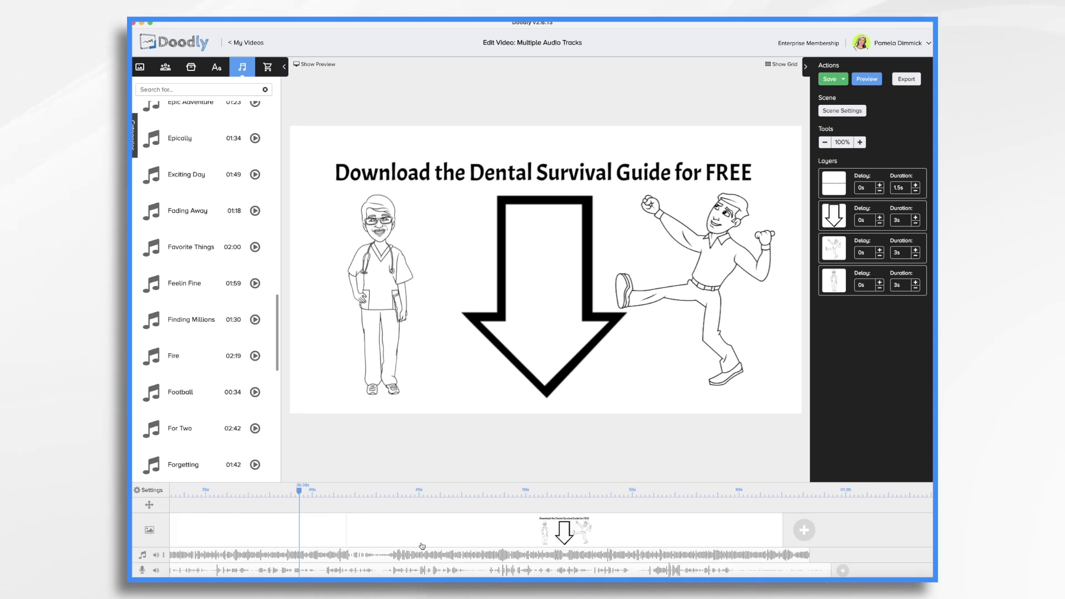
mouse_move(809, 559)
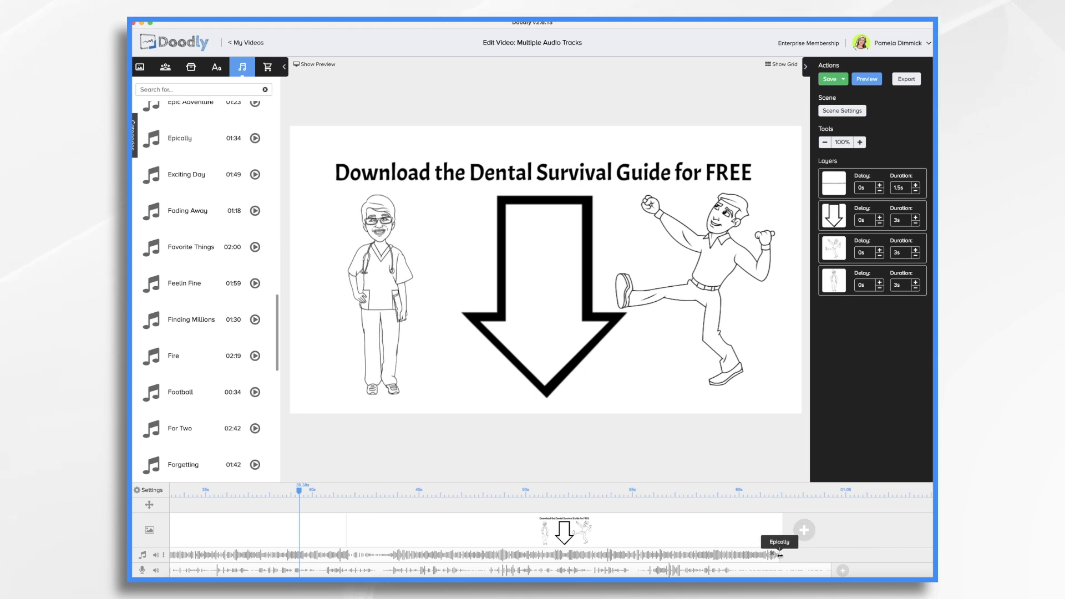
Apply Fade Out to the end of the Epically clip on the music track
right_click(779, 542)
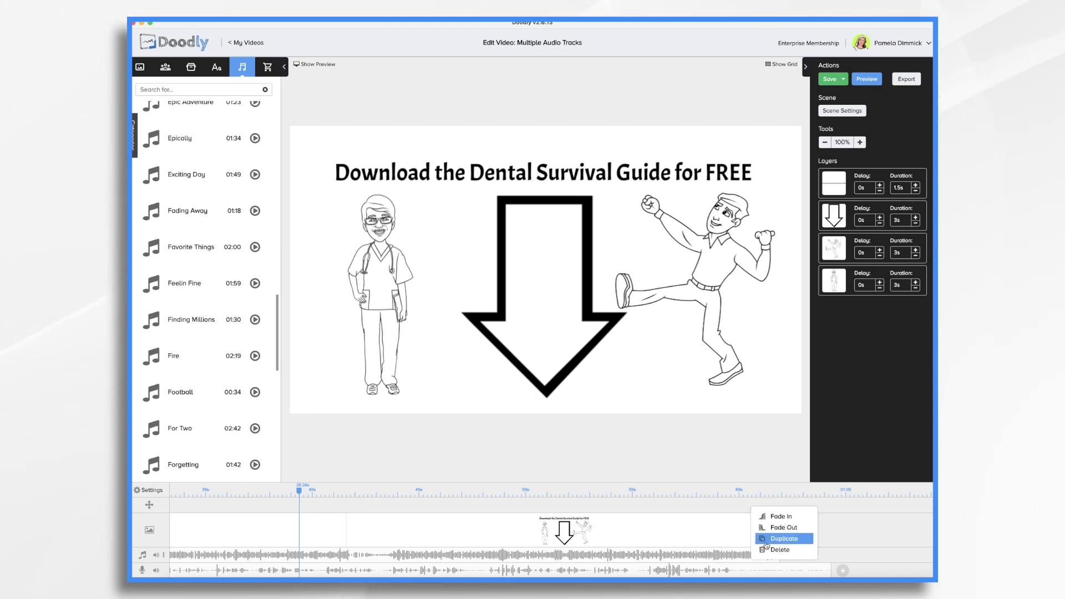
left_click(782, 538)
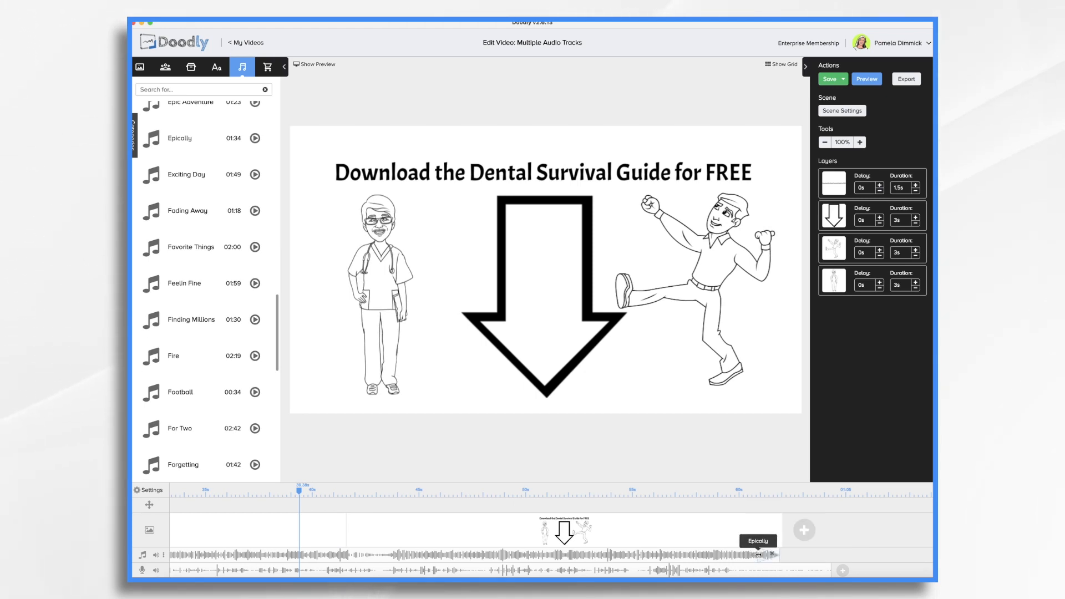
mouse_move(826, 571)
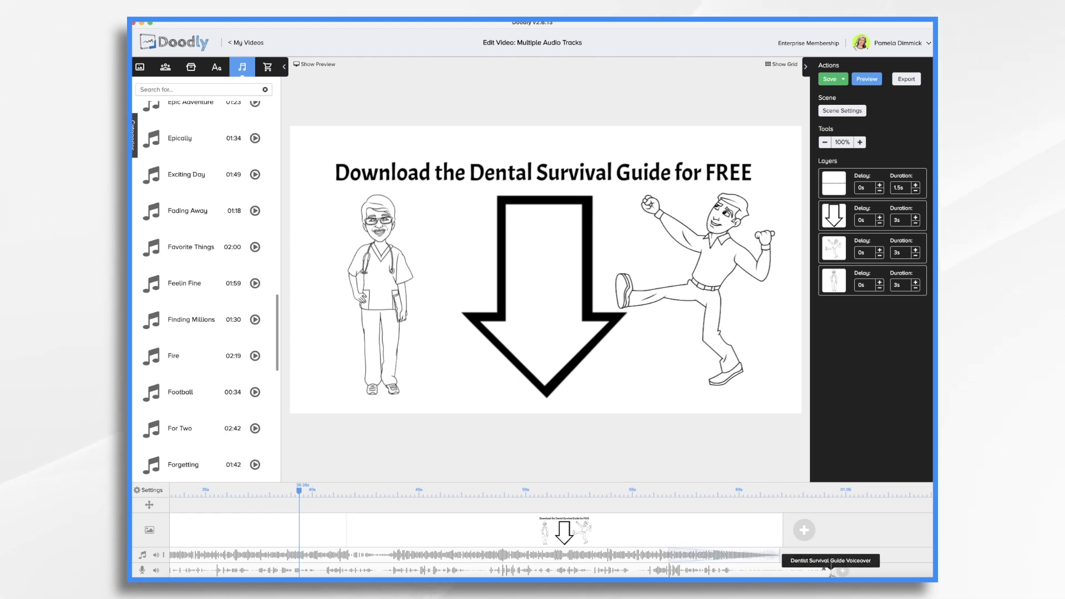
mouse_move(832, 572)
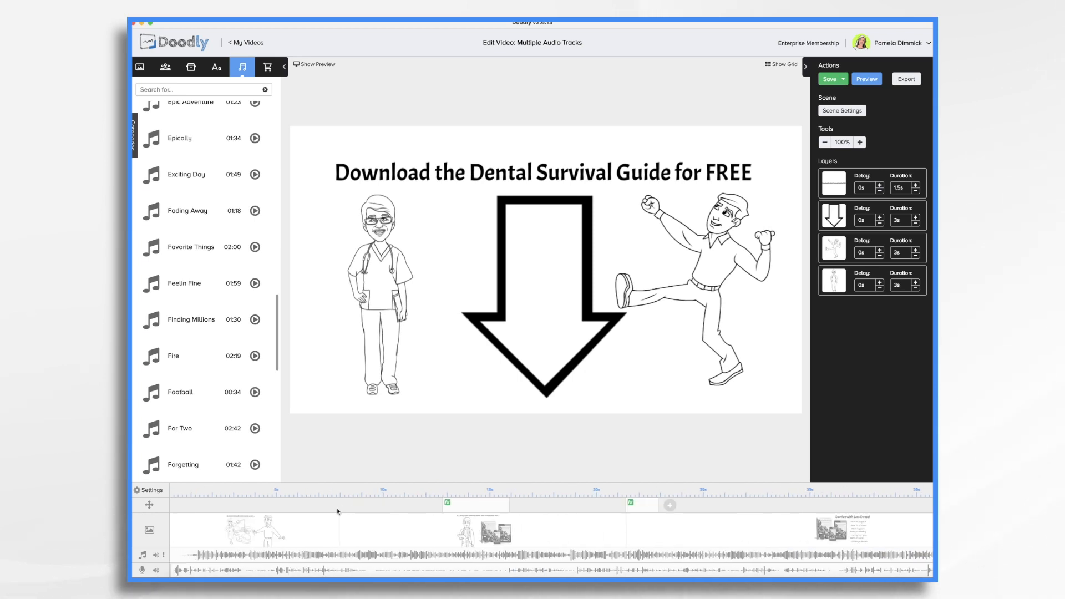
mouse_move(622, 516)
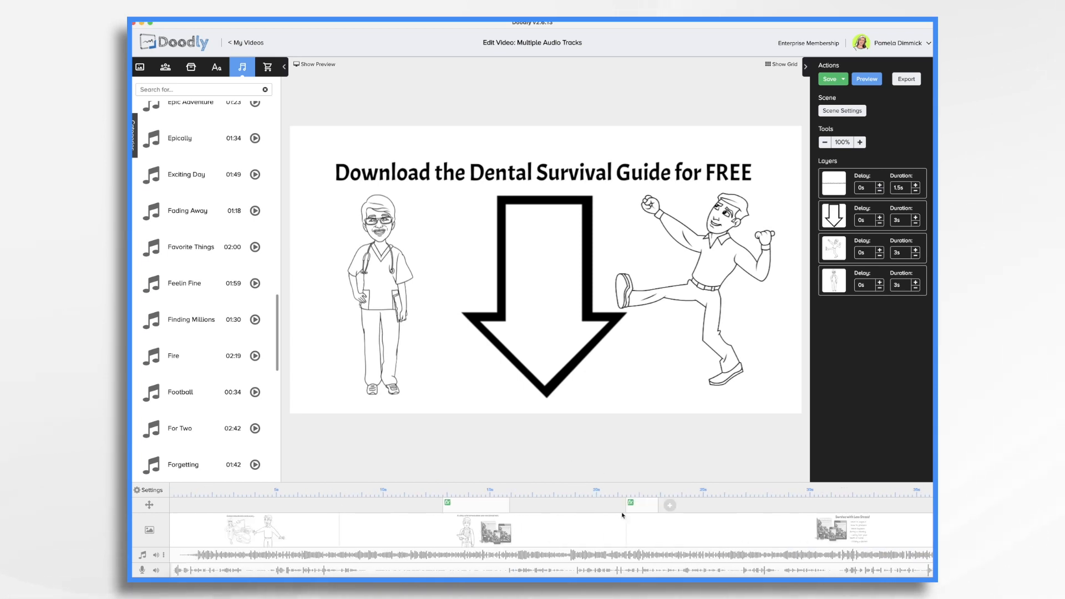
mouse_move(716, 535)
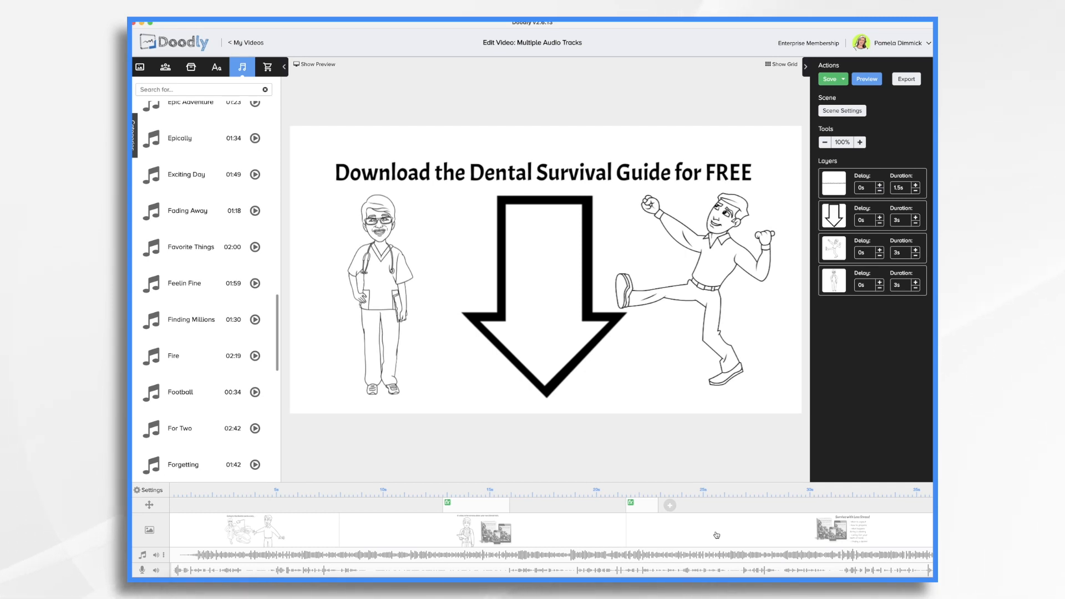
left_click(693, 286)
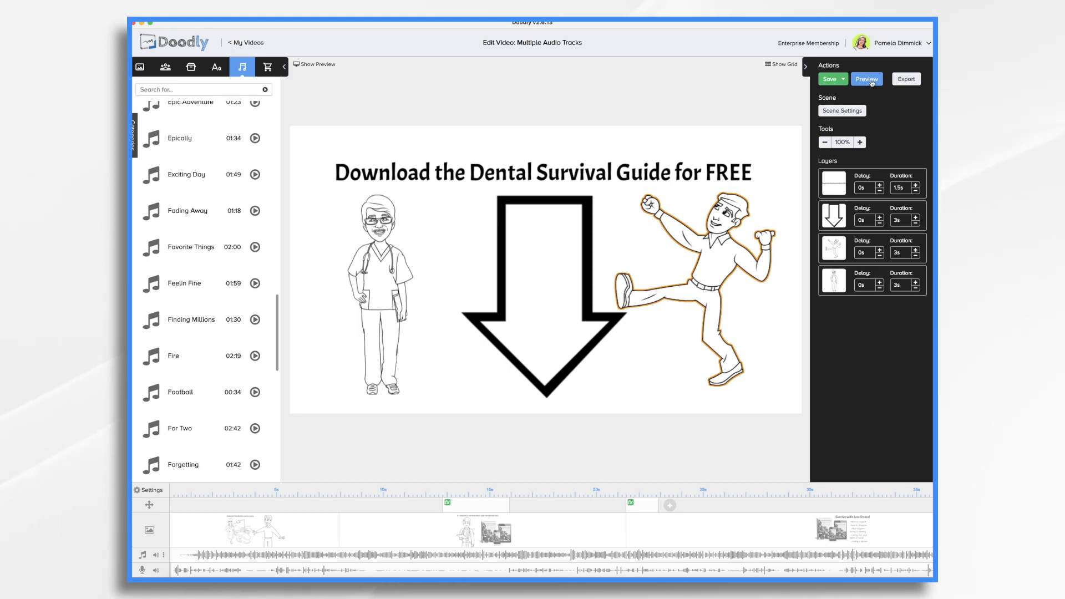
left_click(867, 79)
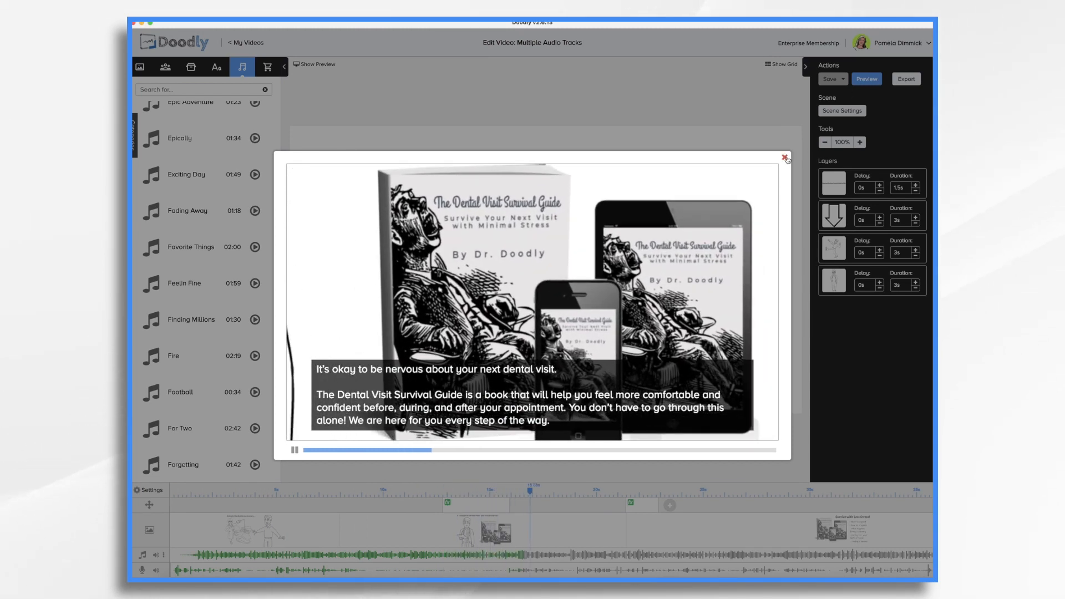
left_click(785, 157)
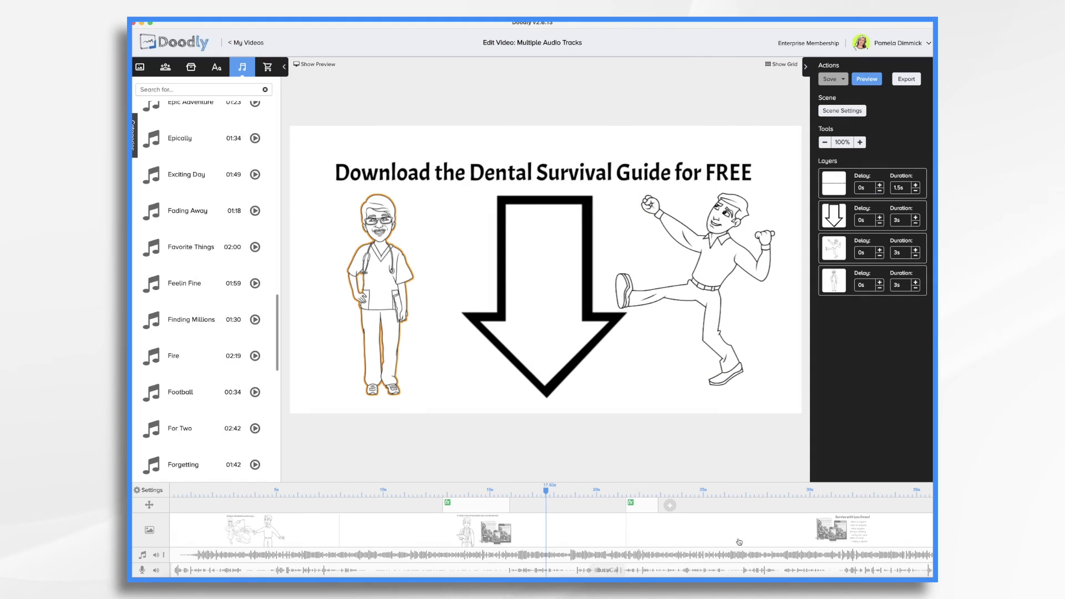
mouse_move(706, 538)
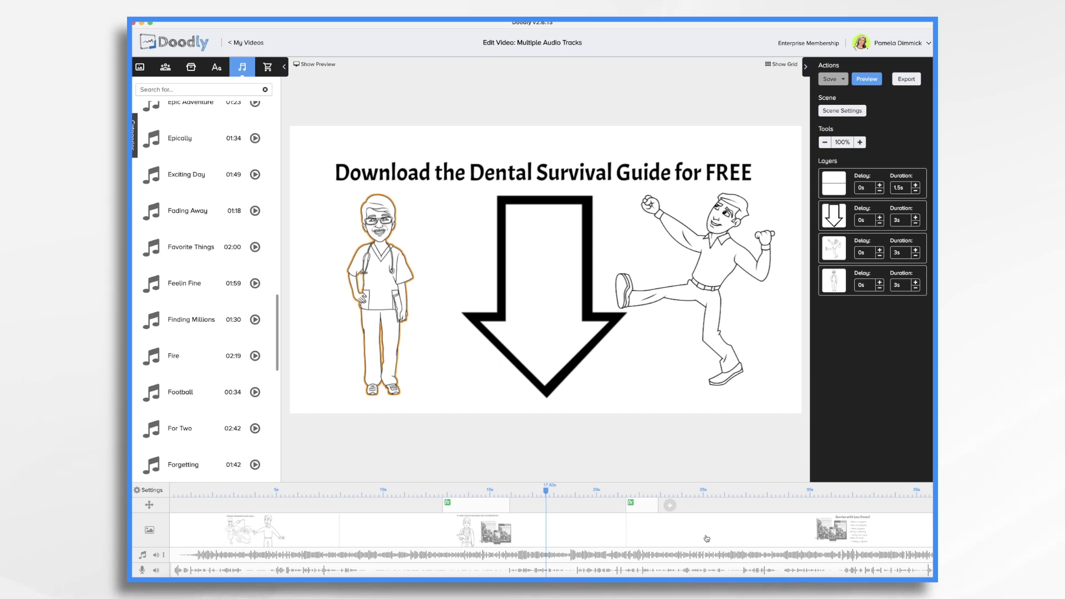
left_click(314, 64)
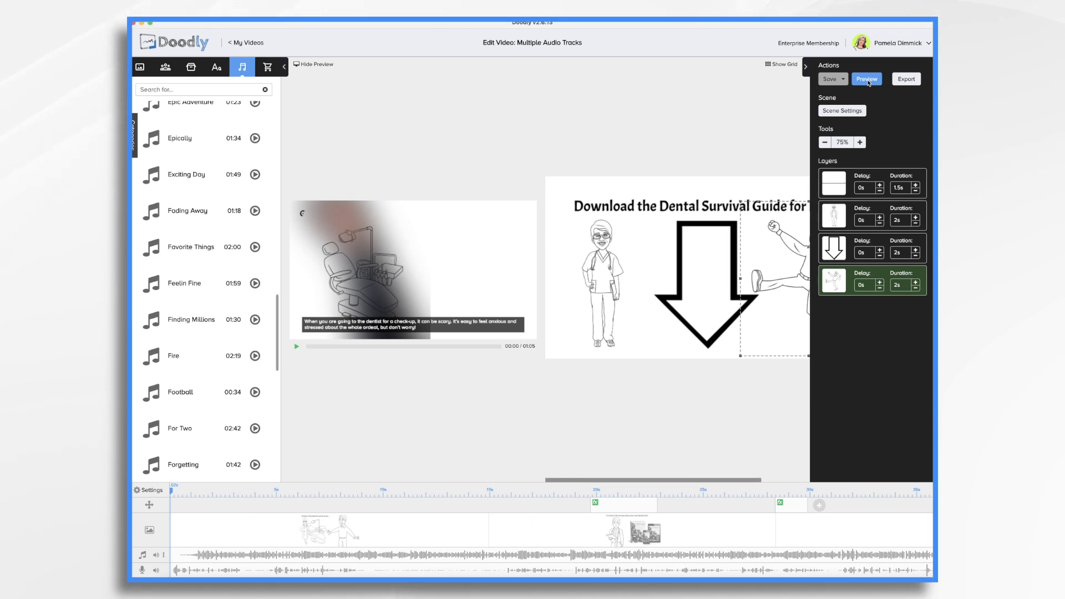
Preview the video to check the lengthened opening scene
left_click(867, 79)
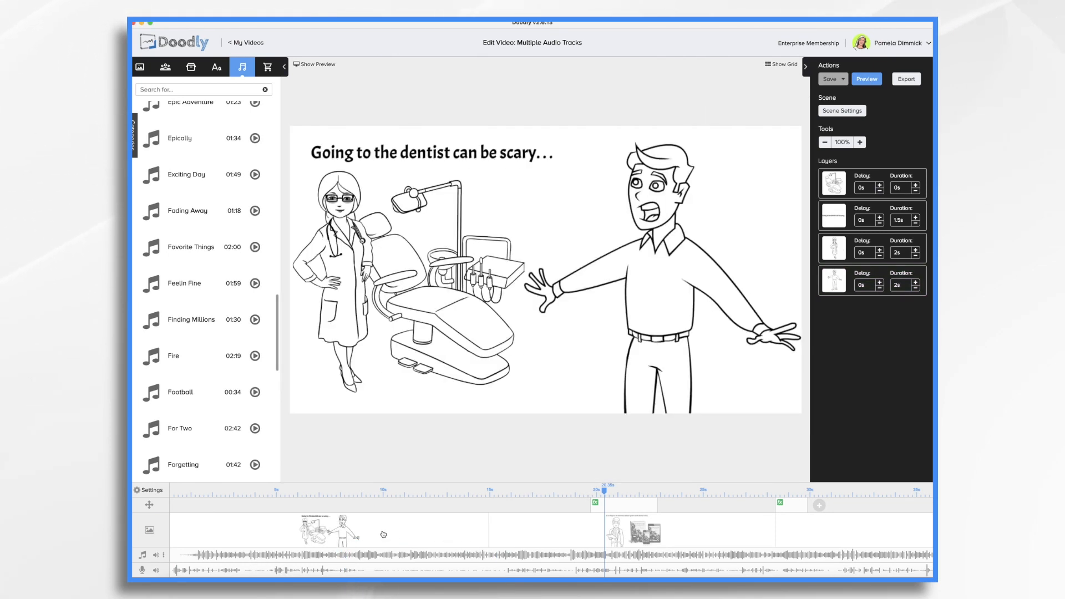
mouse_move(384, 562)
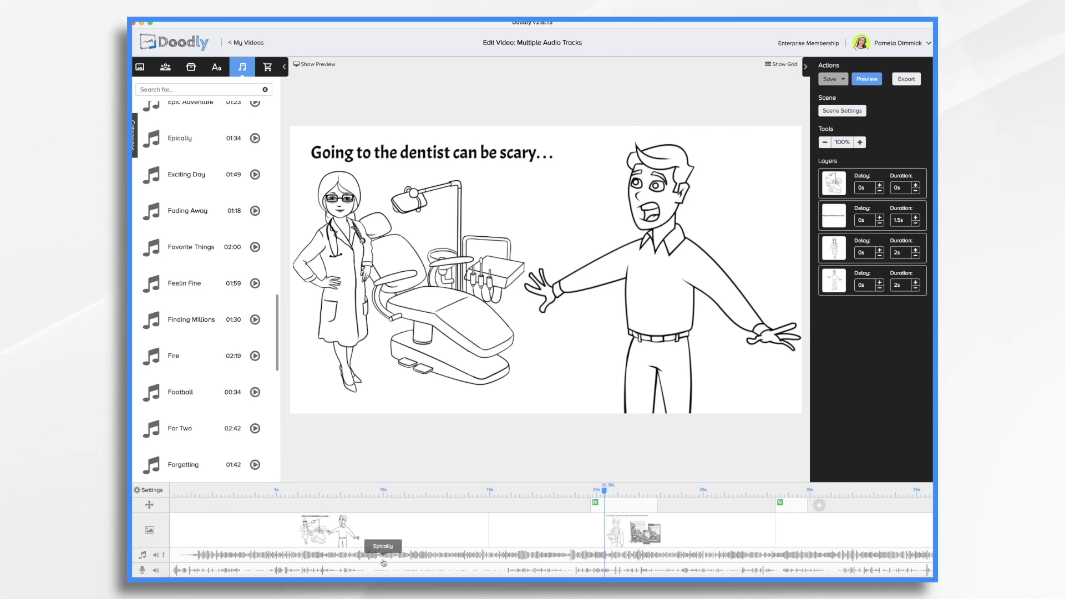
mouse_move(482, 574)
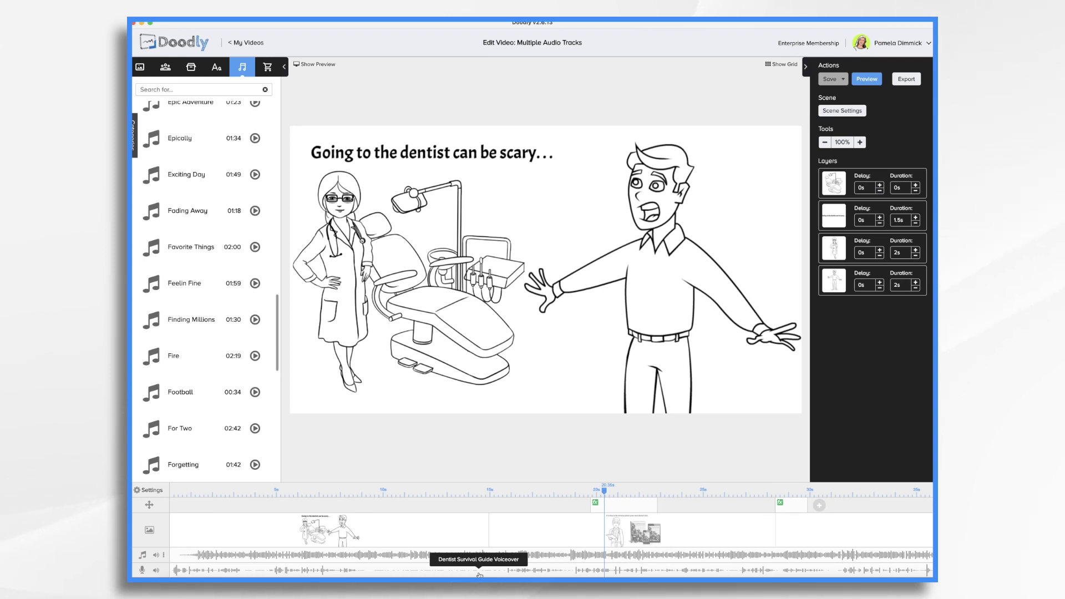
mouse_move(426, 435)
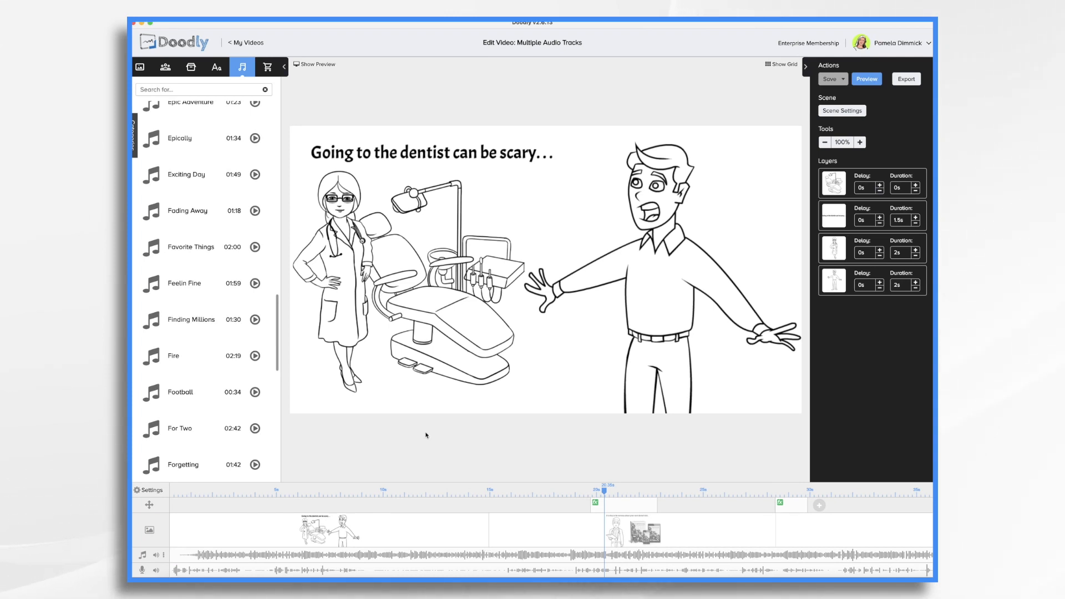
mouse_move(258, 556)
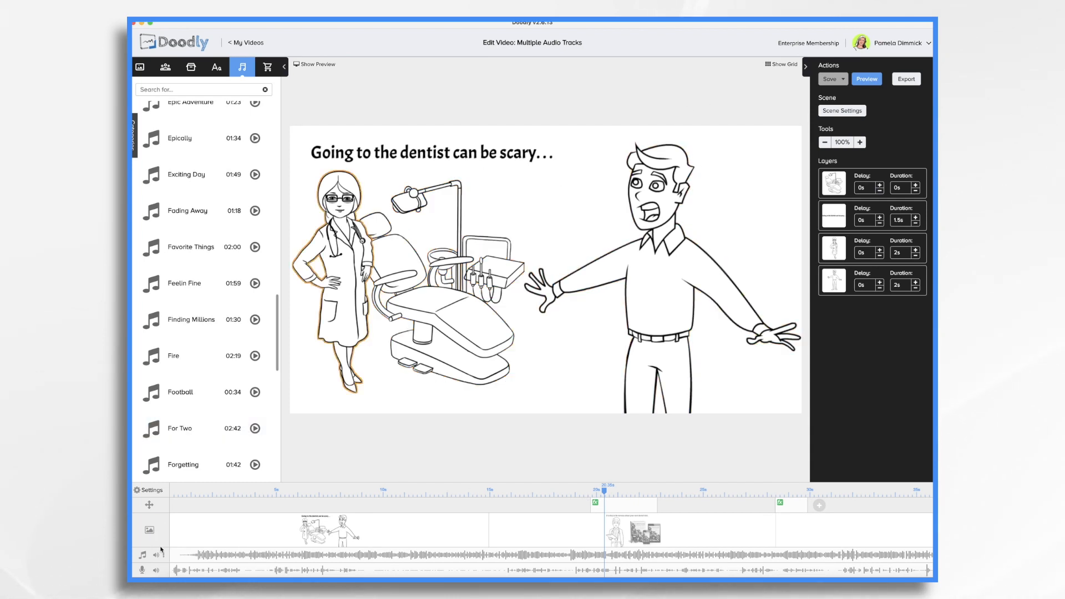
mouse_move(195, 540)
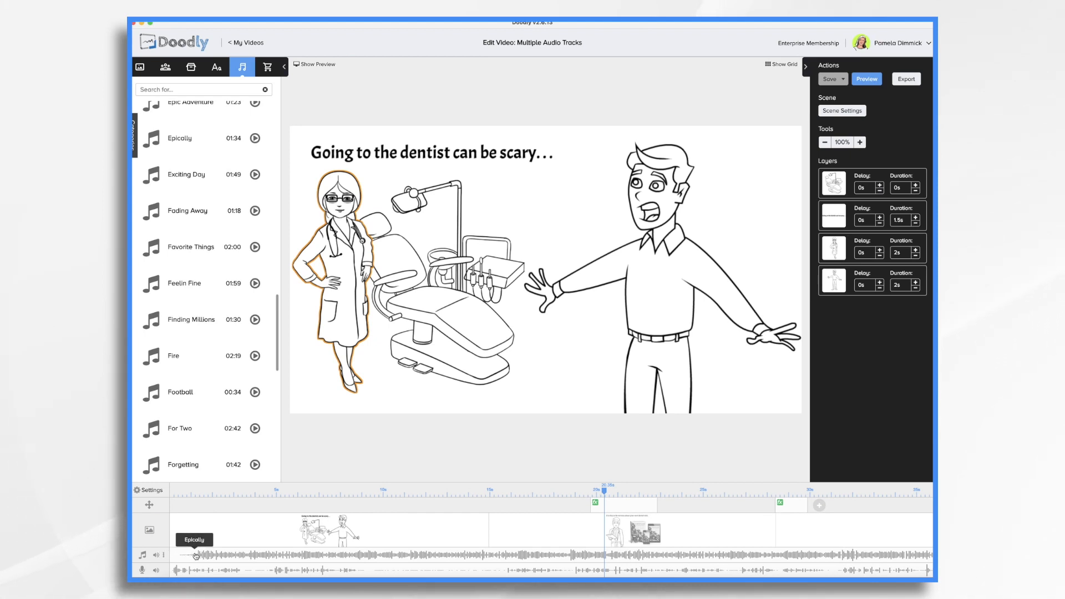
mouse_move(243, 569)
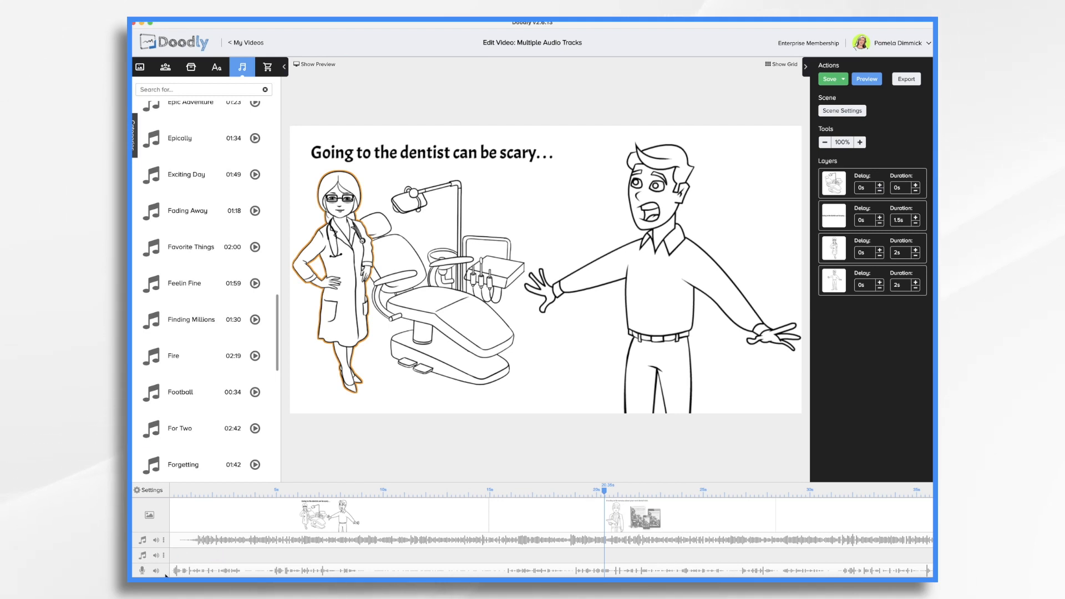
mouse_move(190, 560)
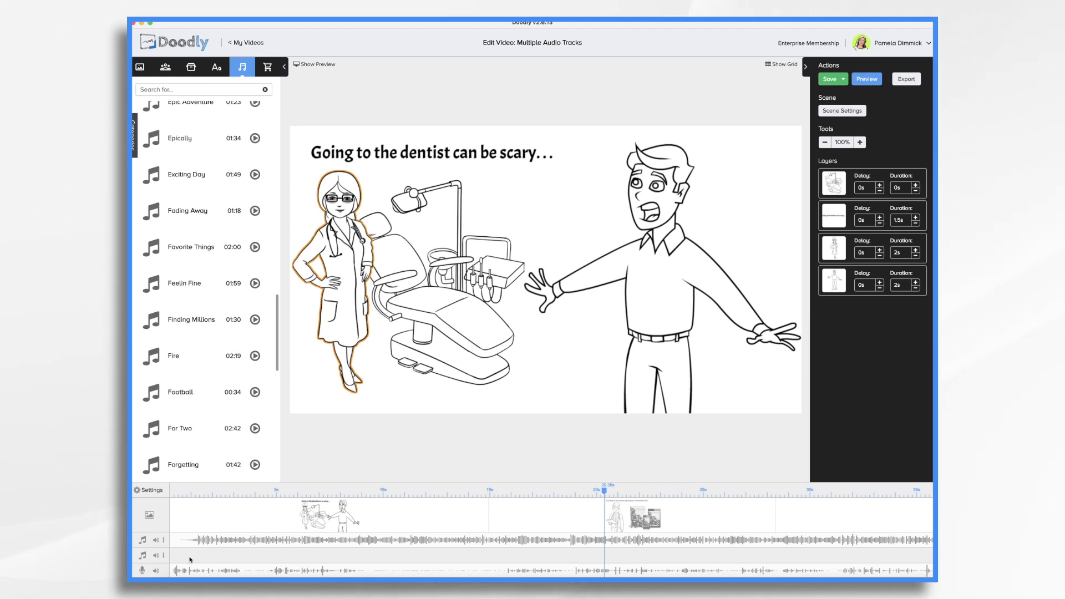
mouse_move(205, 563)
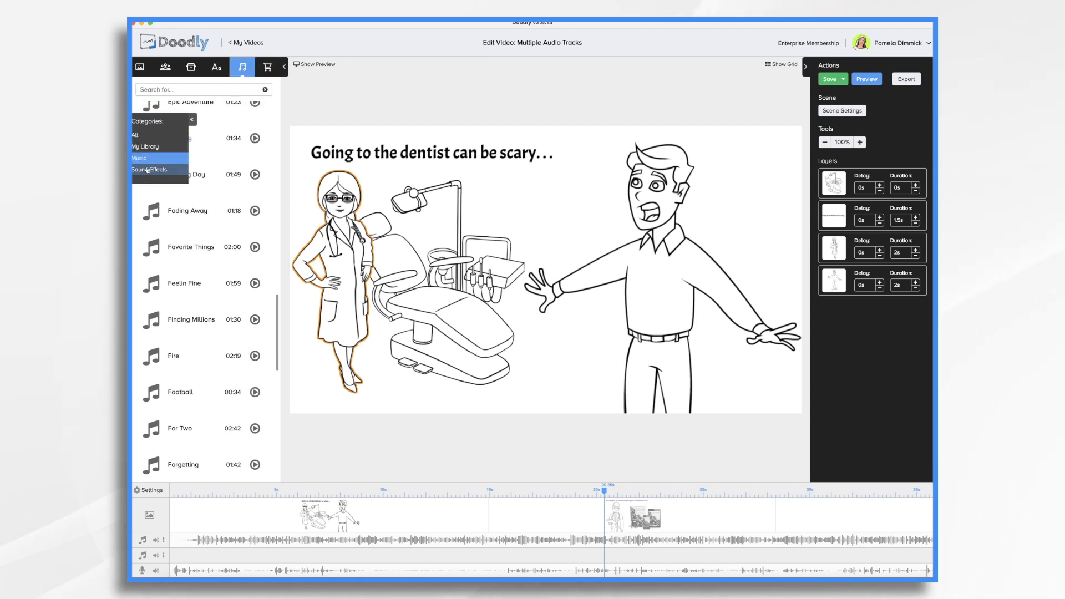
Place Extended Scifi Laser and a second sound effect on the new track, moving the second earlier
left_click(149, 169)
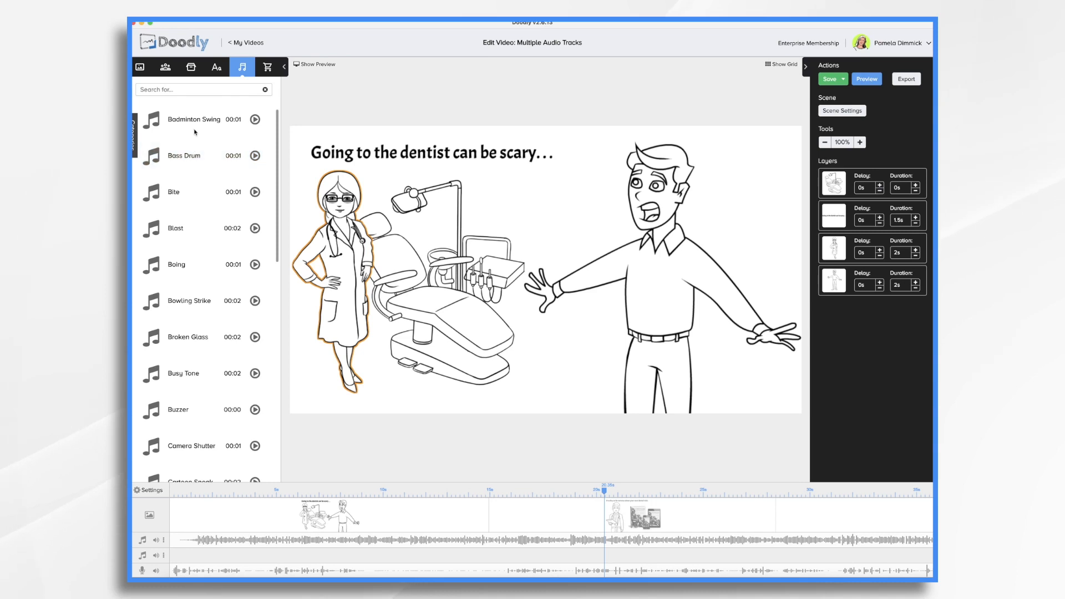
mouse_move(202, 103)
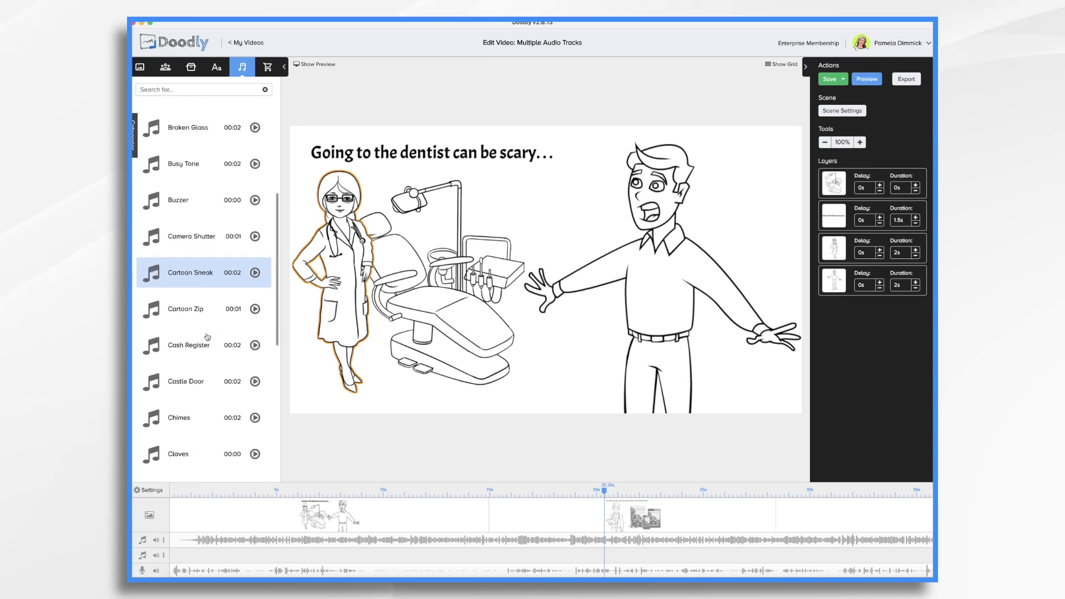
scroll("down", 3)
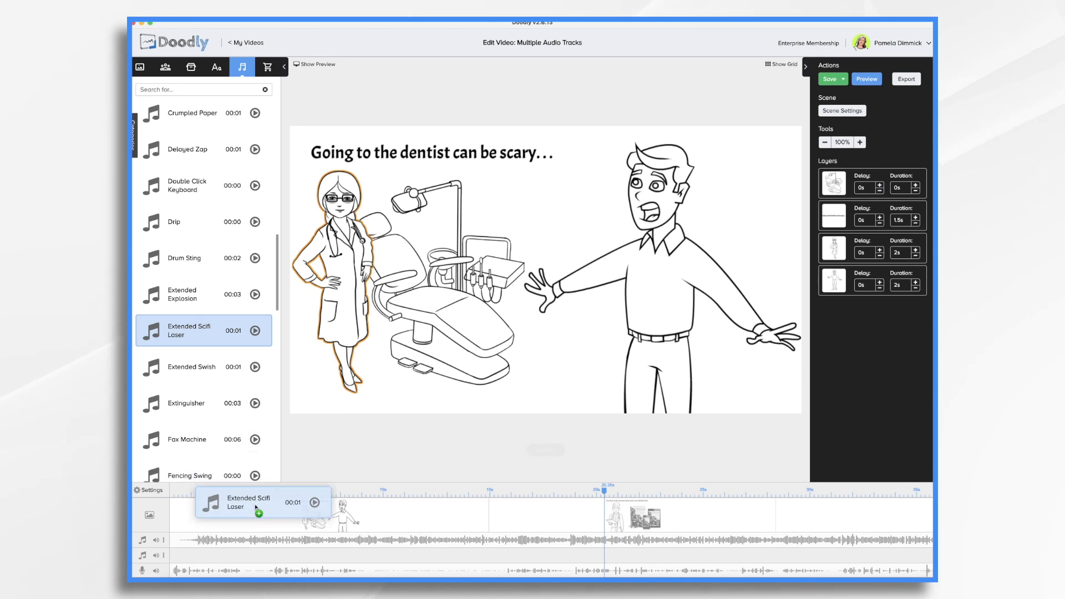
left_click(829, 78)
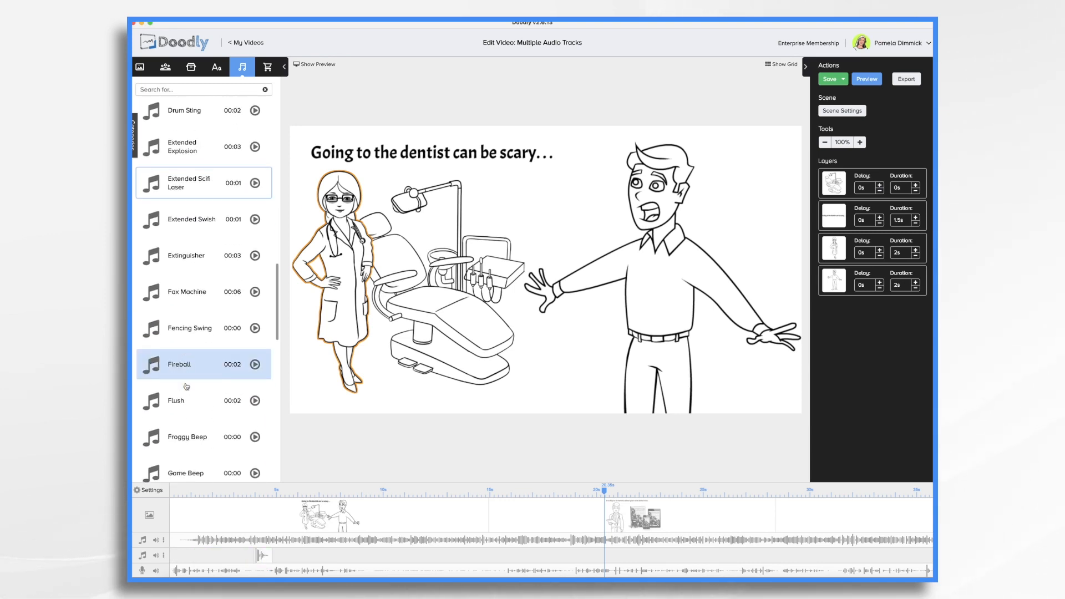
scroll("down", 3)
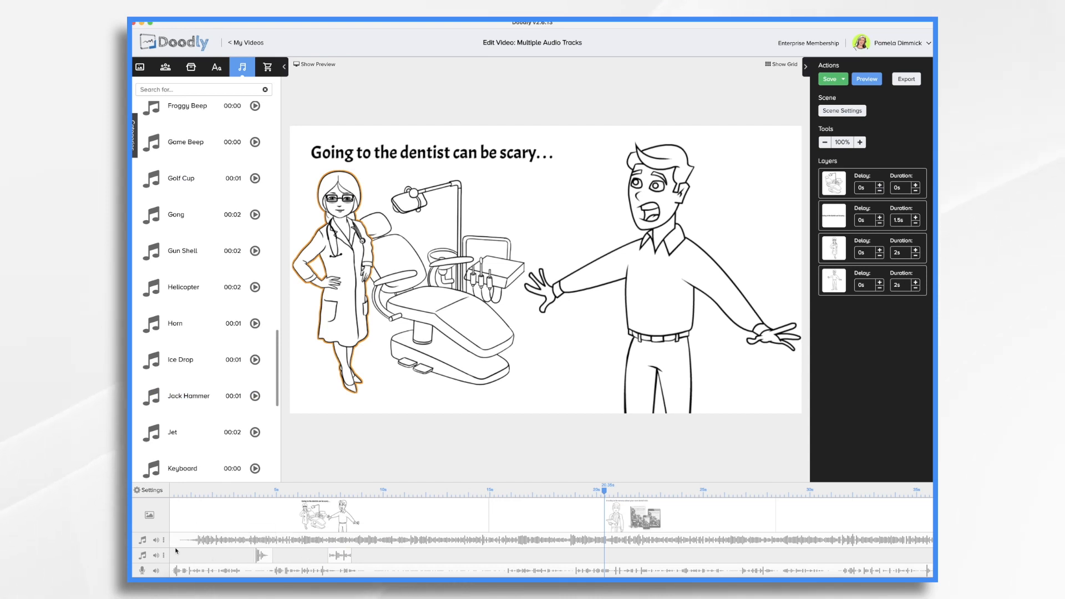
mouse_move(393, 566)
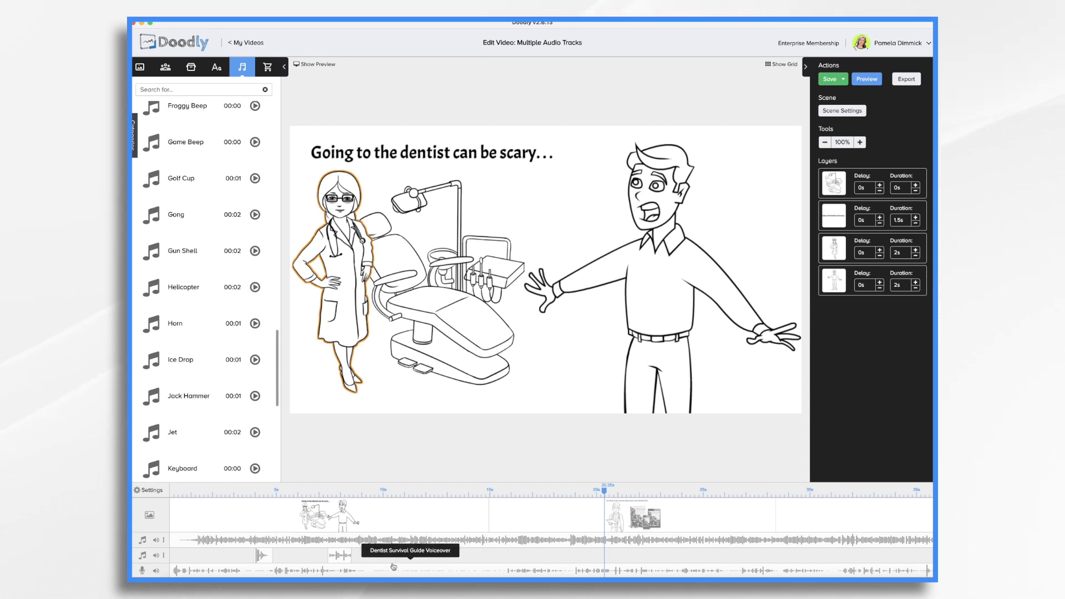
left_click(327, 556)
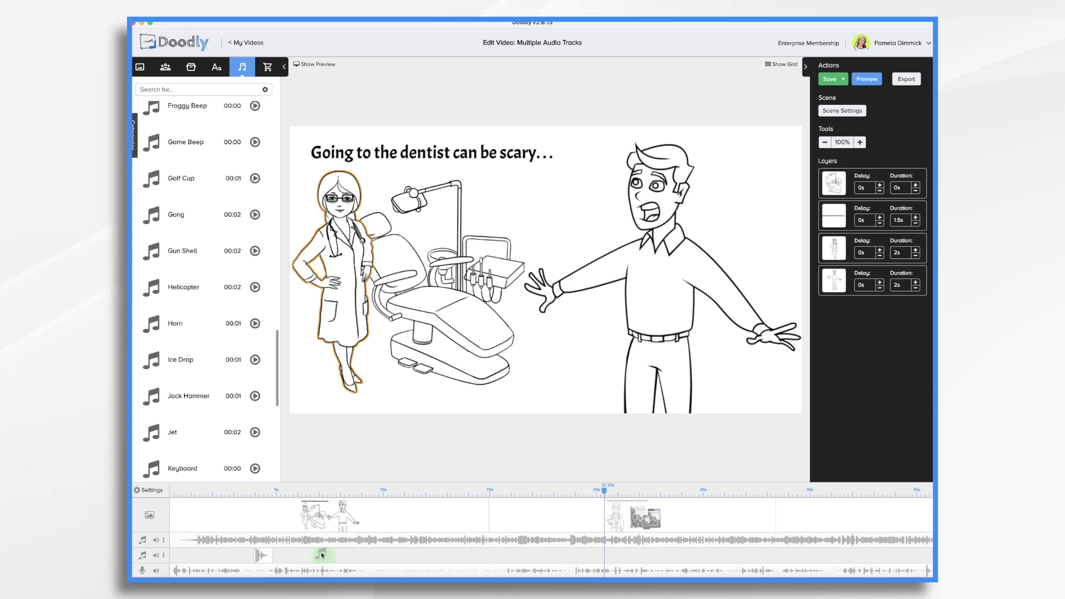
mouse_move(293, 556)
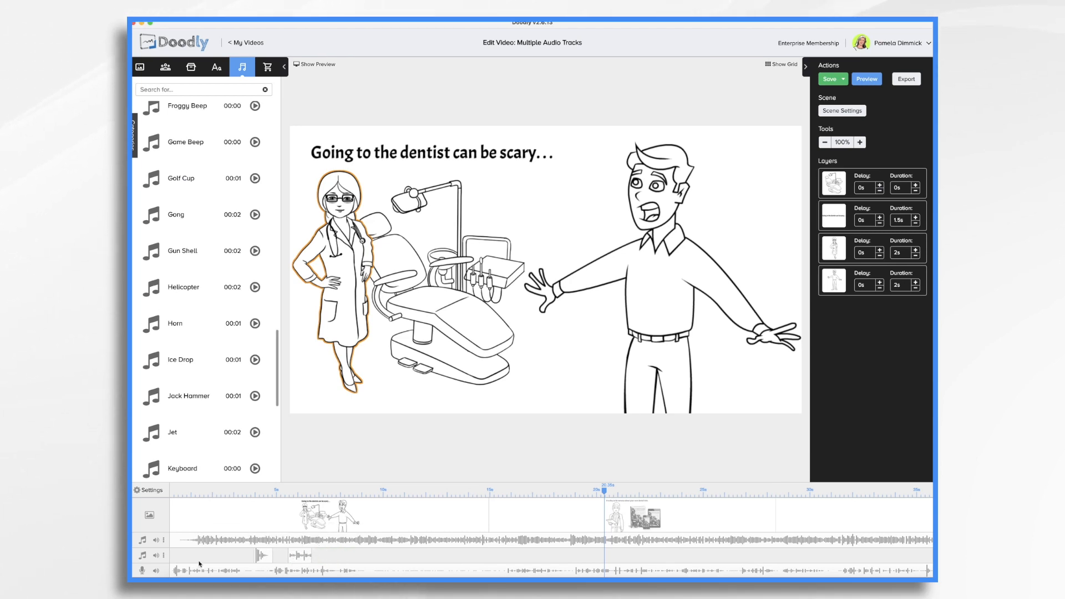
mouse_move(348, 571)
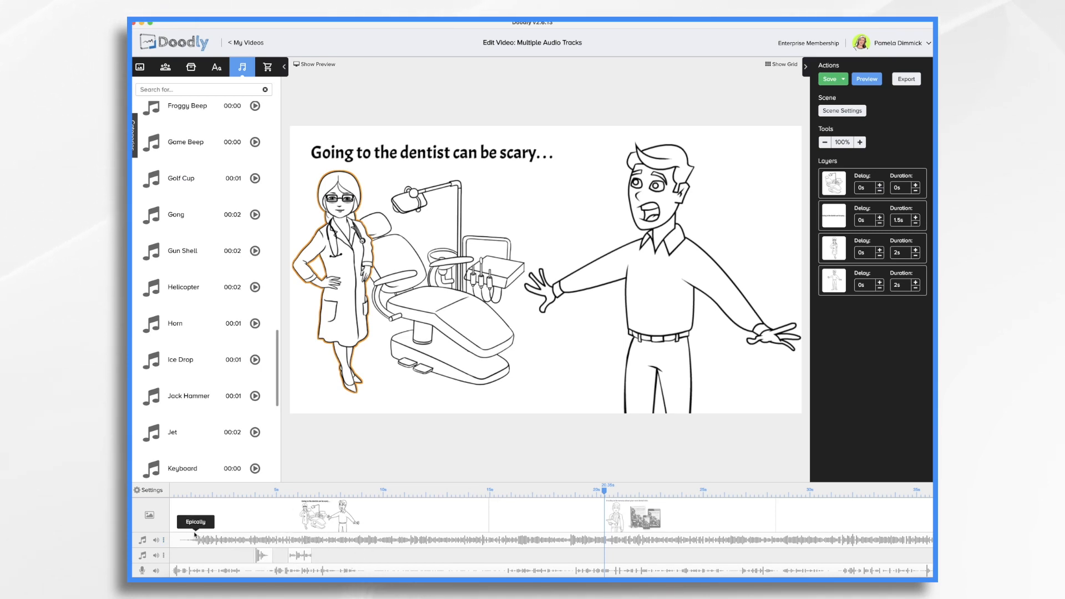
mouse_move(176, 489)
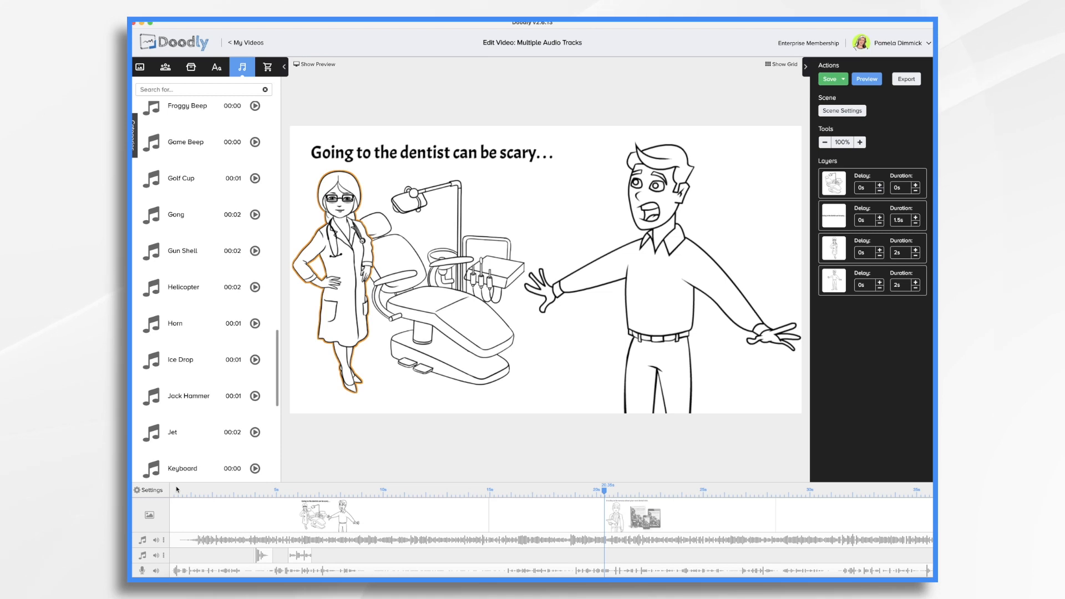
left_click(866, 79)
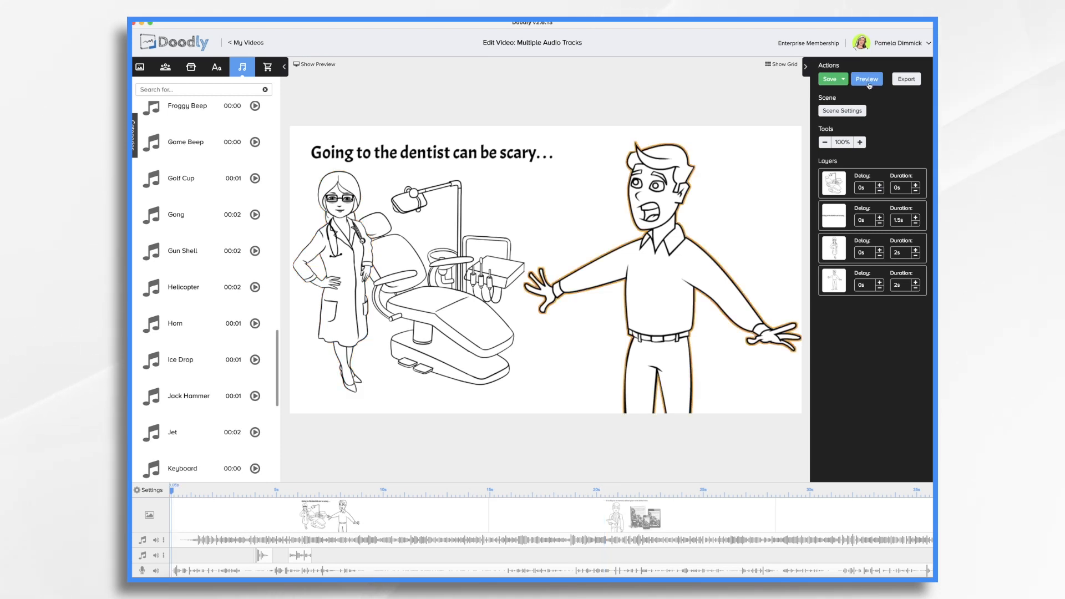
left_click(866, 79)
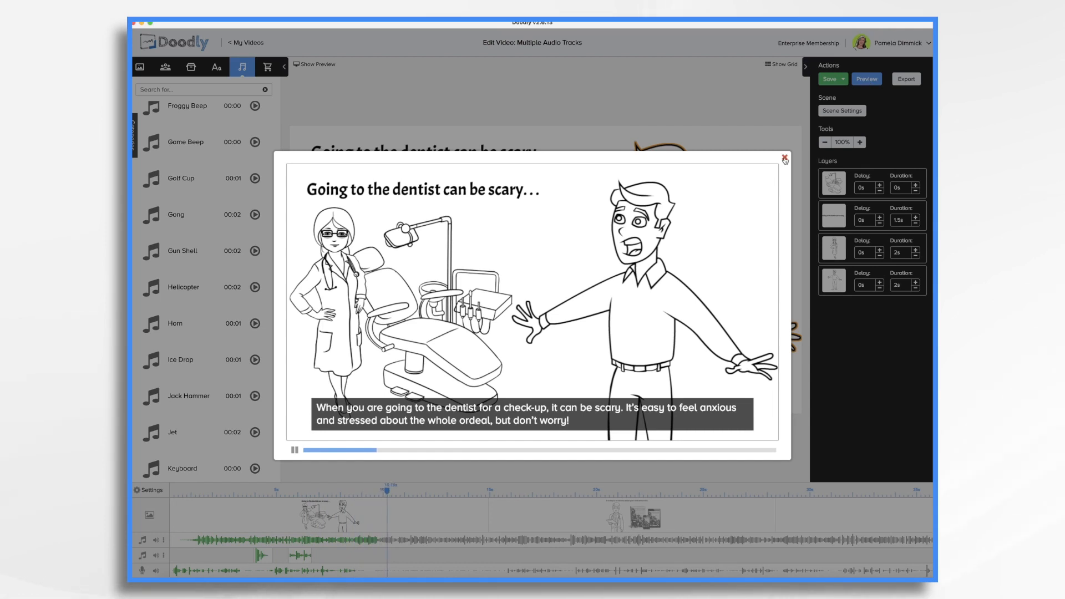
left_click(785, 158)
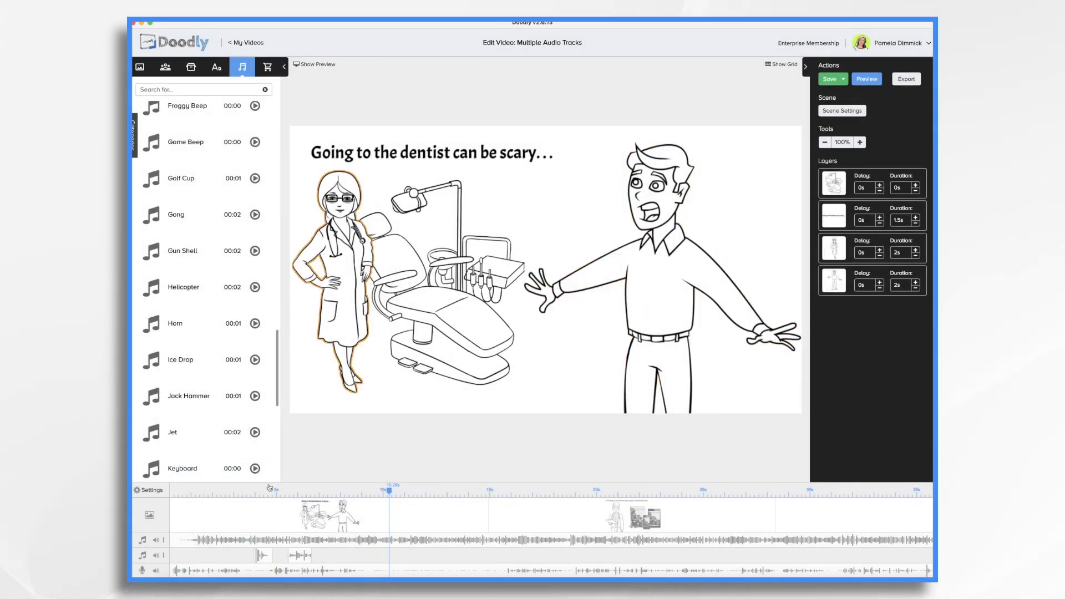
Drop a third sound effect near the effects track start and save the project
left_click(256, 396)
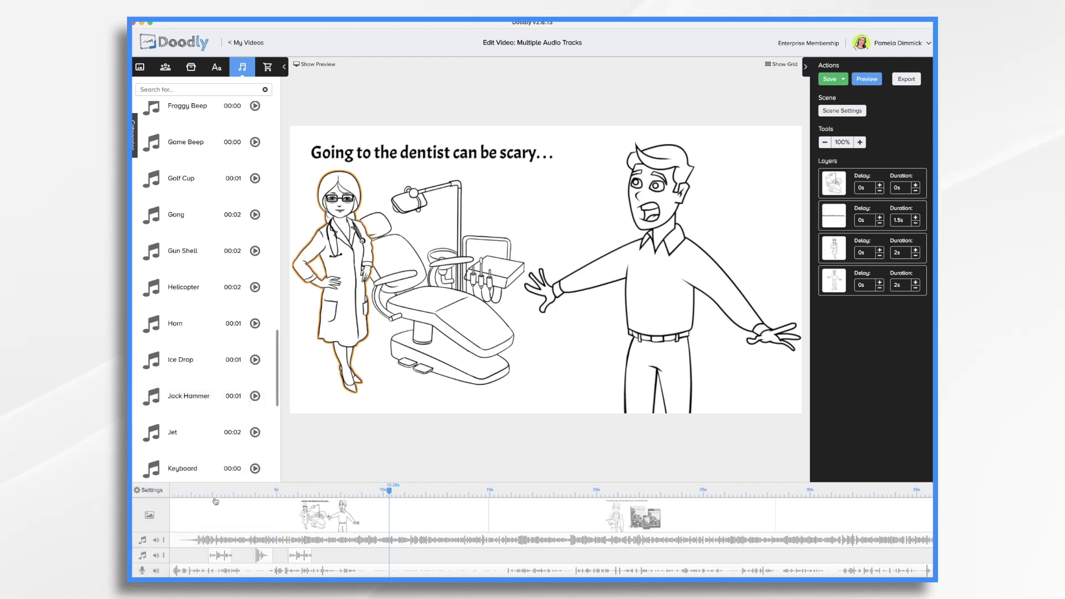
mouse_move(311, 539)
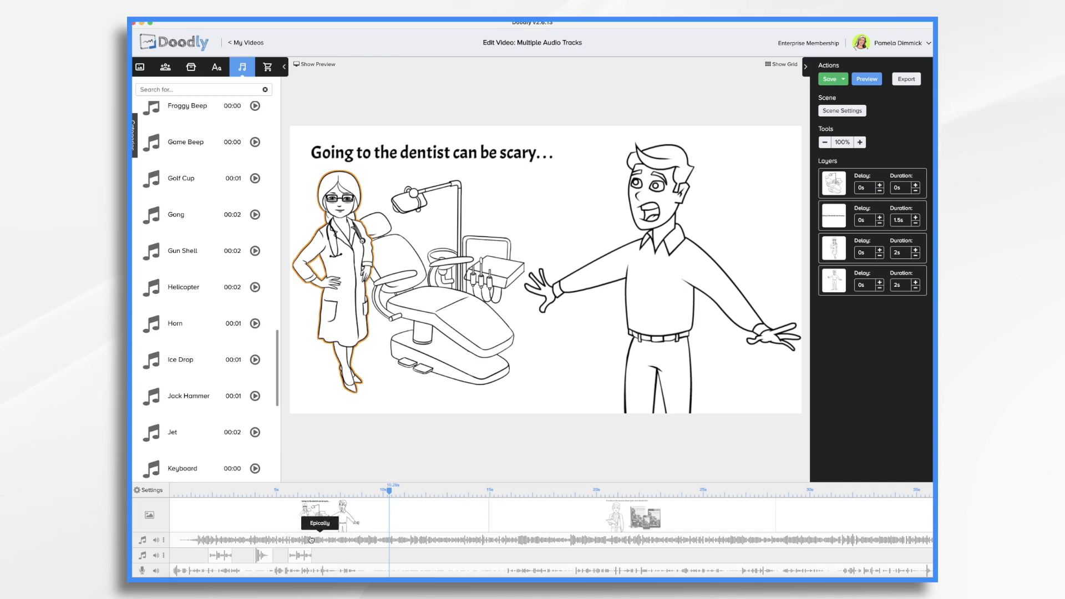
left_click(830, 79)
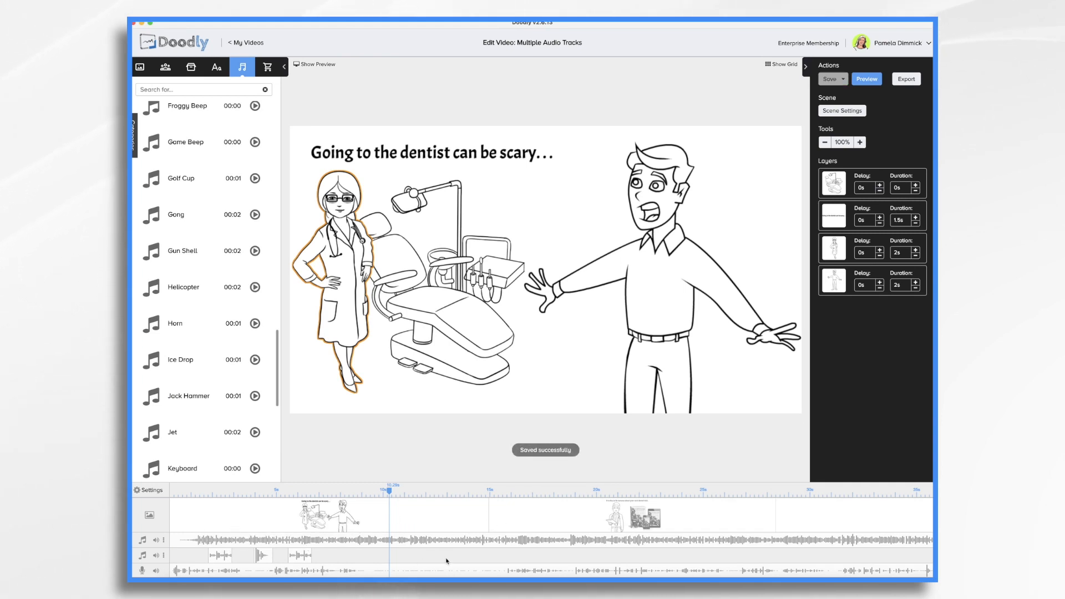
mouse_move(303, 562)
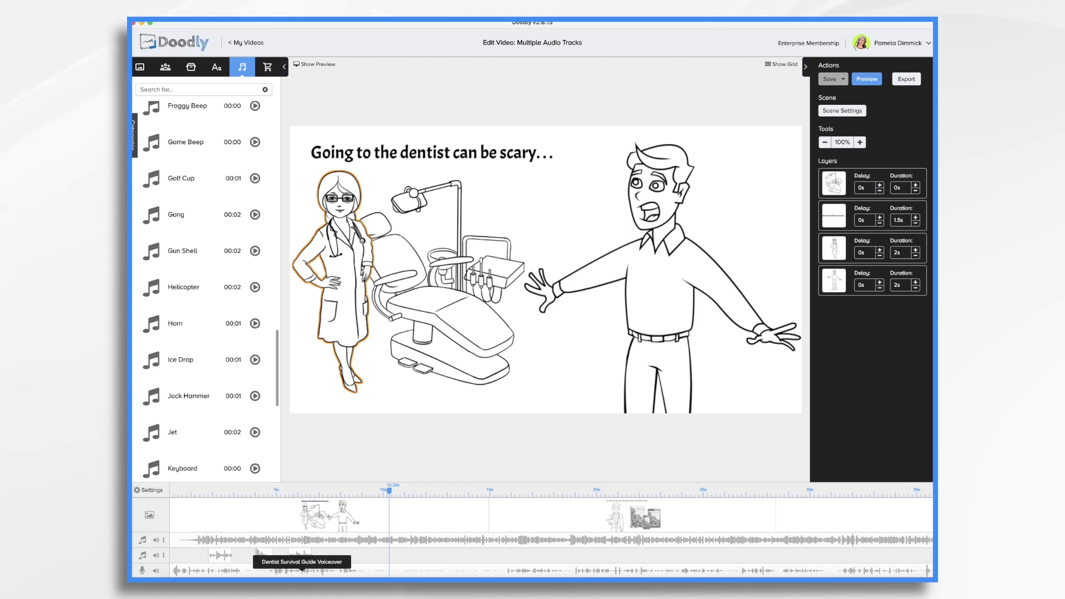
mouse_move(446, 430)
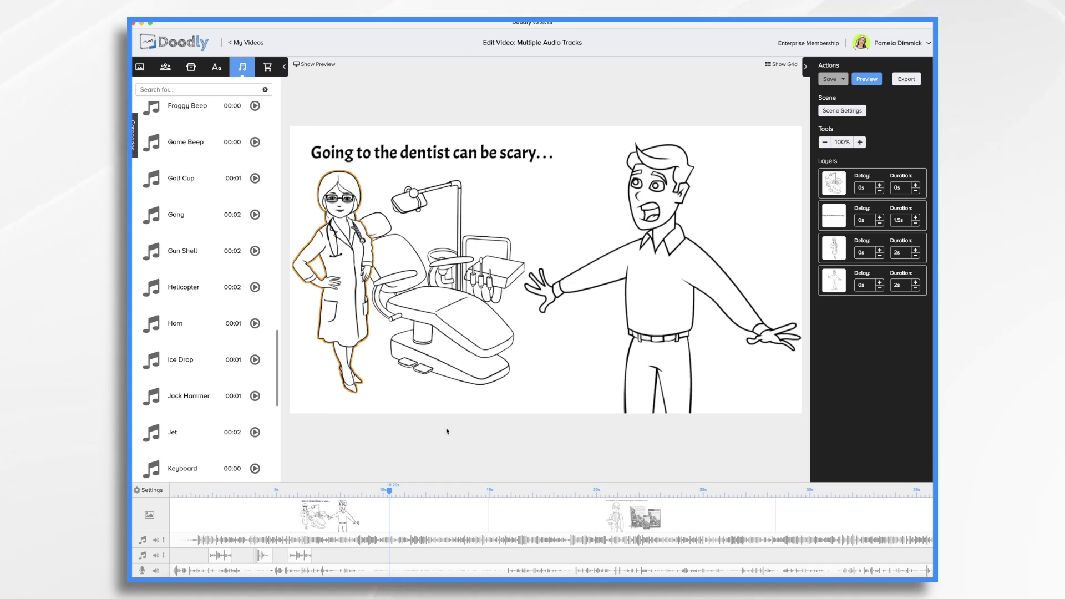
left_click(653, 238)
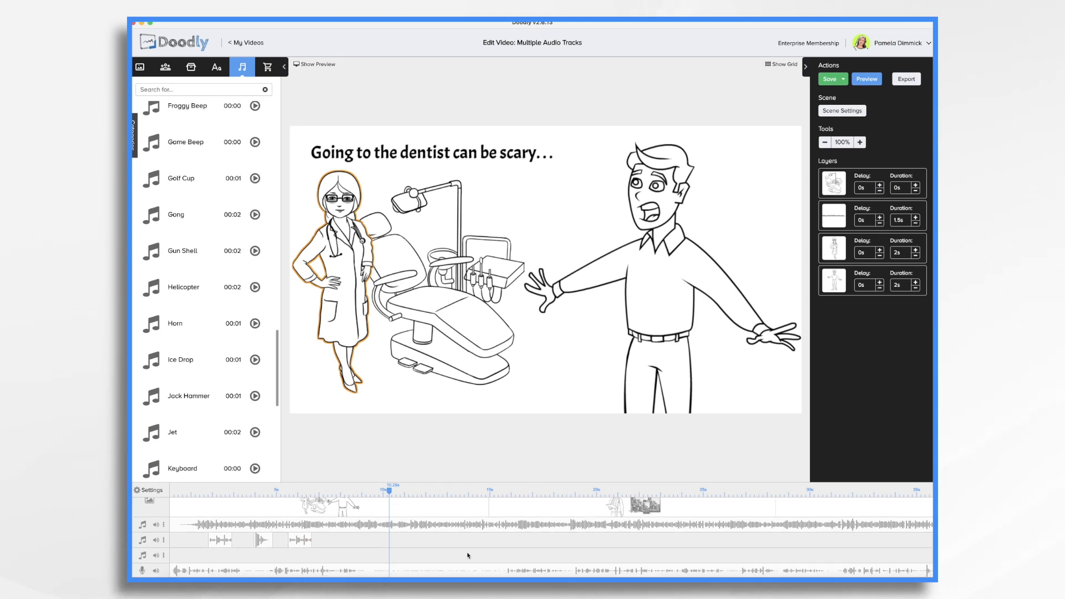
mouse_move(467, 555)
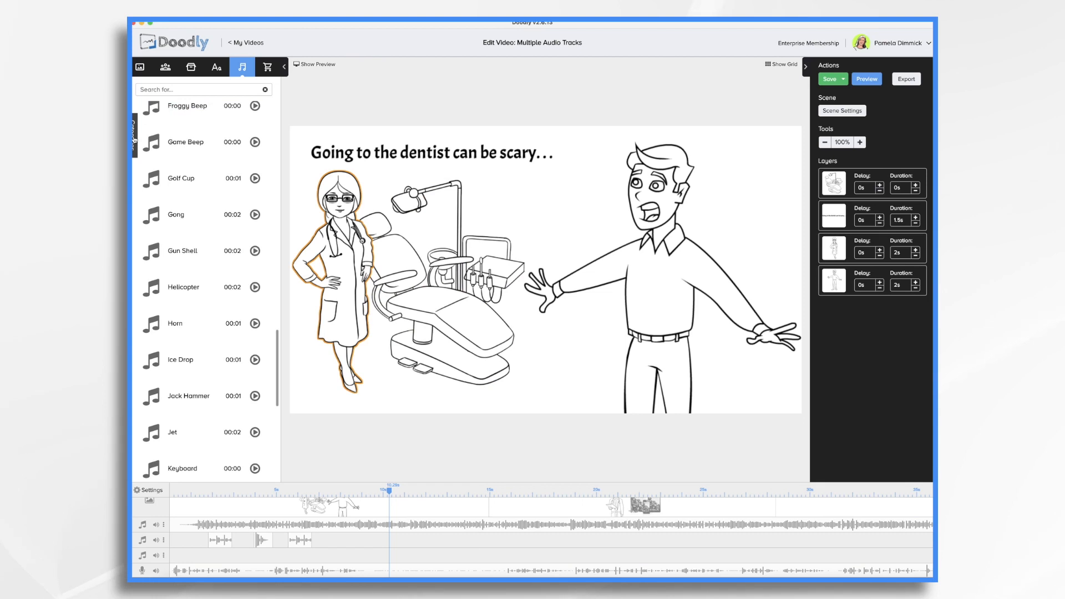
Upload Dana Dentist Voiceover.mp3 to My Library, keeping the title Dana Dentist Voiceover
left_click(156, 121)
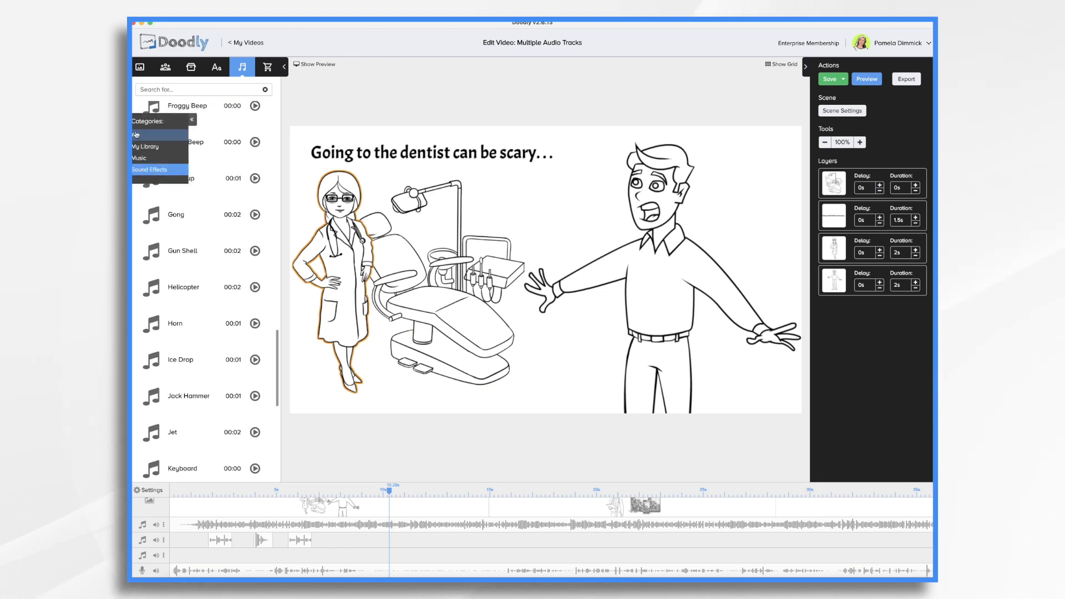
left_click(145, 146)
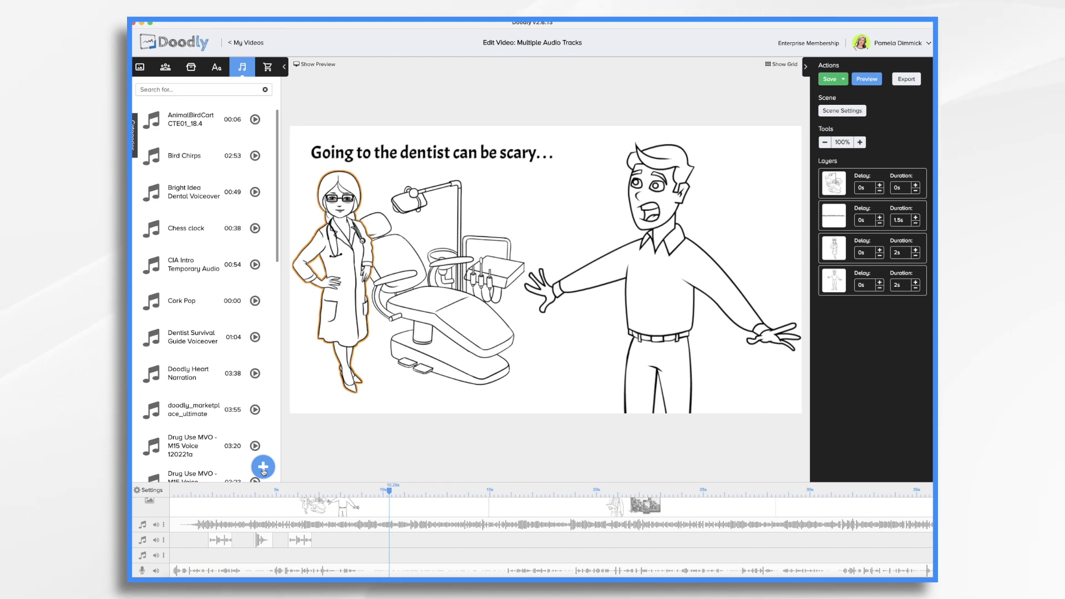
left_click(263, 466)
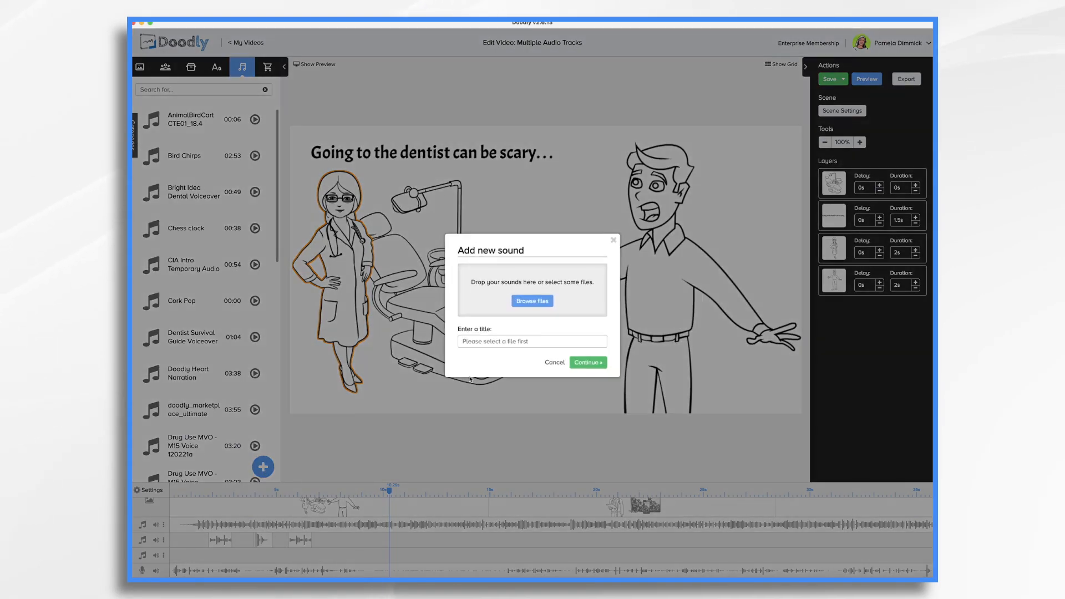
left_click(532, 301)
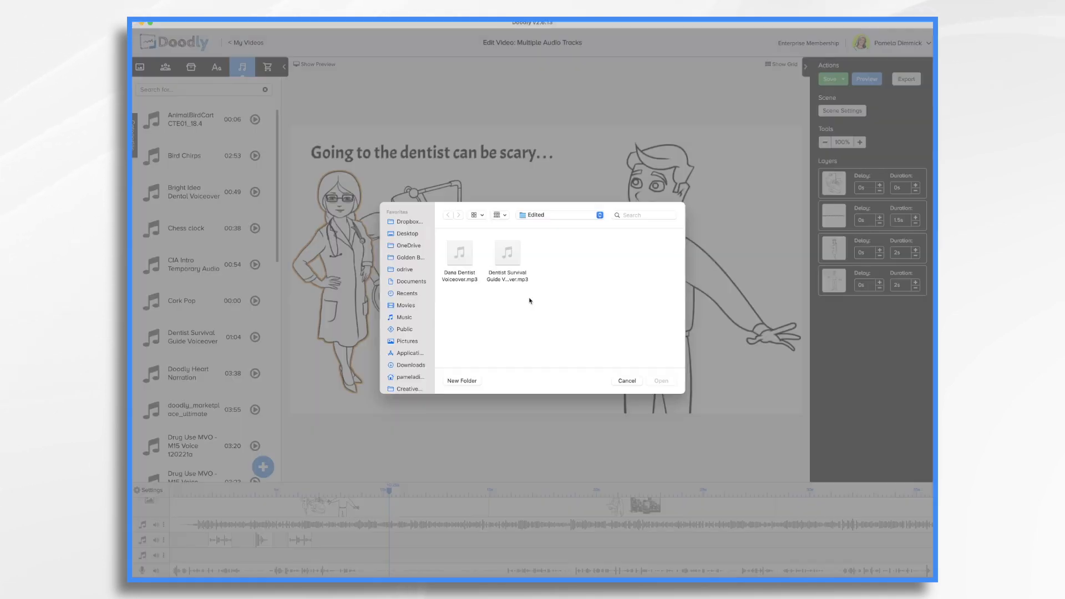
left_click(459, 254)
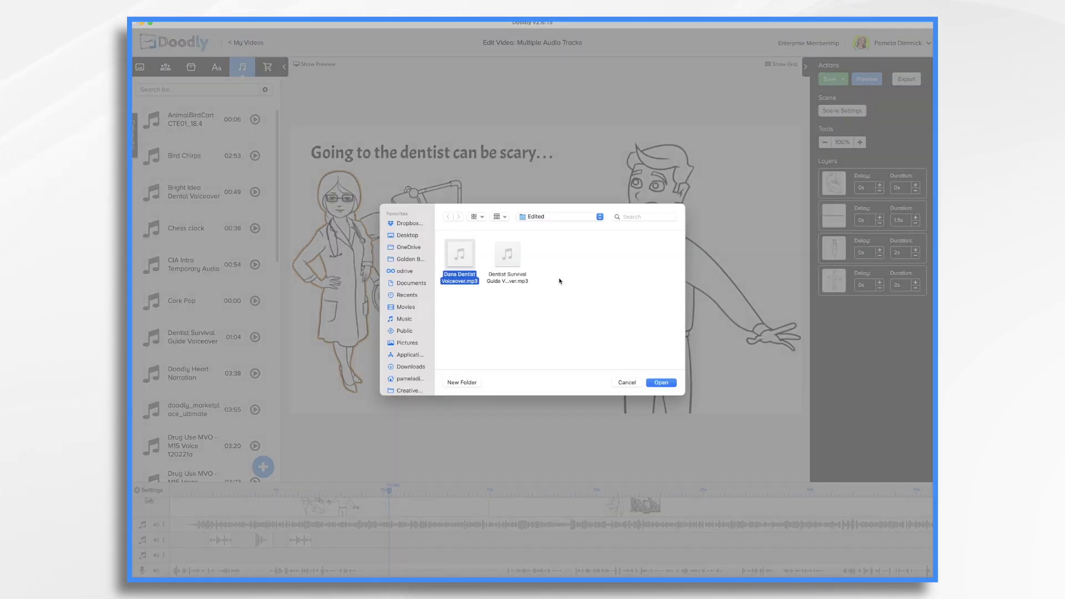
left_click(660, 382)
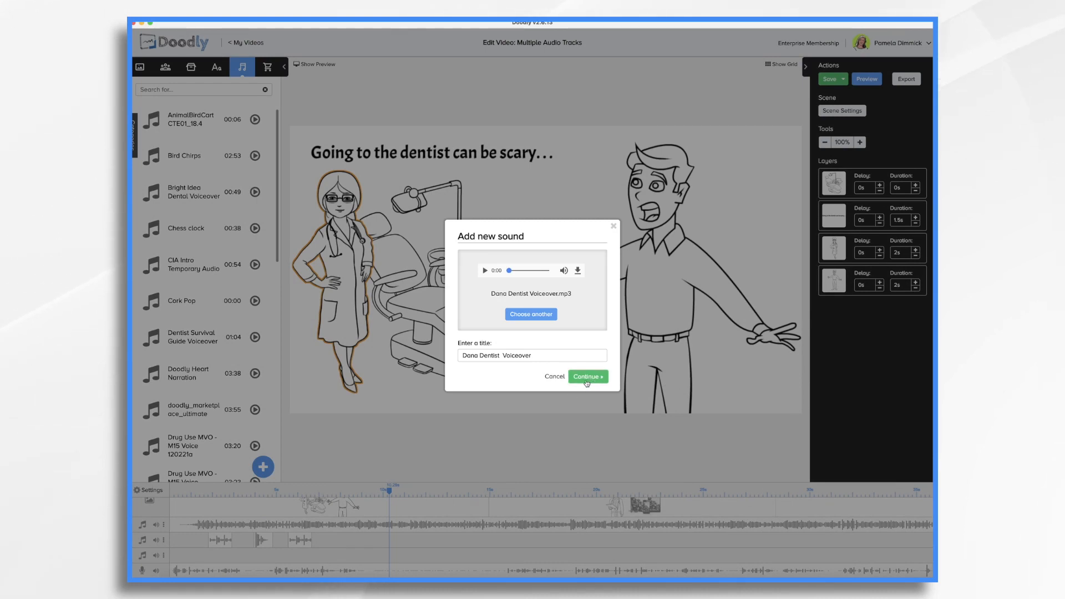
left_click(587, 377)
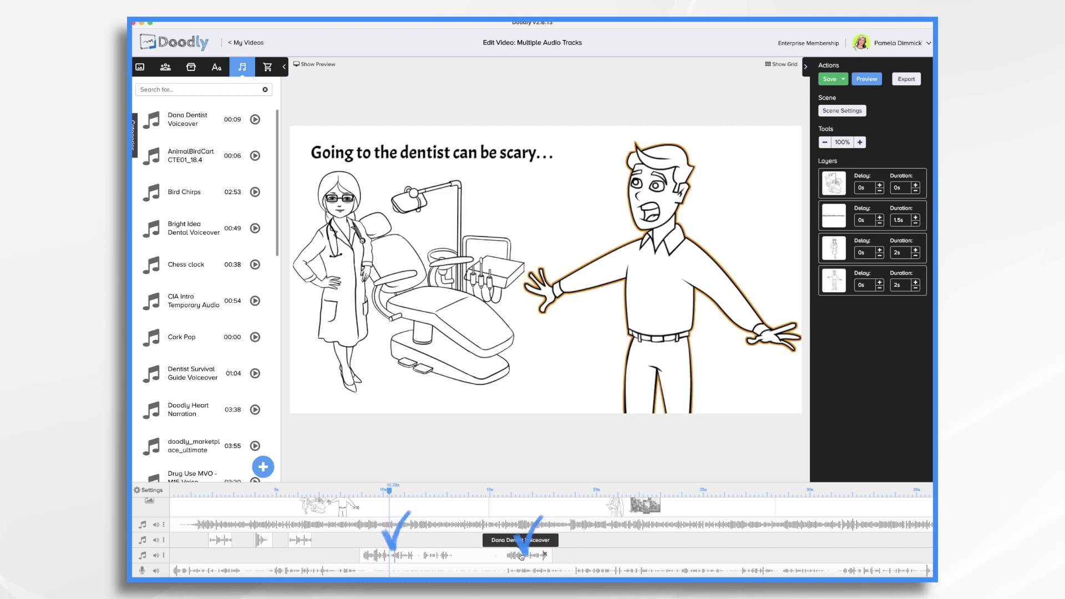
mouse_move(461, 560)
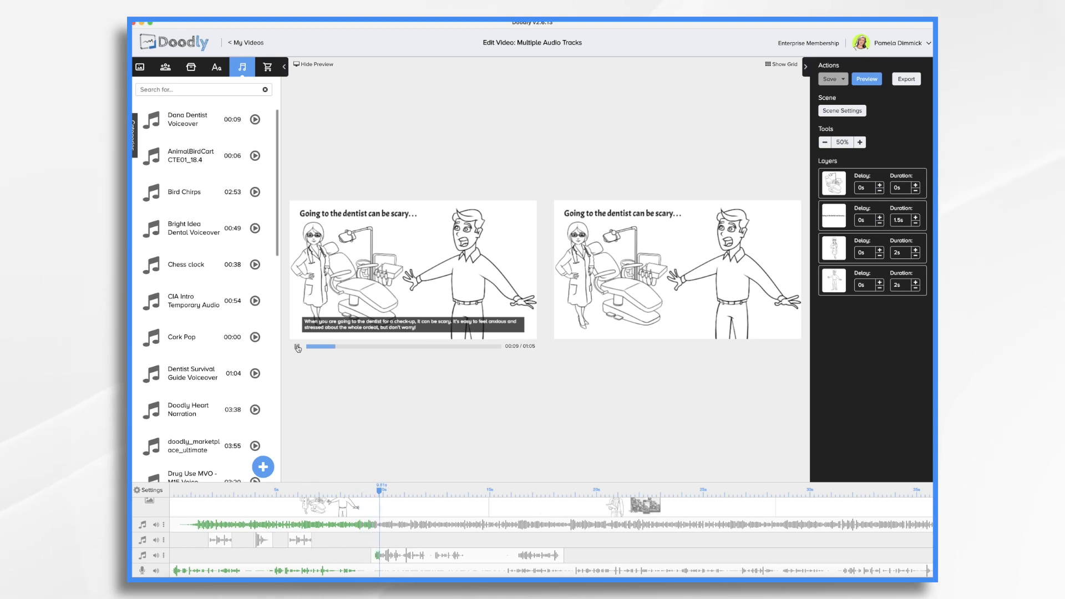
Play the preview with the Dana Dentist Voiceover on audio track 3
left_click(424, 487)
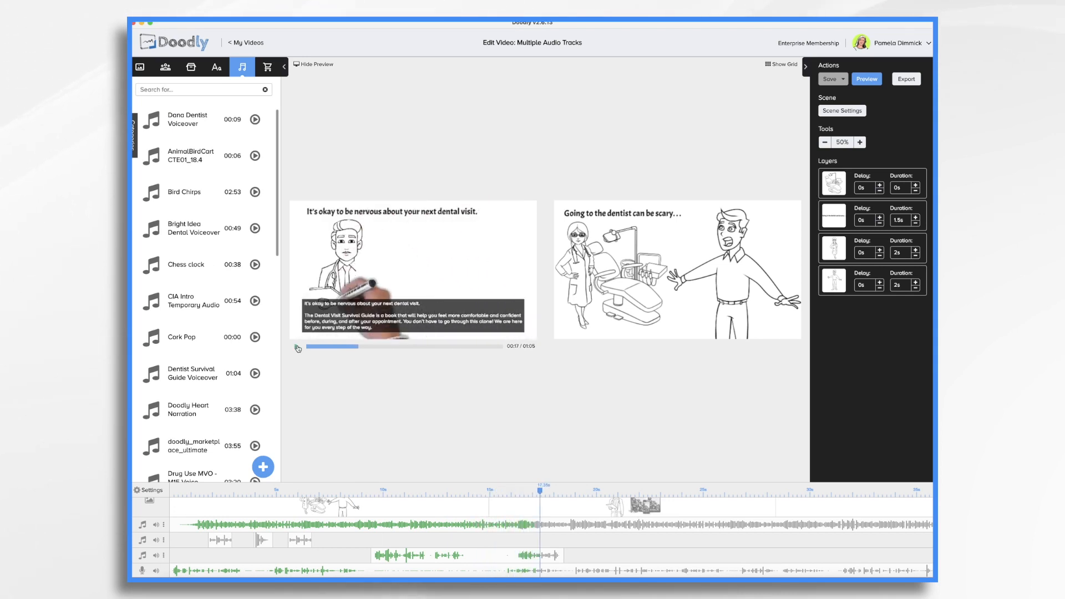
mouse_move(520, 556)
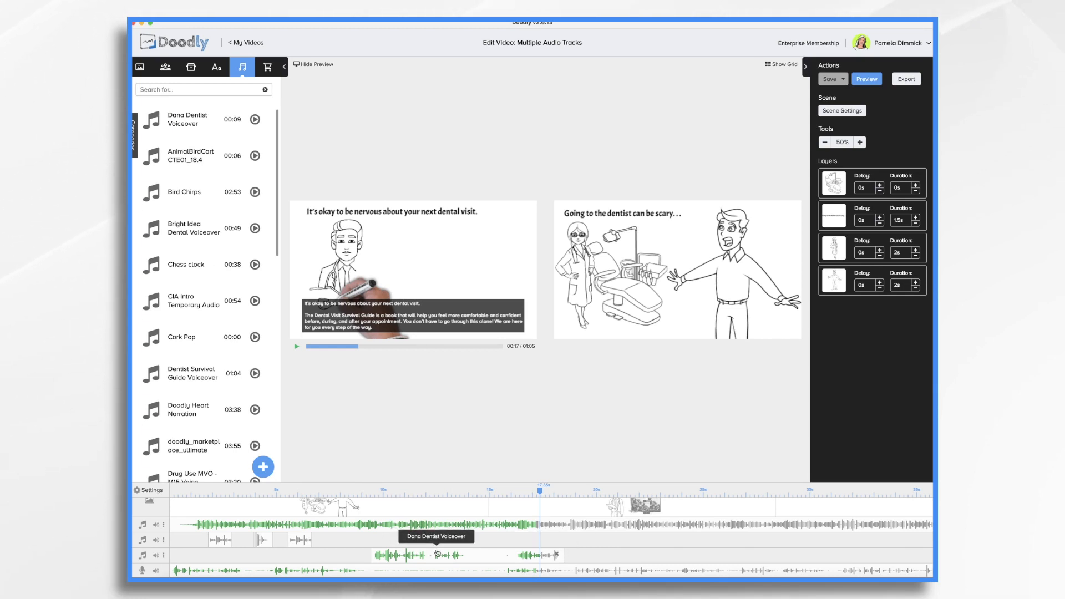
mouse_move(563, 558)
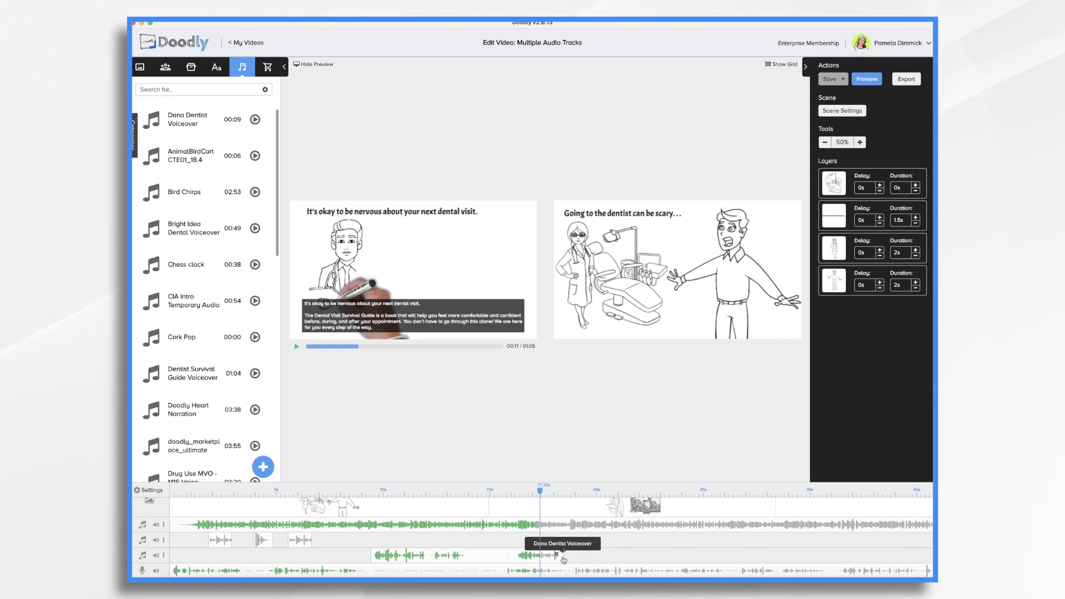
mouse_move(550, 555)
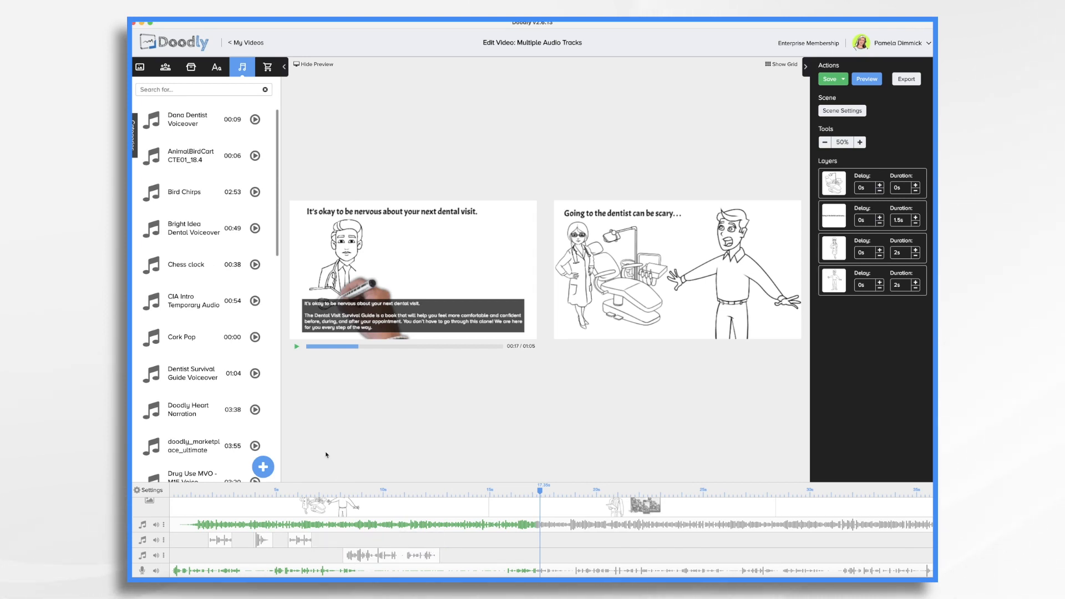
Replay the preview from the first scene before and after shifting the Dana clip
left_click(322, 348)
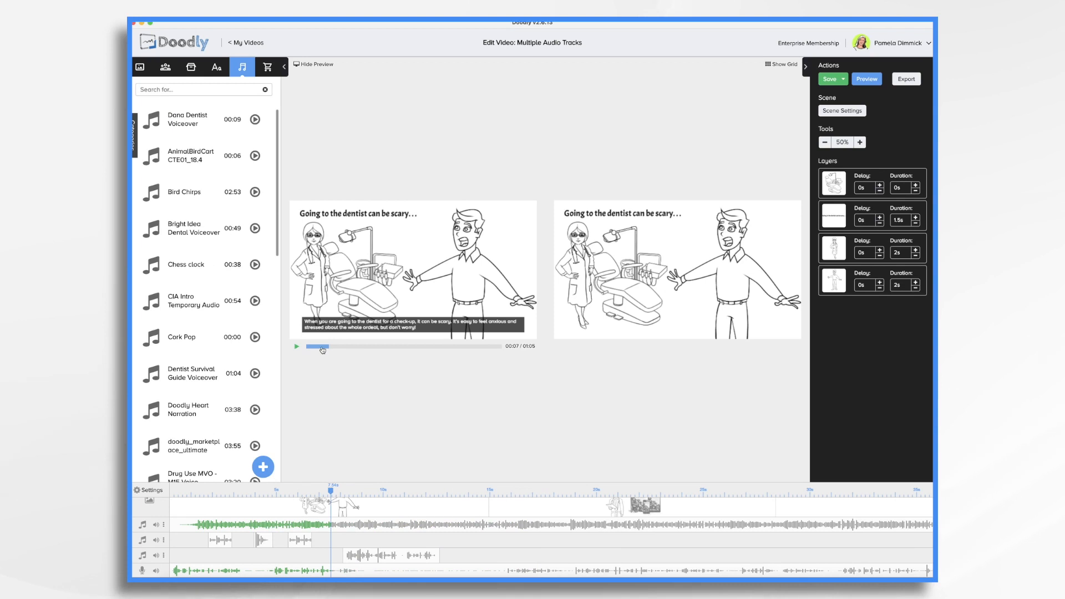
left_click(297, 346)
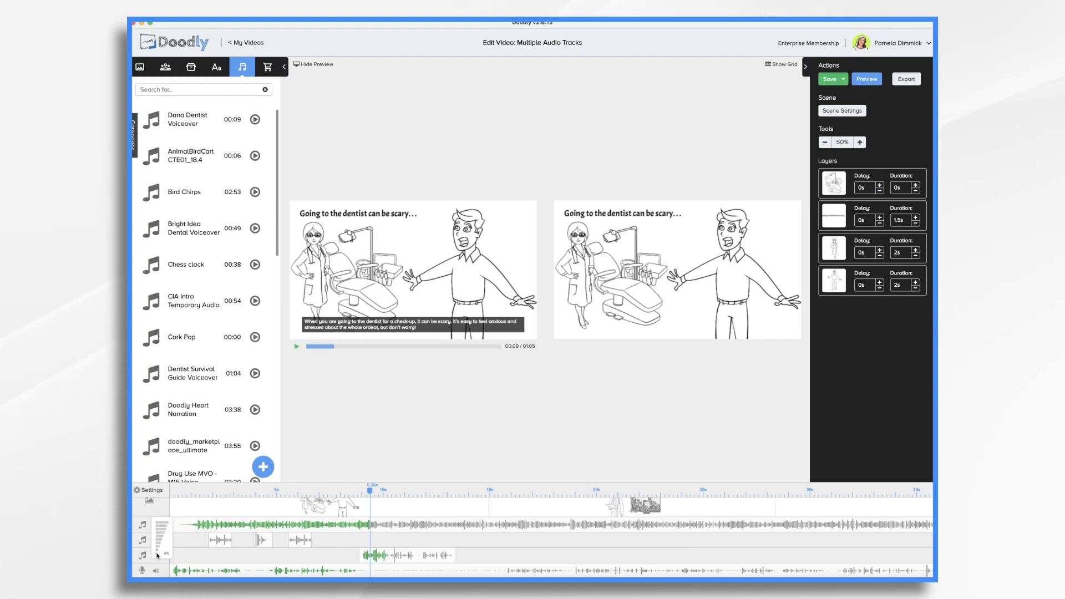
mouse_move(504, 529)
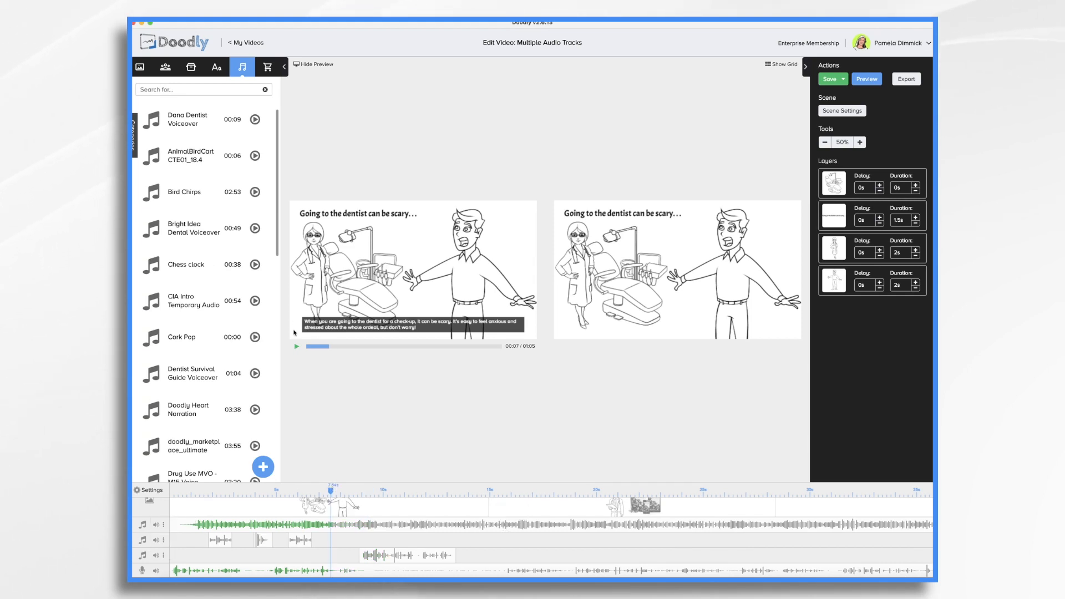
left_click(297, 345)
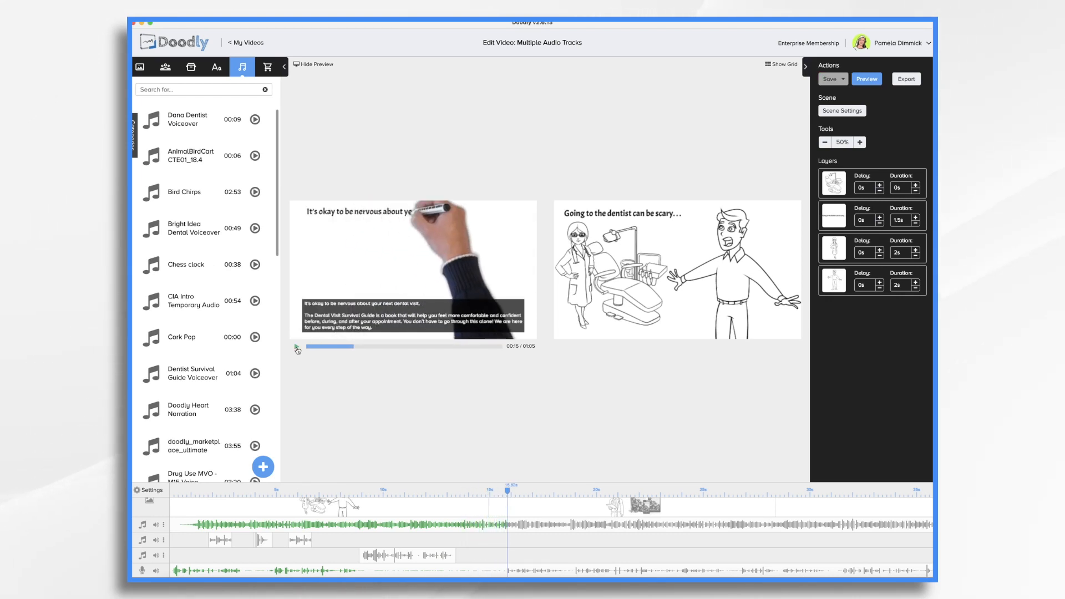
mouse_move(412, 556)
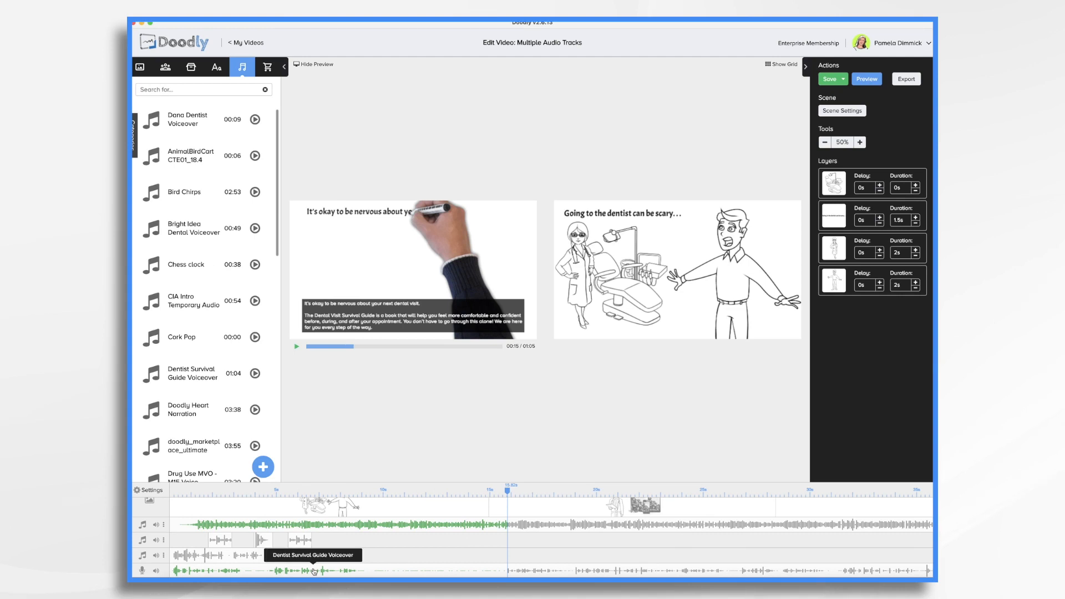
Select the Dentist Survival Guide Voiceover clip, then play and pause the preview from the start
left_click(414, 571)
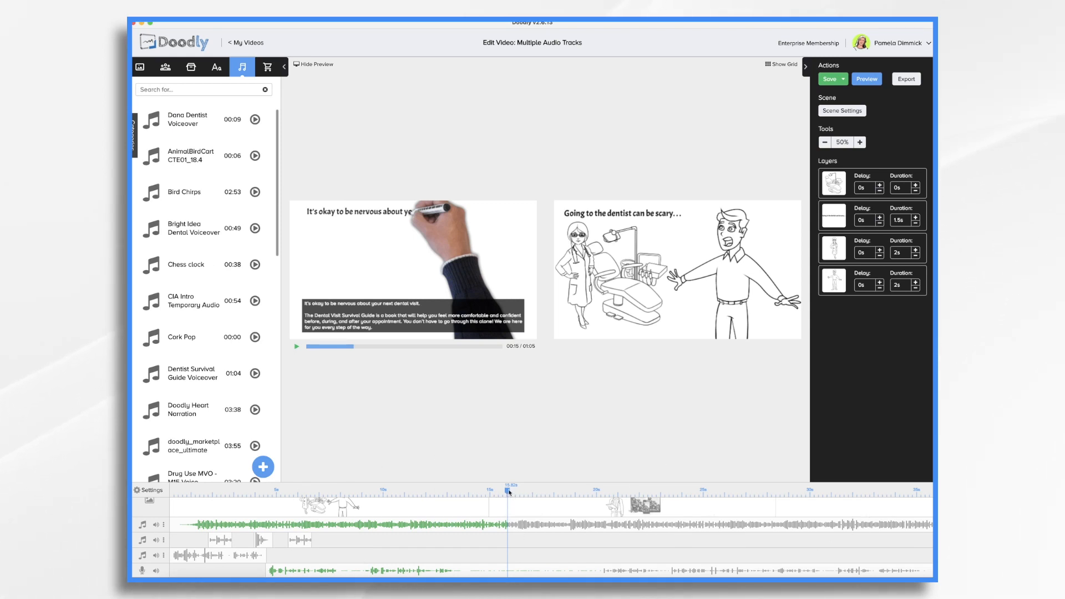
left_click(196, 488)
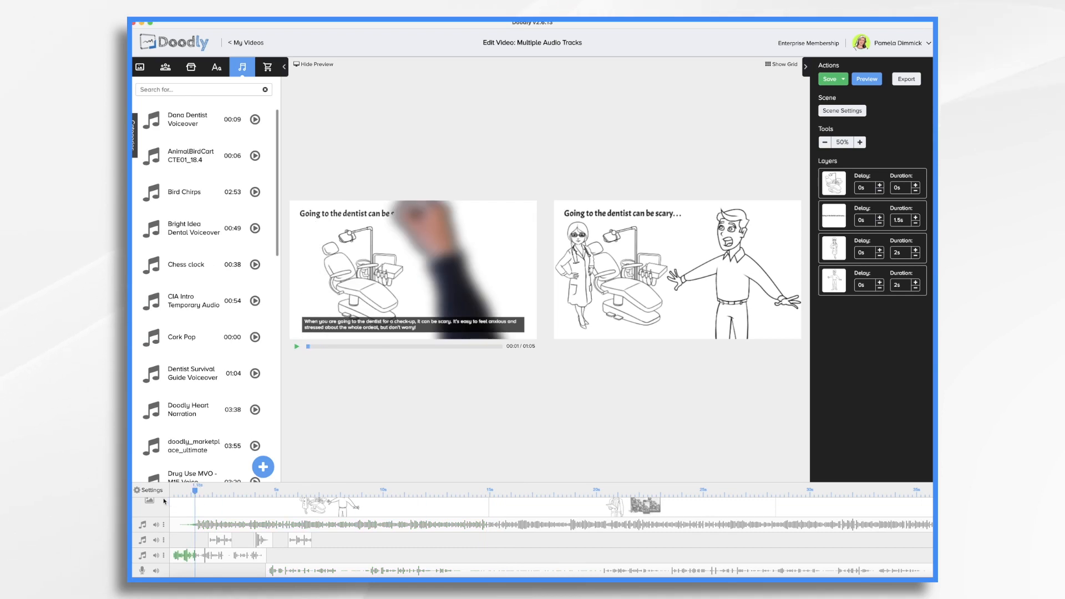
left_click(297, 347)
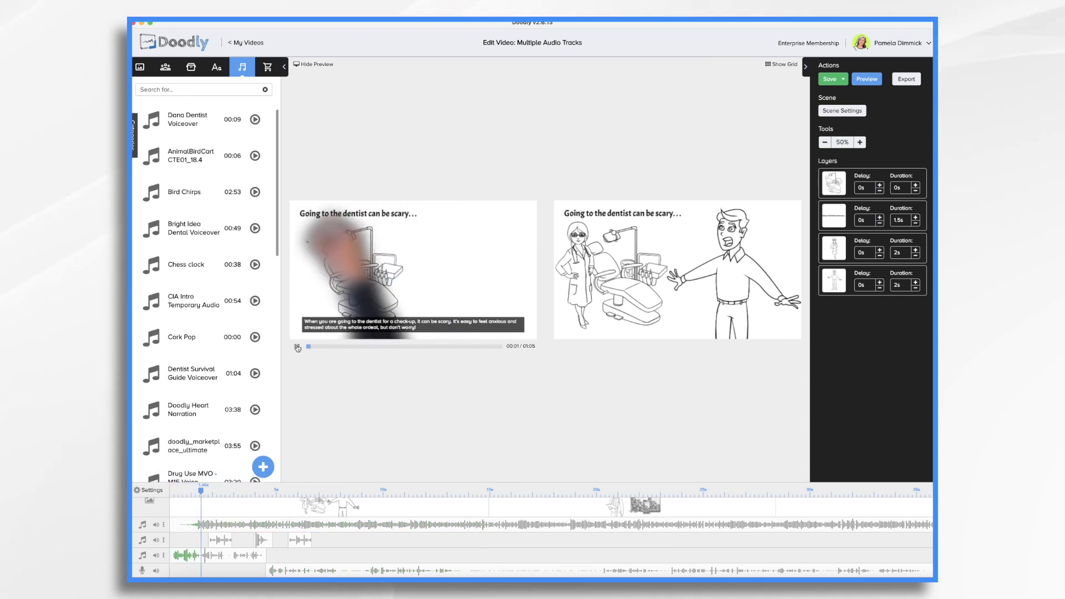
left_click(298, 347)
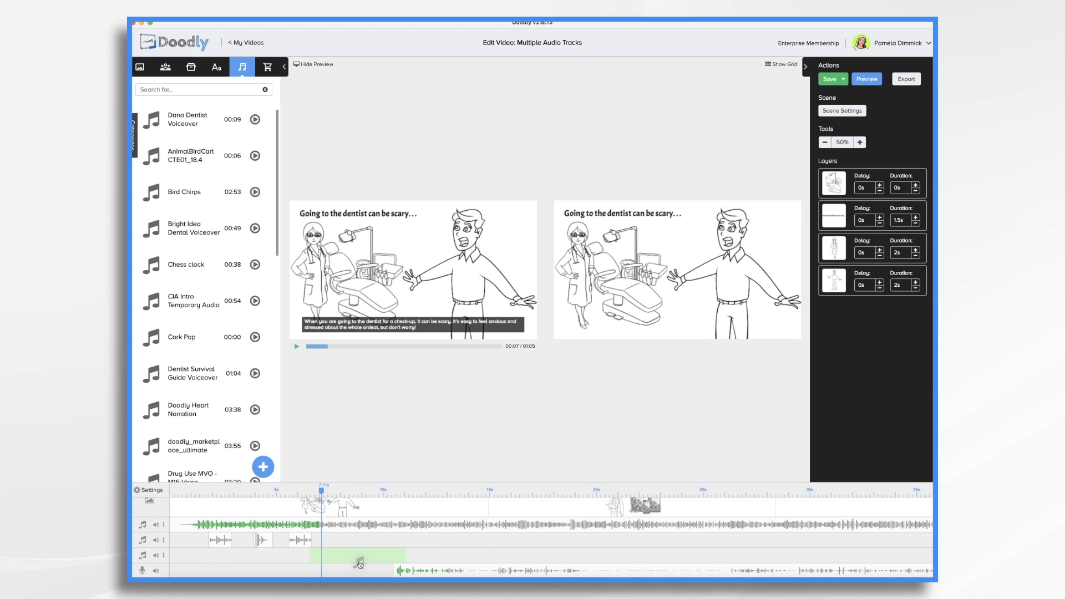
Move the Dana Dentist Voiceover clip to start about seven seconds in and restart the preview
left_click(830, 78)
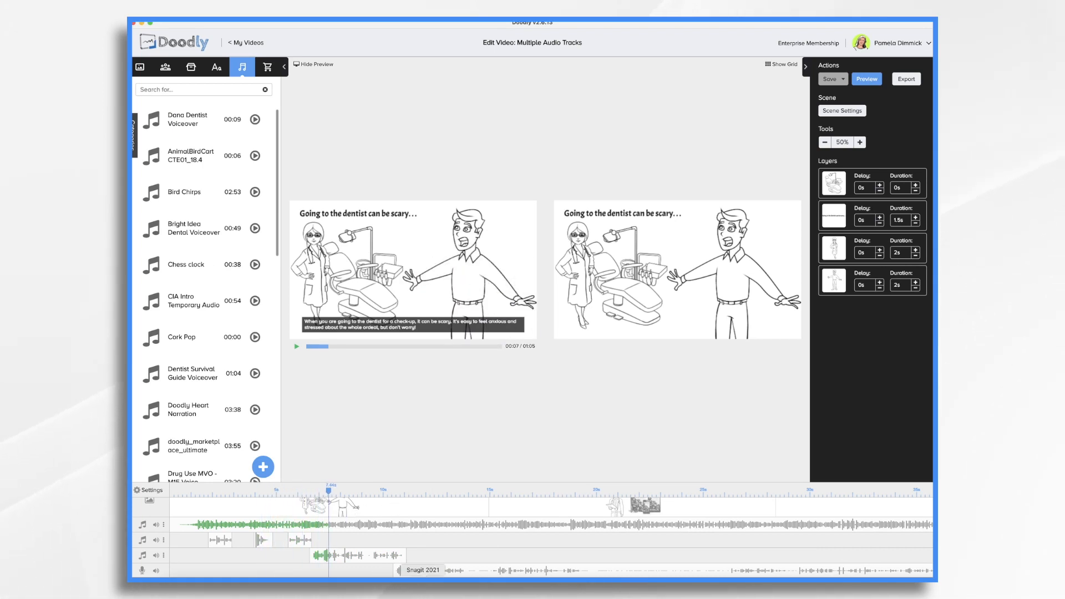
left_click(472, 573)
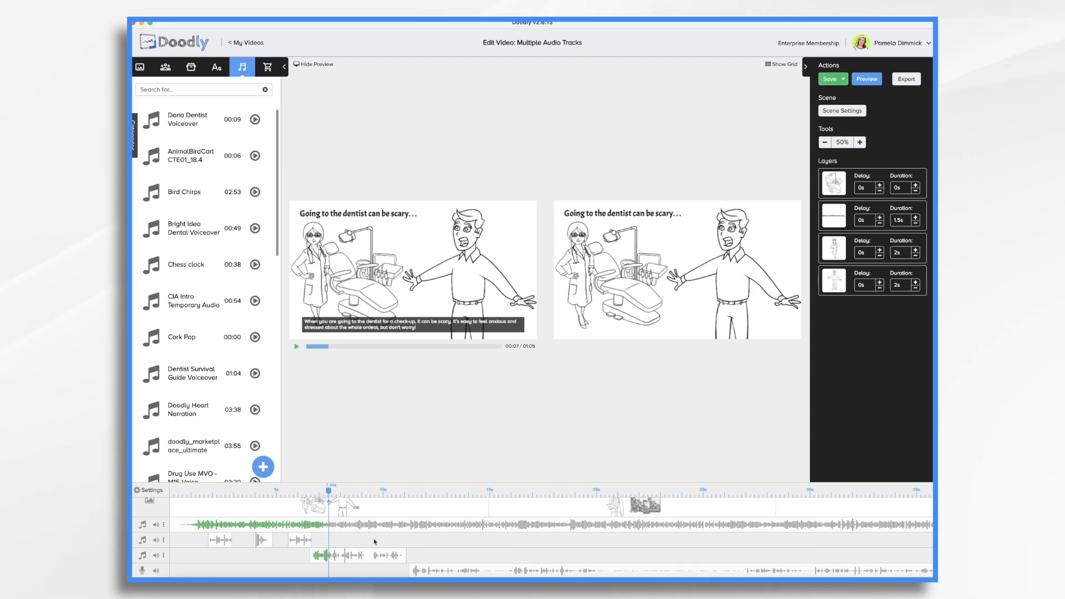
mouse_move(456, 548)
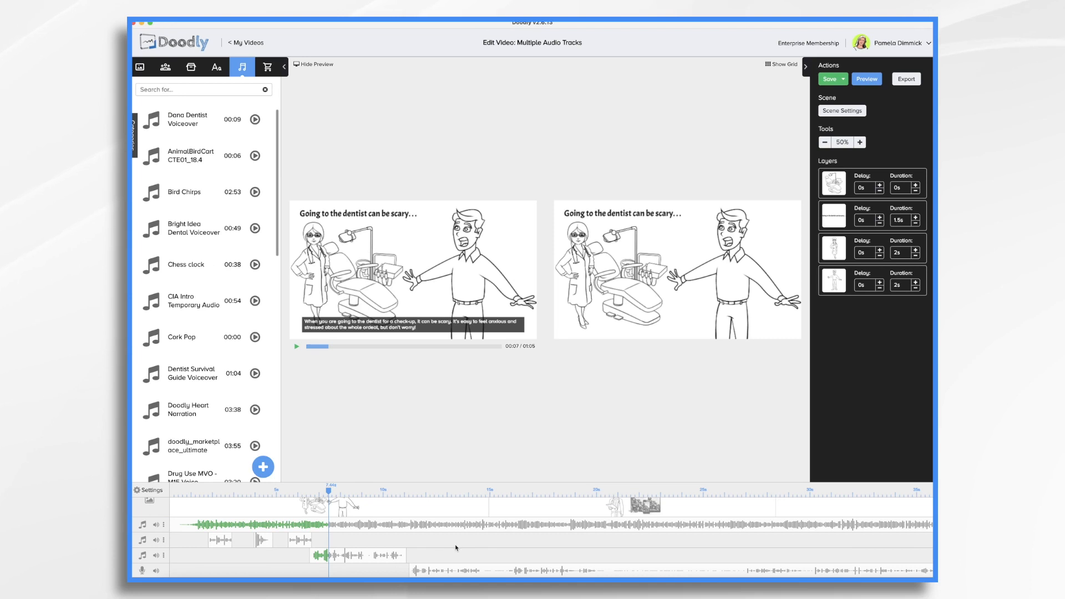
left_click(215, 490)
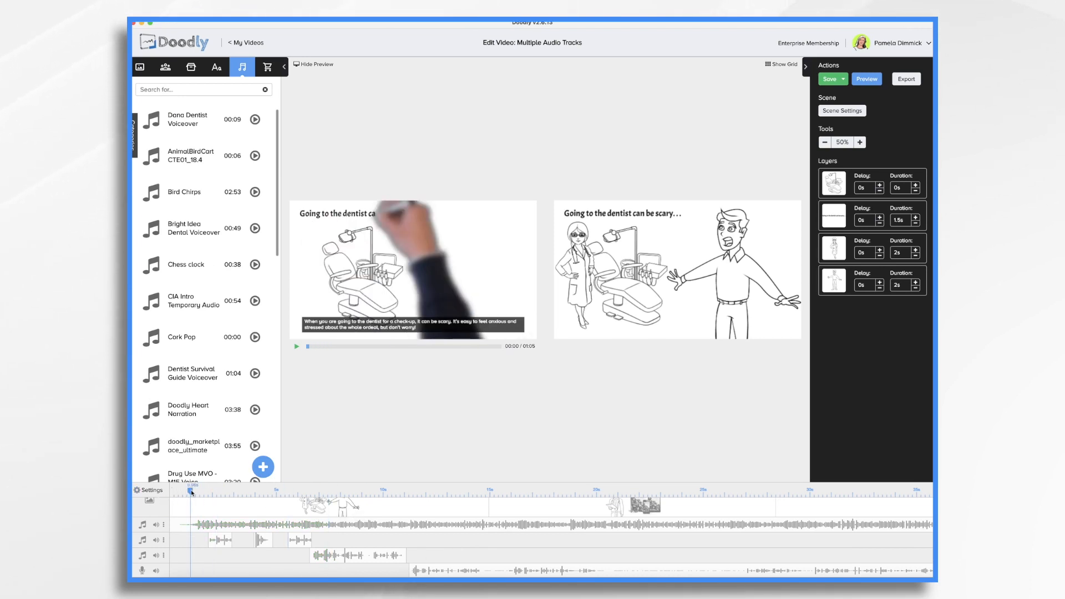
left_click(296, 347)
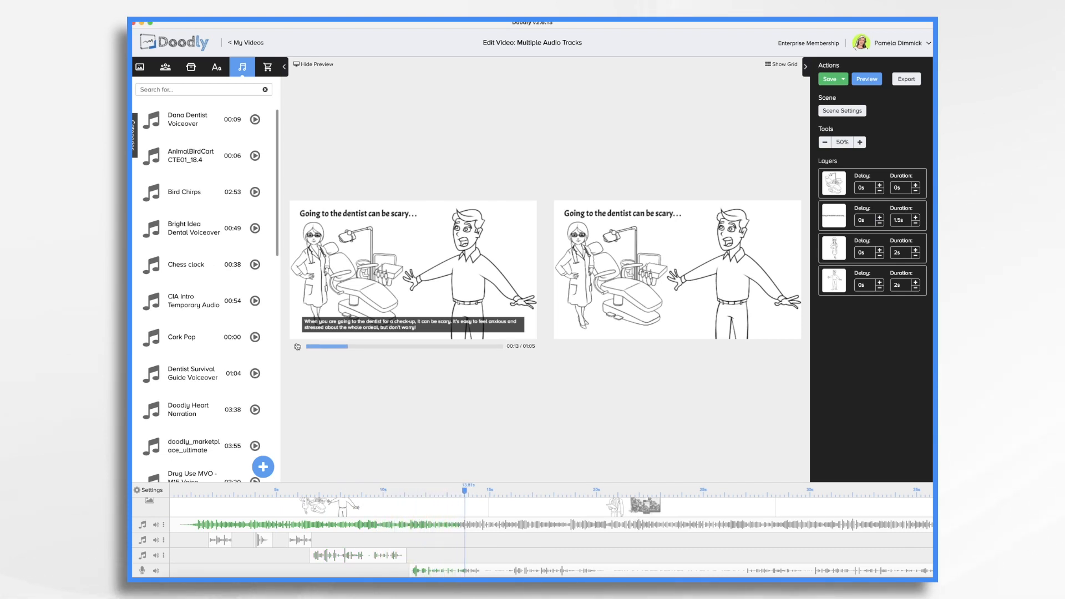
left_click(297, 346)
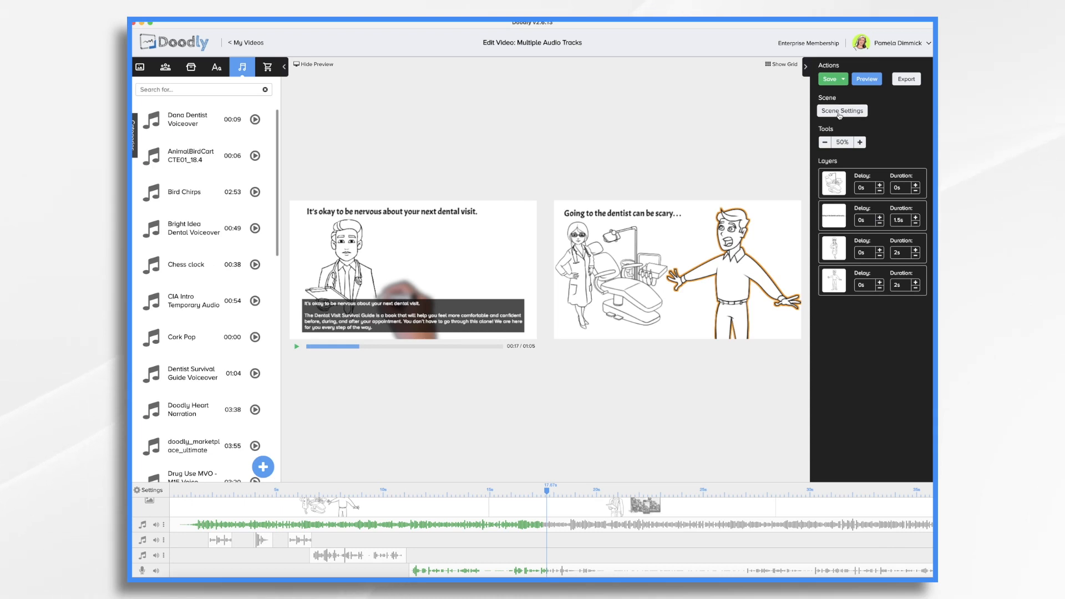
Set the scene's extra end time to 20 seconds and resume the preview
left_click(842, 111)
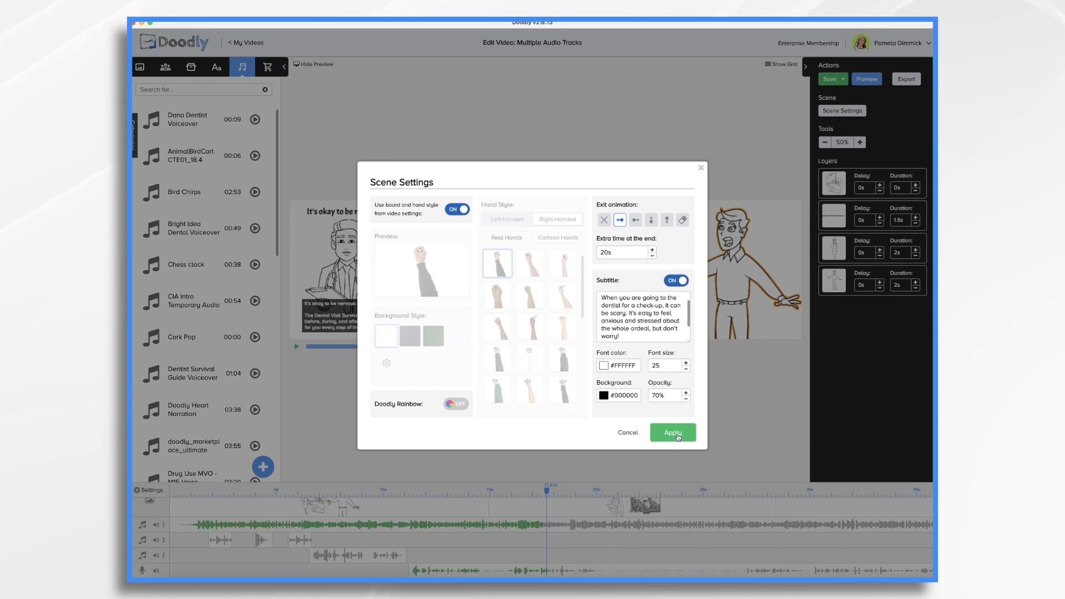
left_click(672, 432)
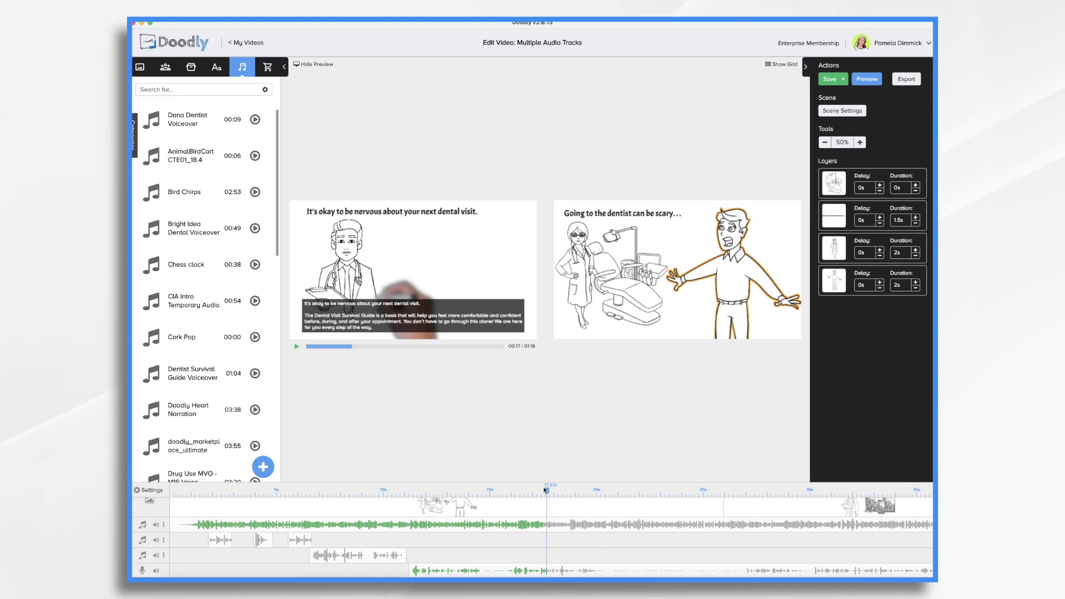
left_click(617, 487)
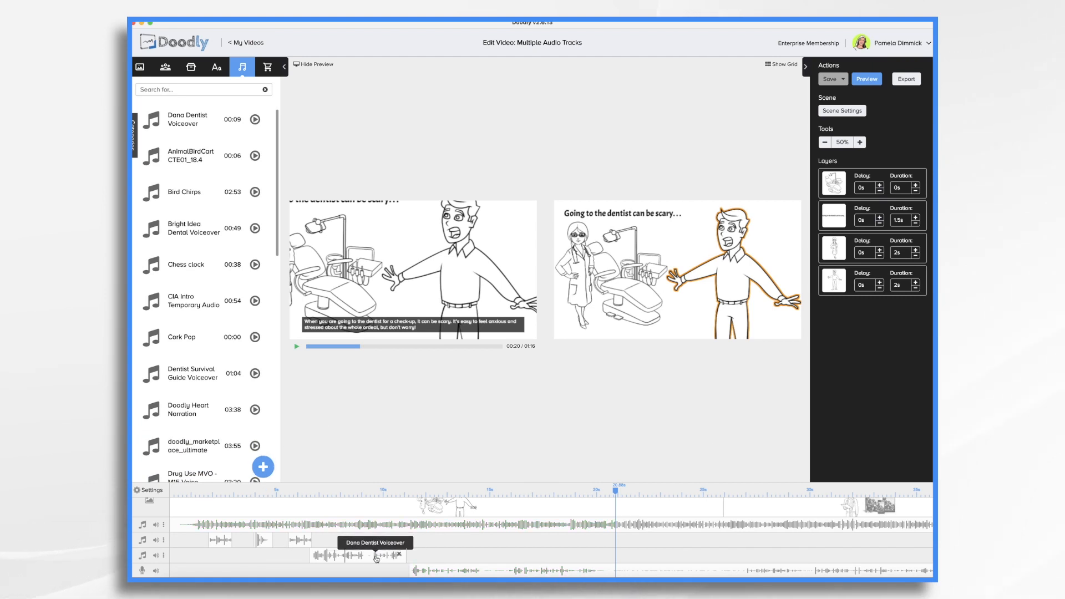
Duplicate the Dana Dentist Voiceover clip, place the copy later on track 3, and reopen Scene Settings
right_click(375, 556)
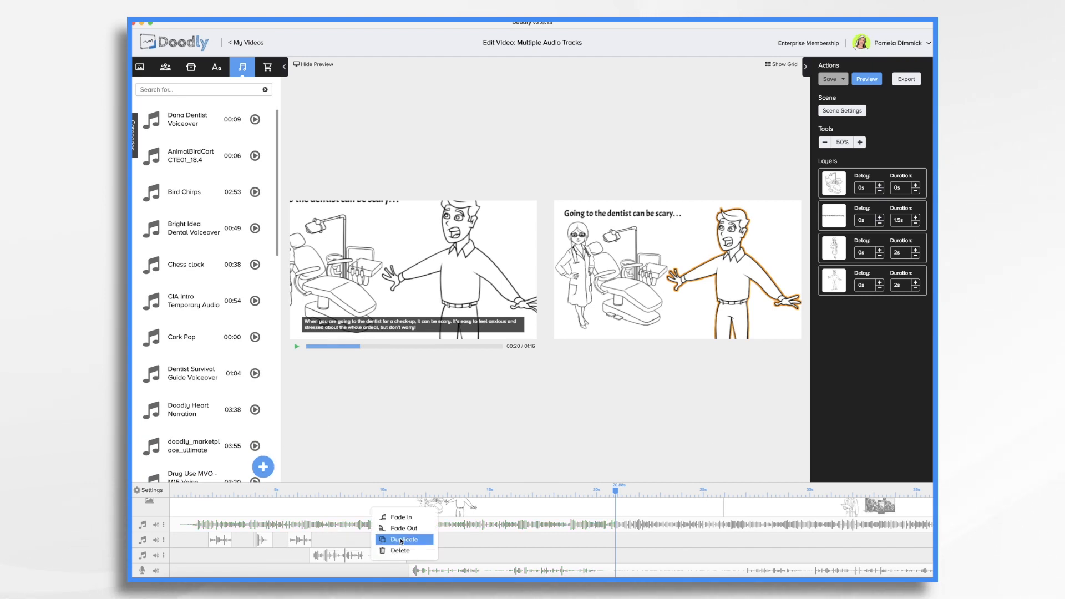
left_click(404, 539)
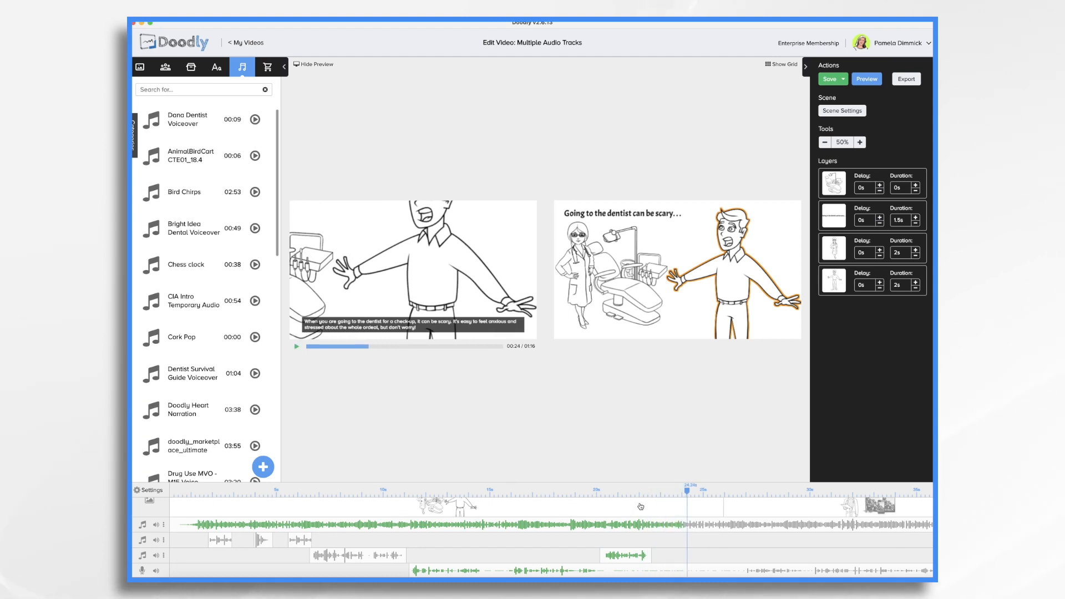
left_click(841, 111)
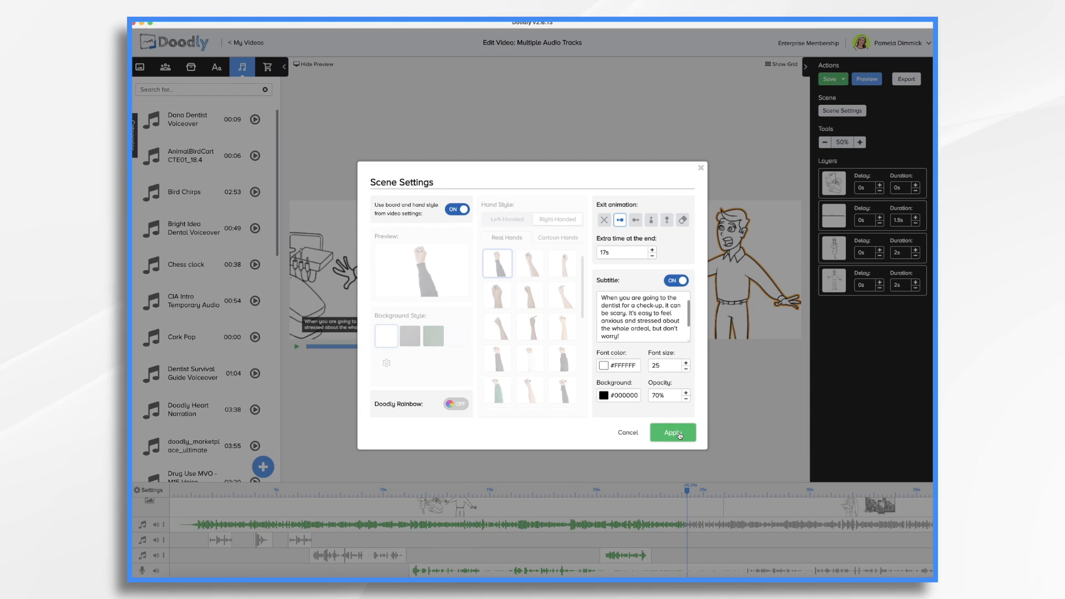
Apply the 17-second end time and add a new audio track above the voiceover
left_click(671, 433)
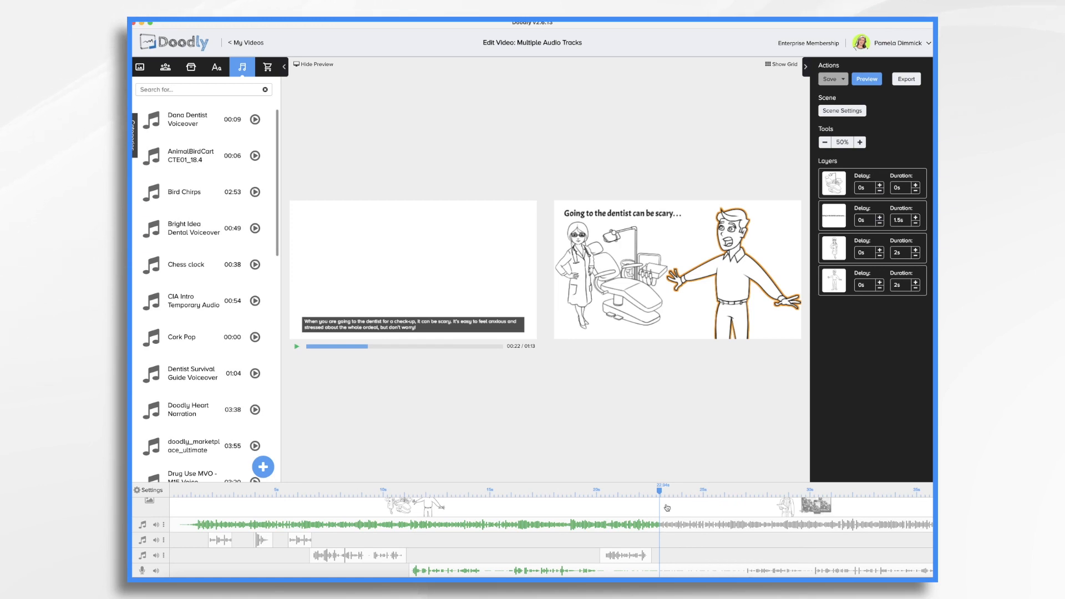
mouse_move(669, 529)
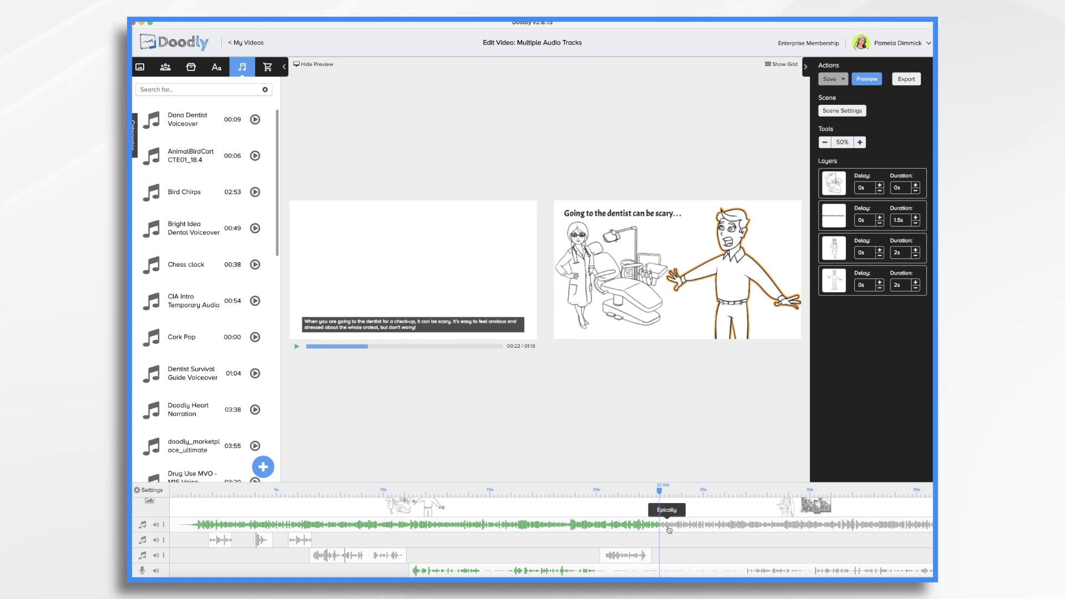
mouse_move(627, 566)
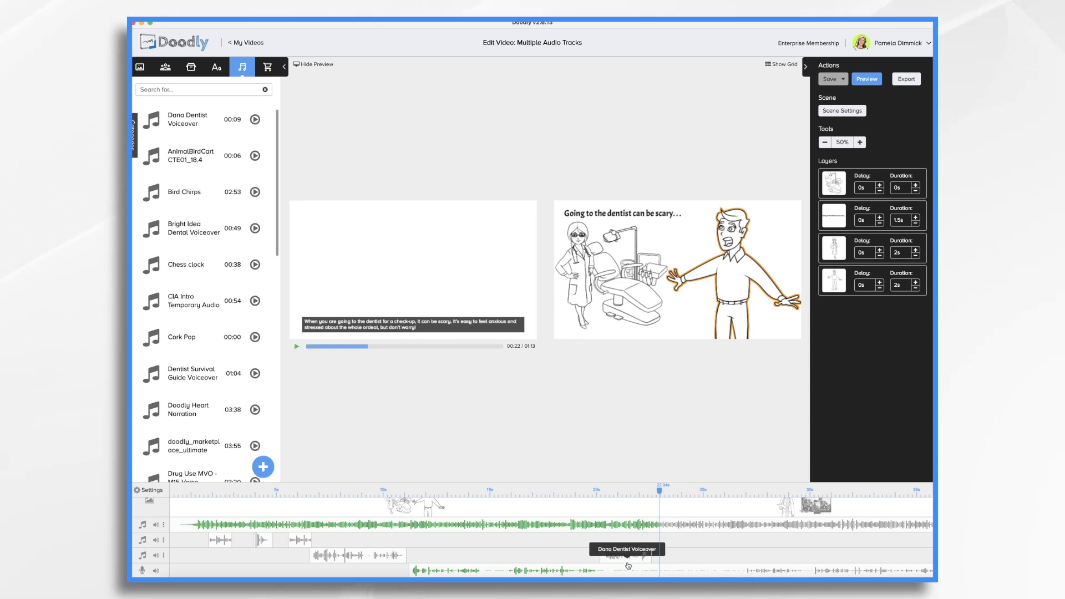
mouse_move(163, 557)
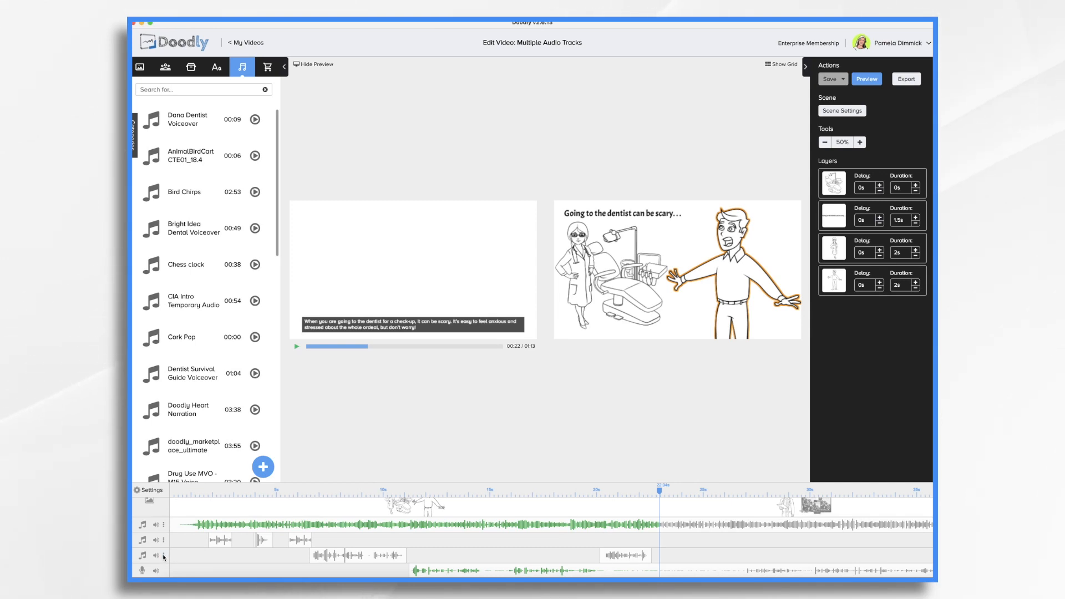
left_click(163, 557)
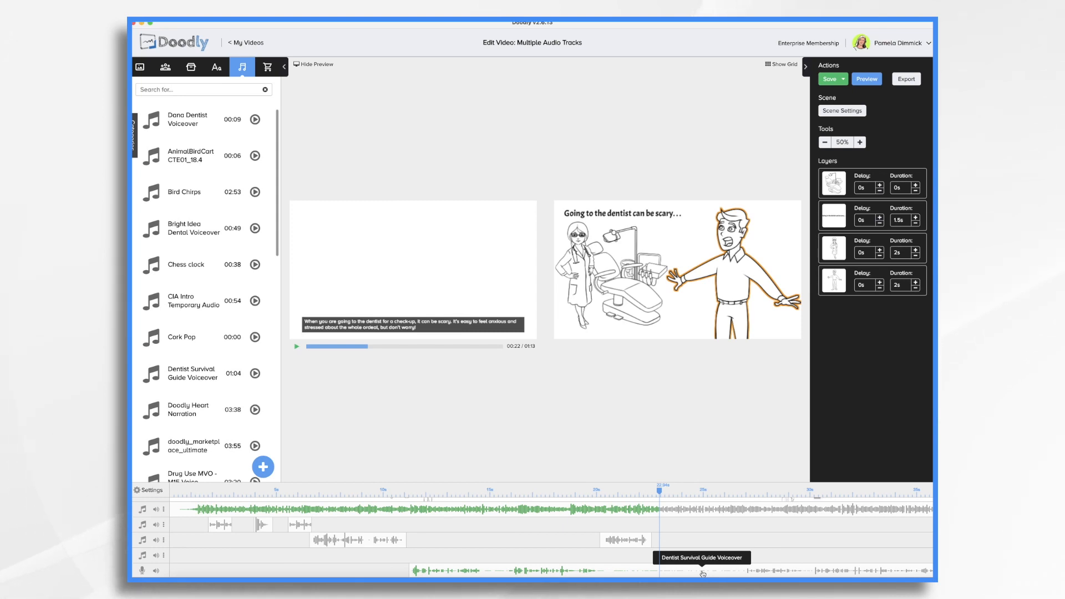
Copy the Dentist Survival Guide Voiceover into the new track, scrolling the timeline right
right_click(703, 572)
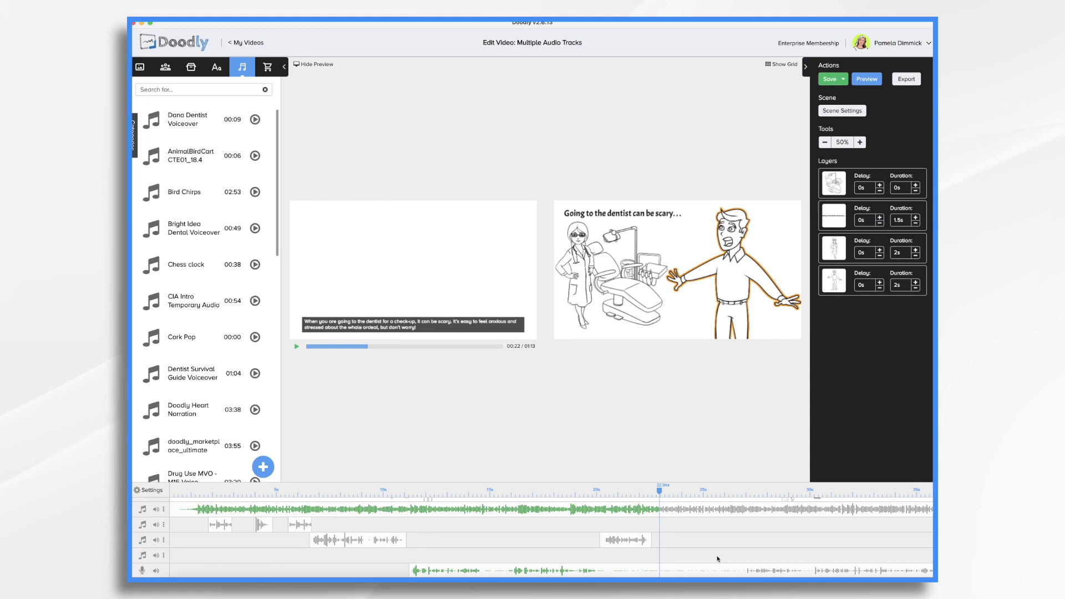
mouse_move(674, 573)
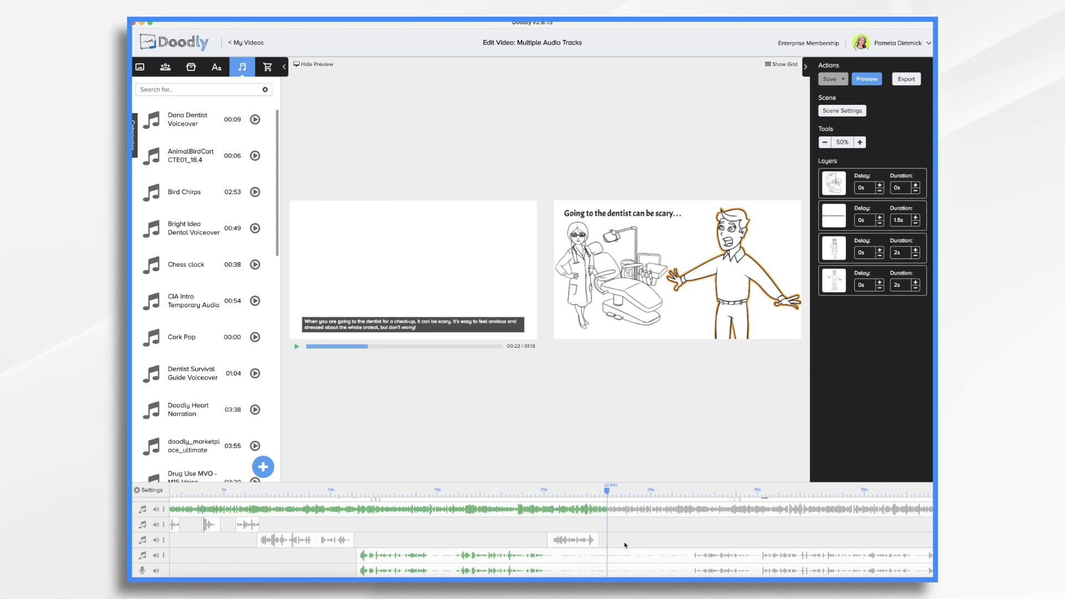
mouse_move(413, 568)
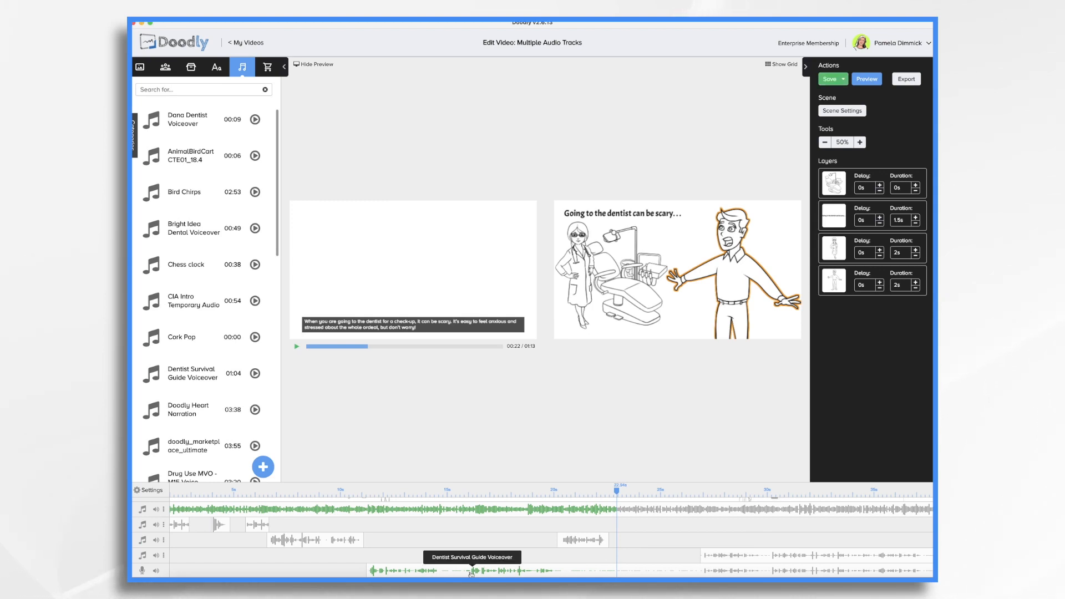
mouse_move(602, 570)
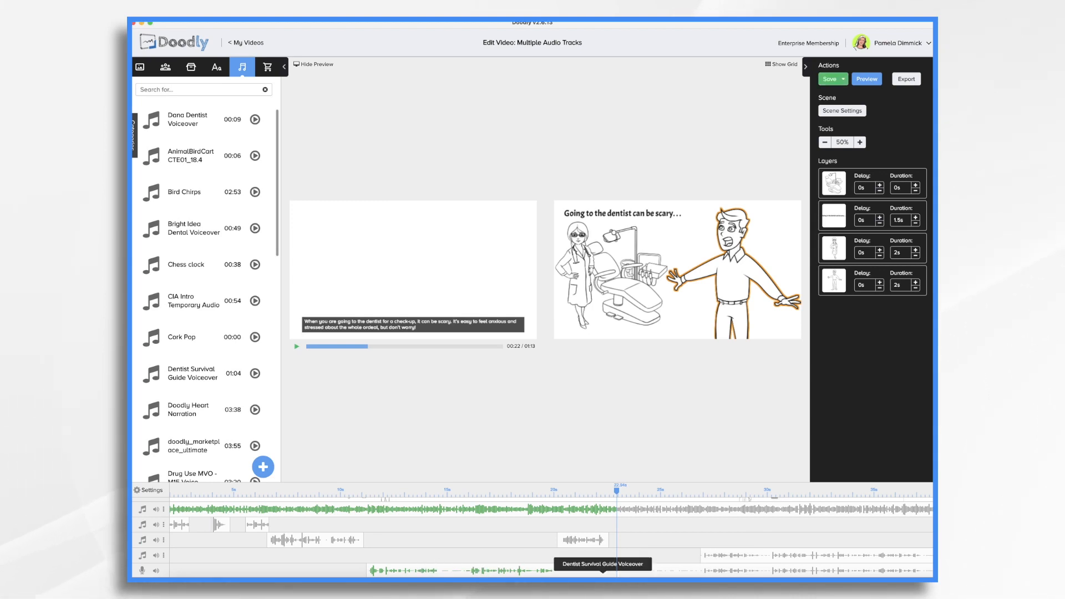
mouse_move(531, 575)
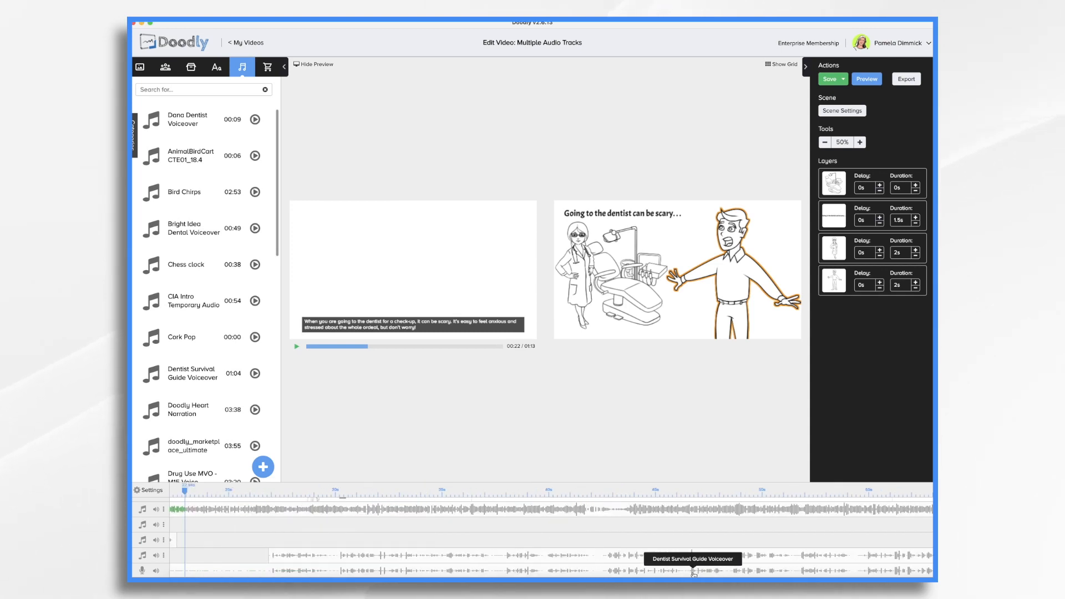
scroll("right", 3)
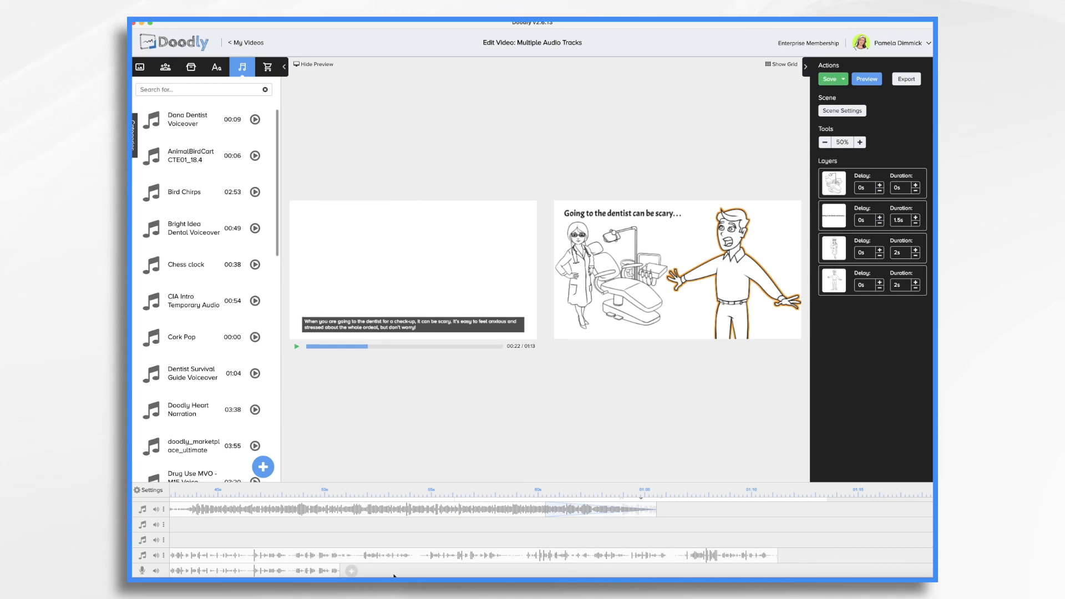
mouse_move(333, 569)
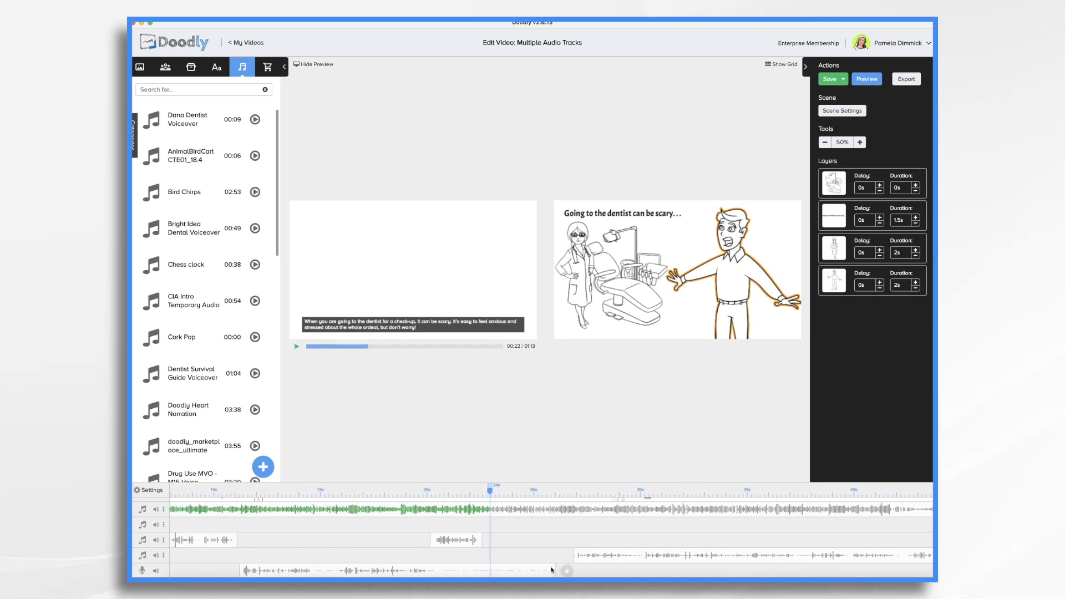
mouse_move(567, 571)
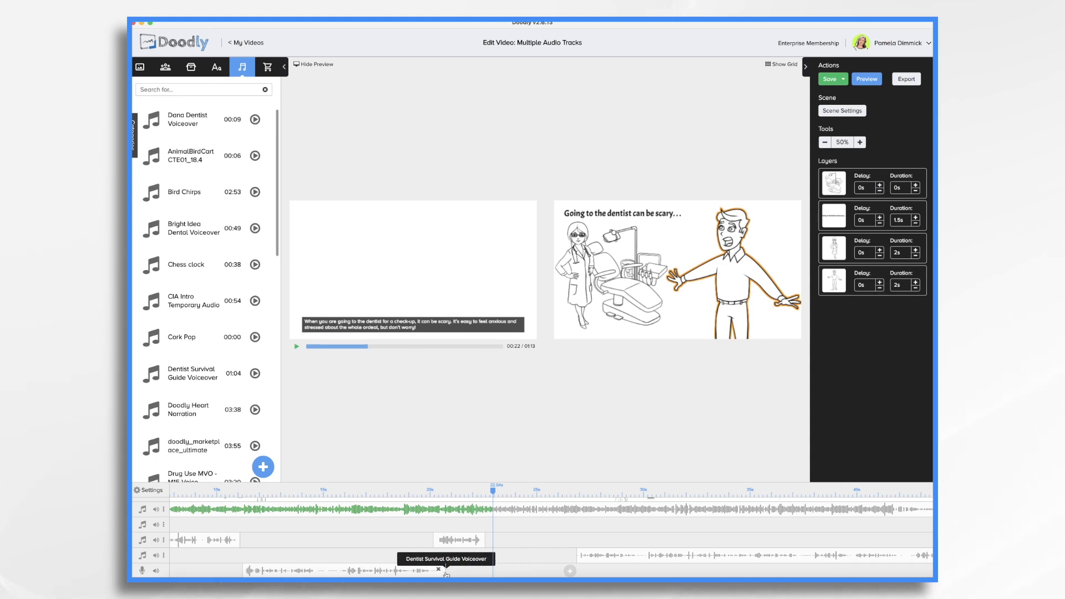
mouse_move(526, 547)
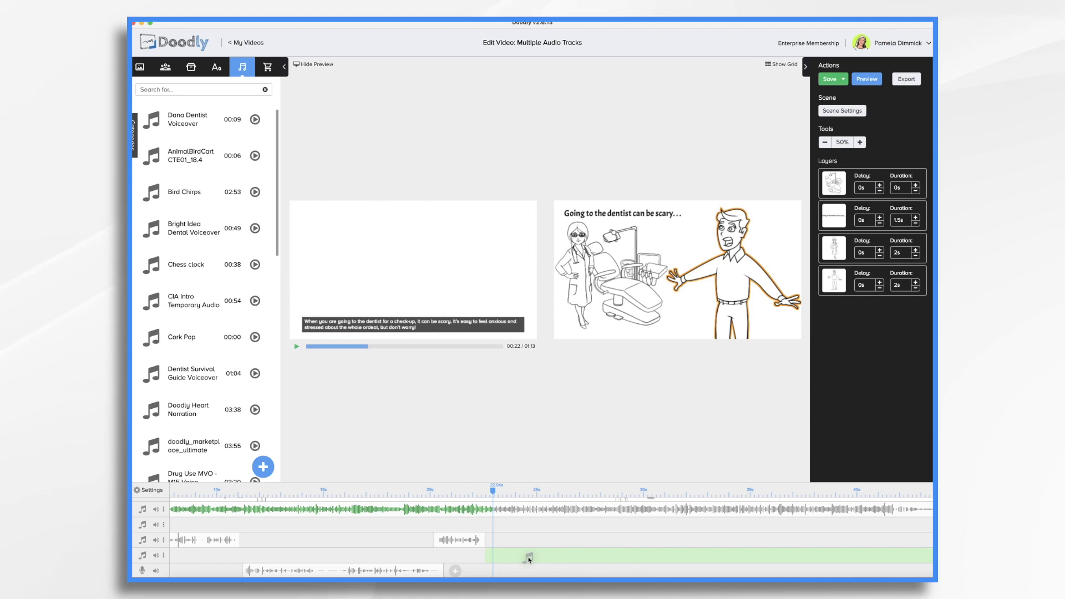
Load the final 'Download the Dental Survival Guide for FREE' scene onto the canvas
left_click(830, 79)
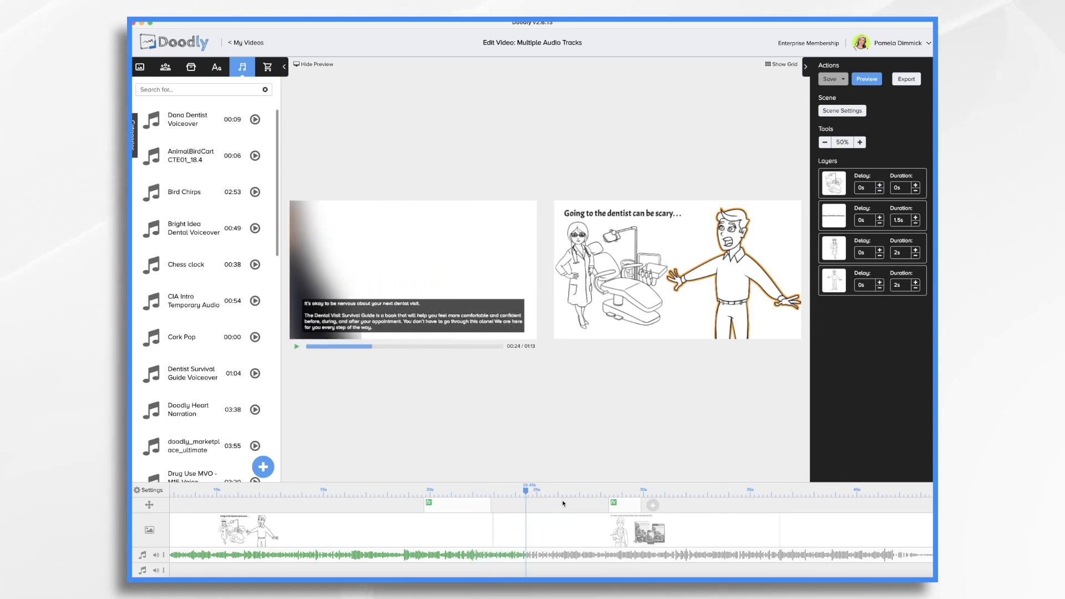
mouse_move(627, 517)
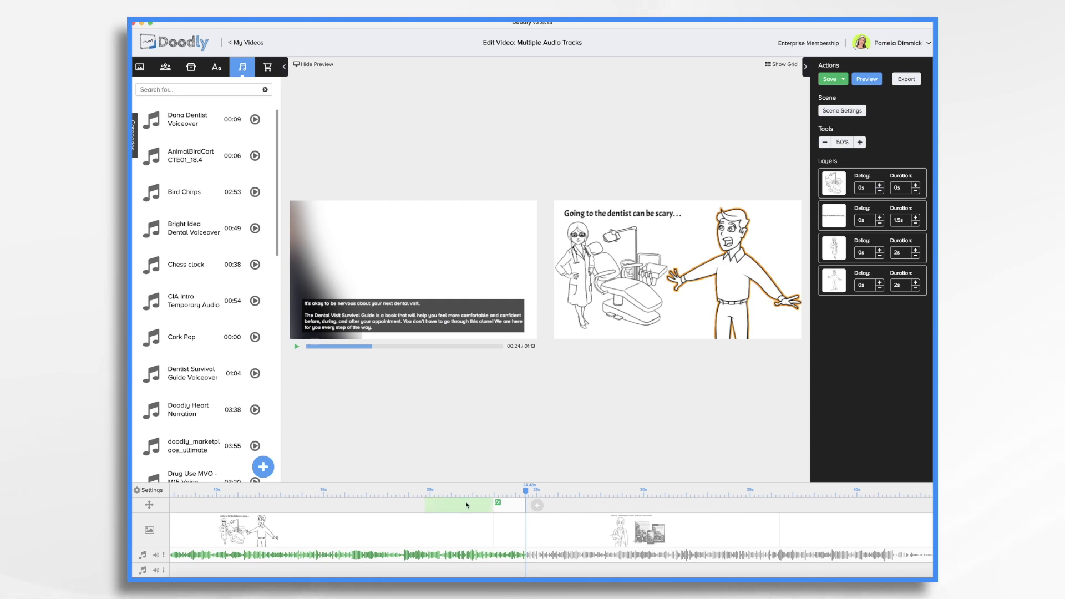
left_click(466, 505)
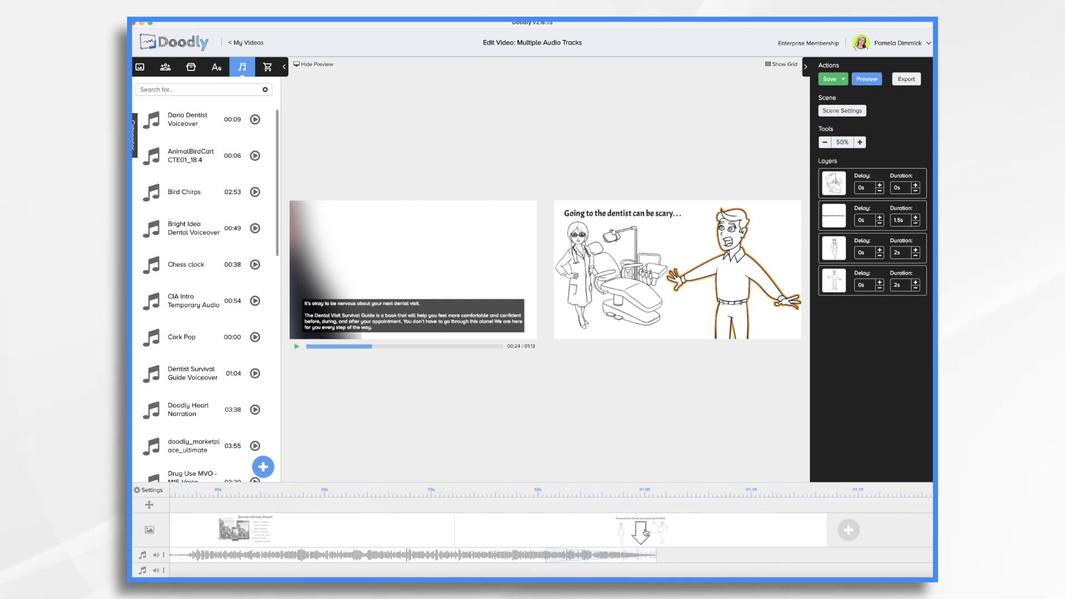
left_click(860, 142)
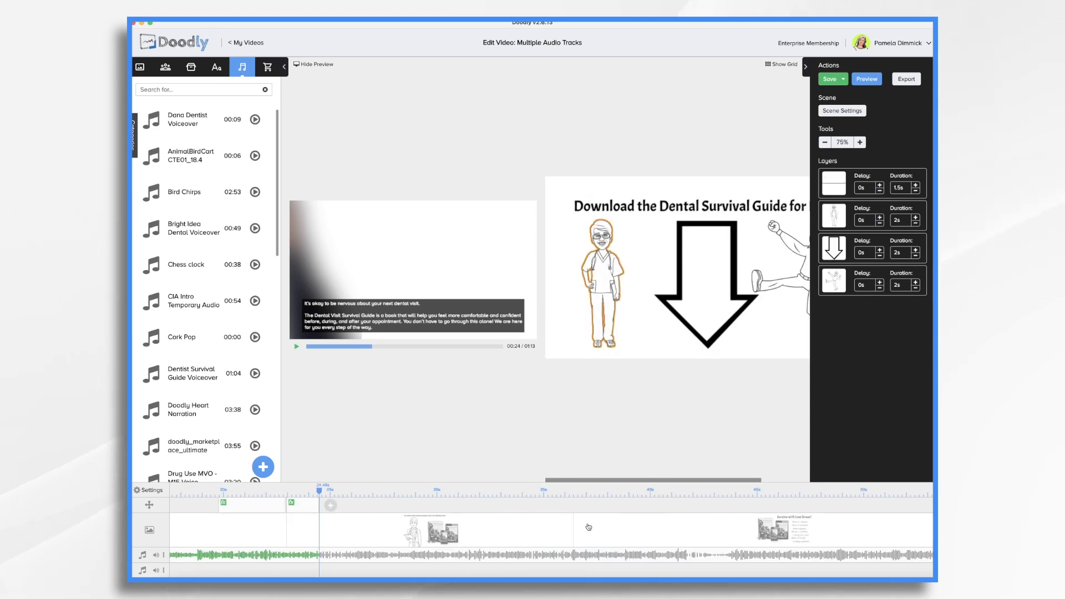
mouse_move(875, 532)
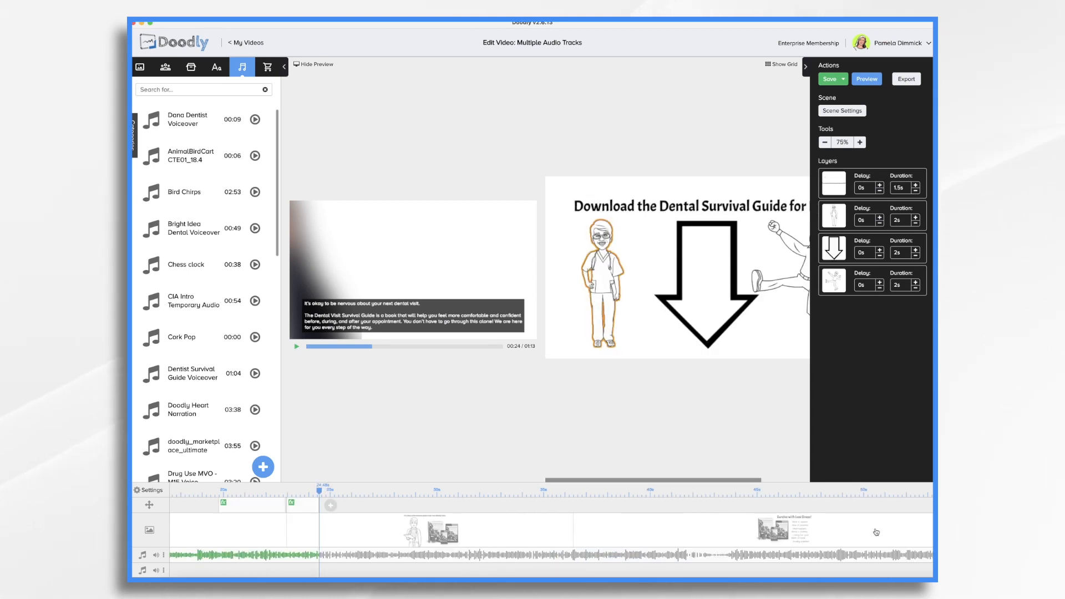
mouse_move(731, 541)
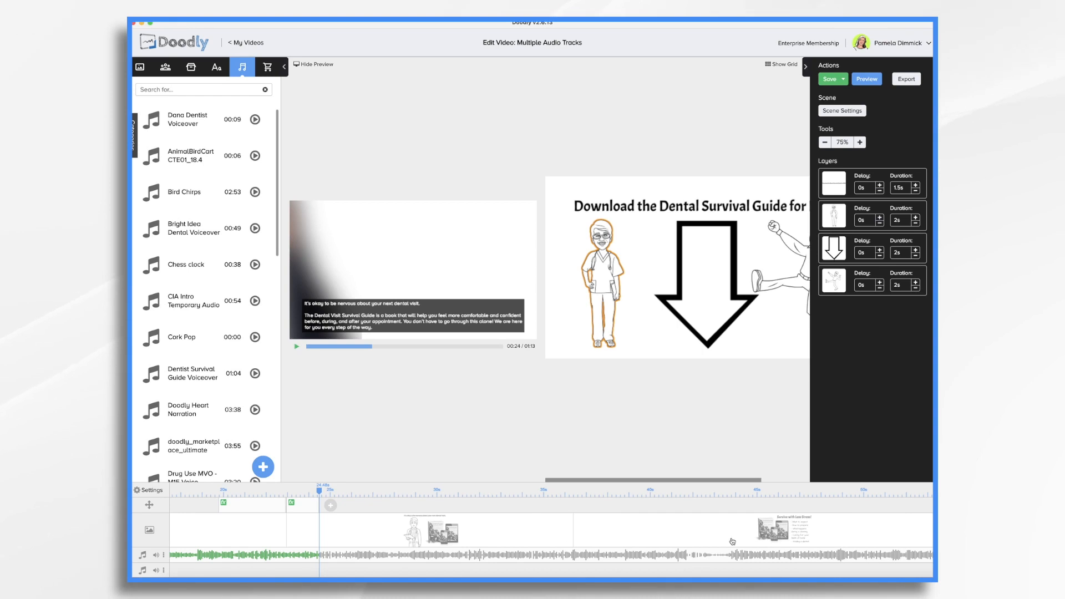
mouse_move(544, 538)
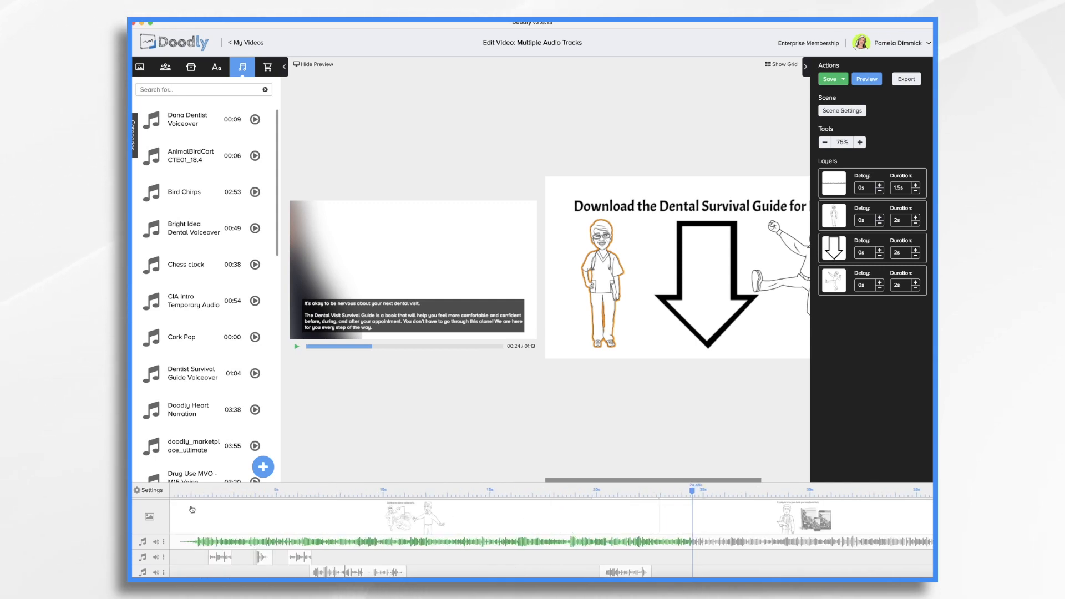
mouse_move(644, 564)
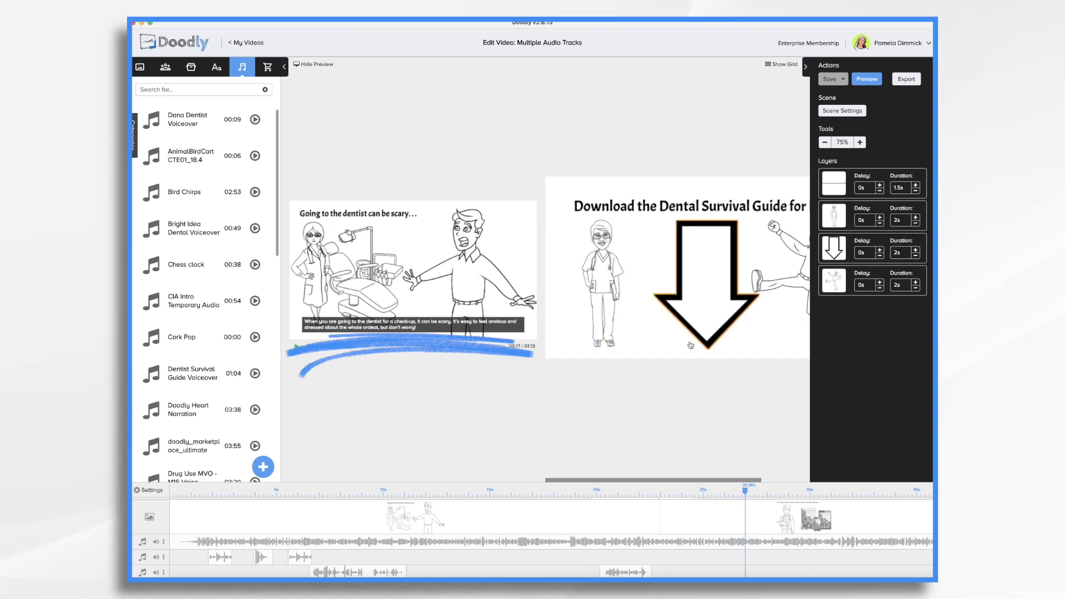
In the video Settings, switch Subtitles OFF for all scenes and apply
left_click(296, 346)
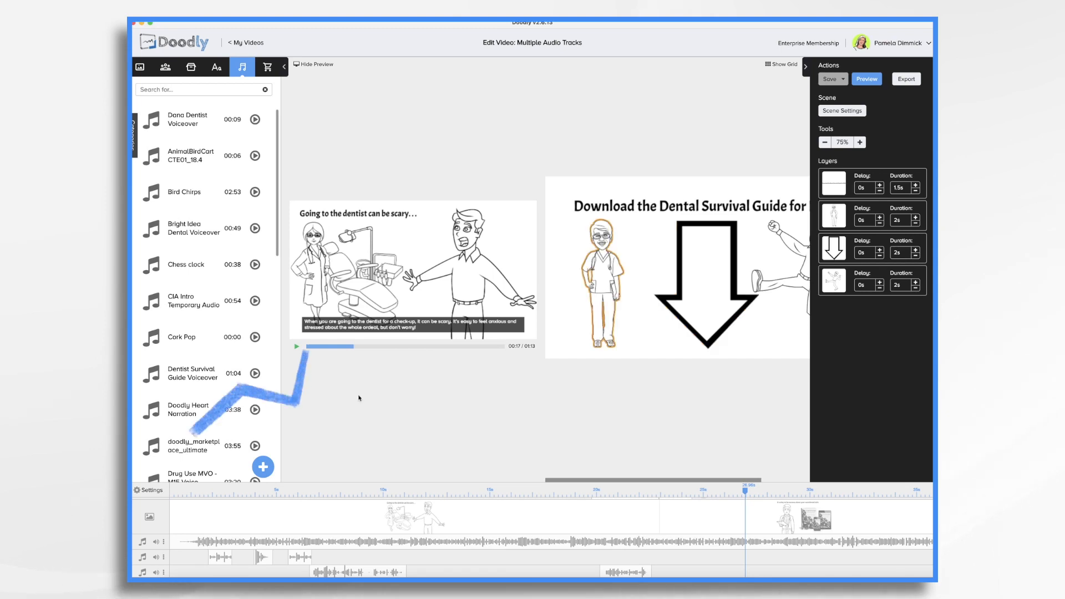
left_click(149, 490)
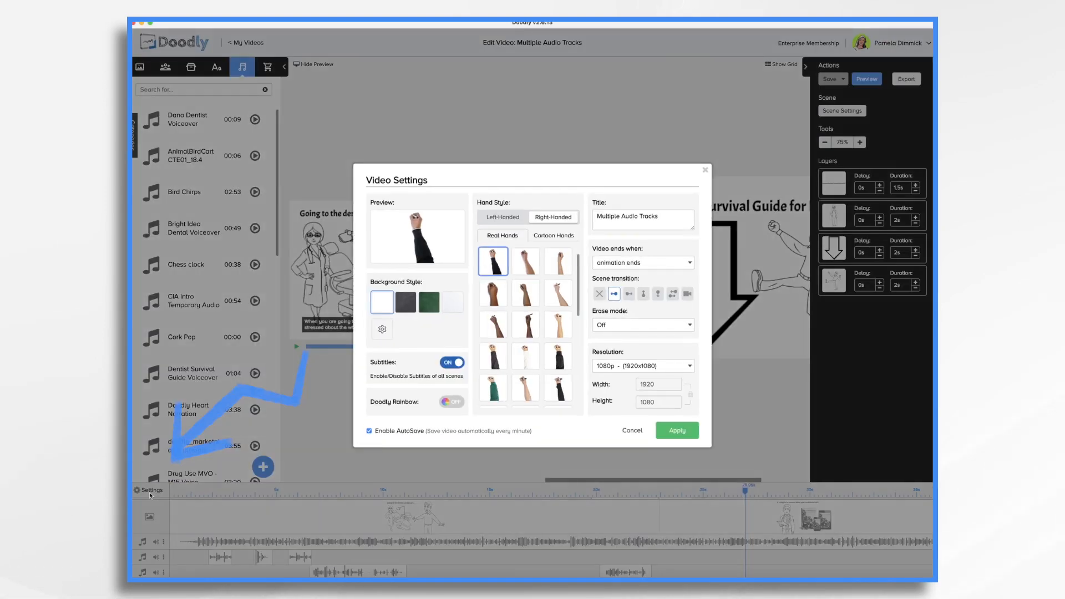
mouse_move(429, 396)
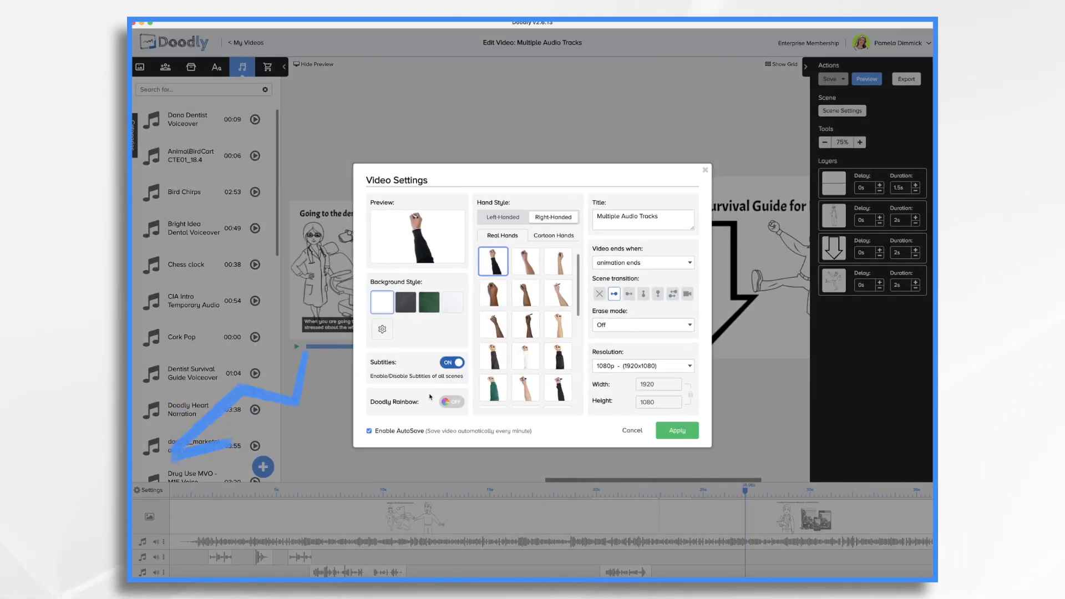
left_click(450, 363)
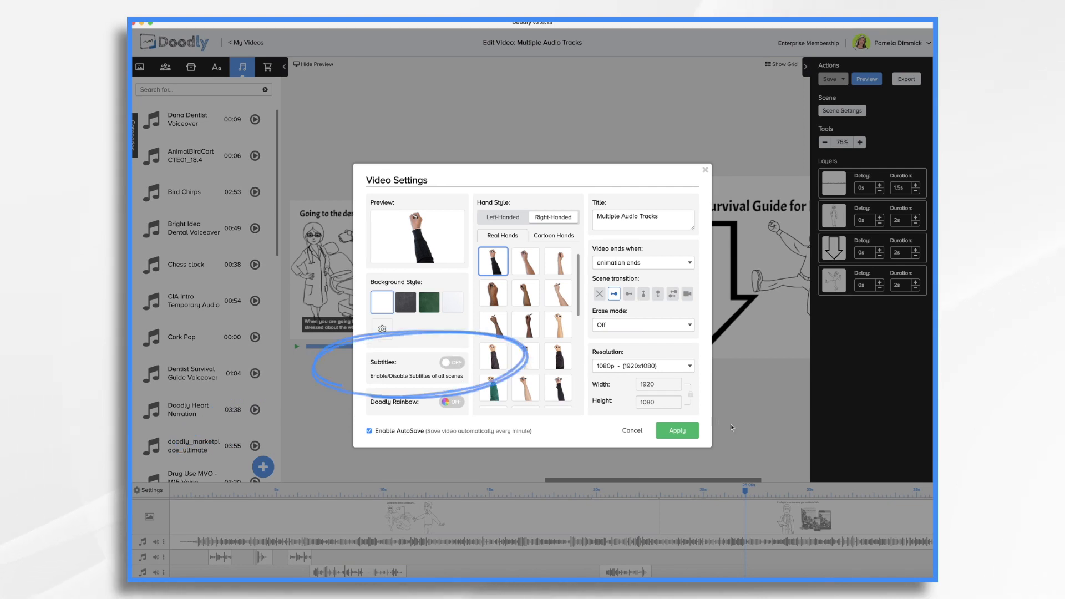
left_click(675, 430)
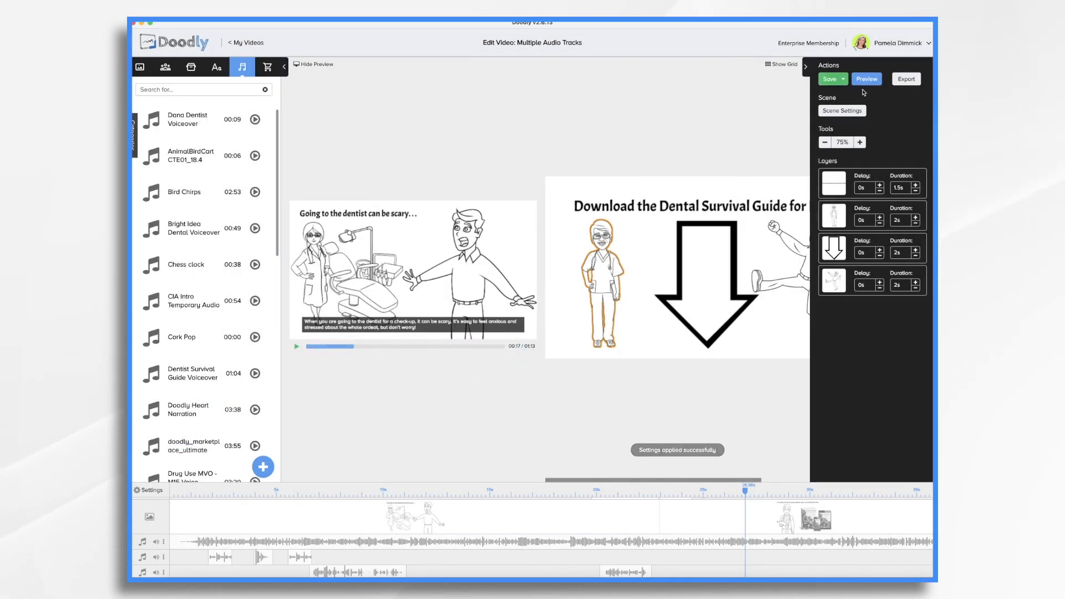
left_click(866, 78)
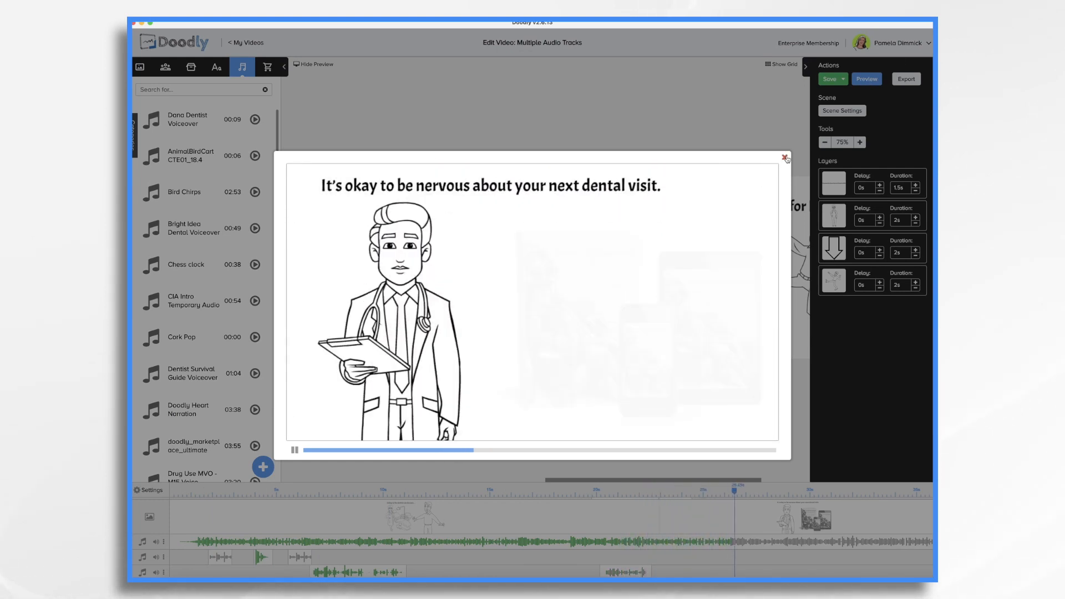
left_click(784, 157)
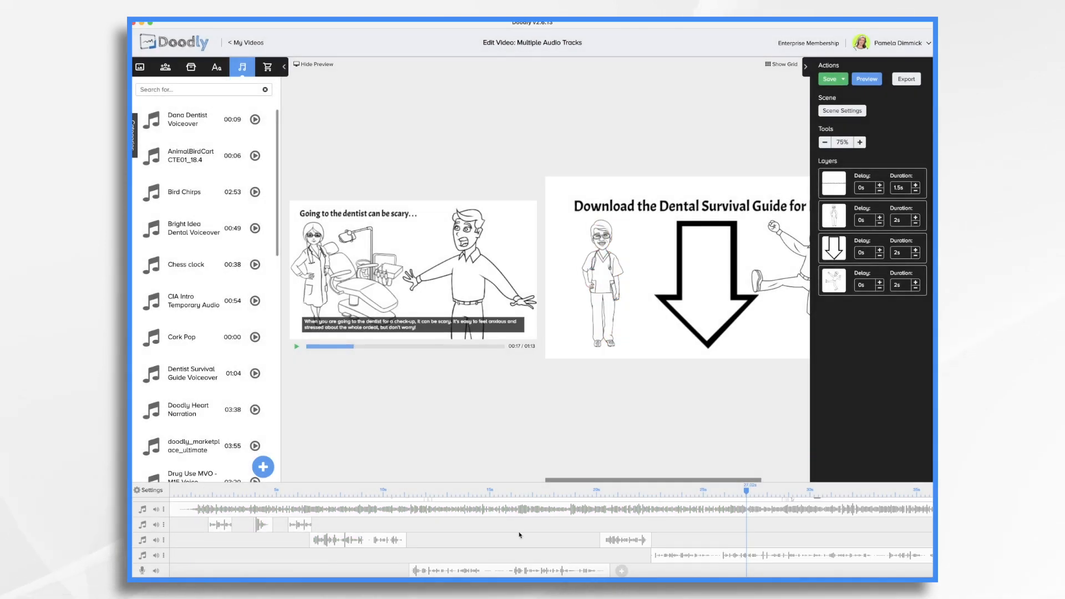